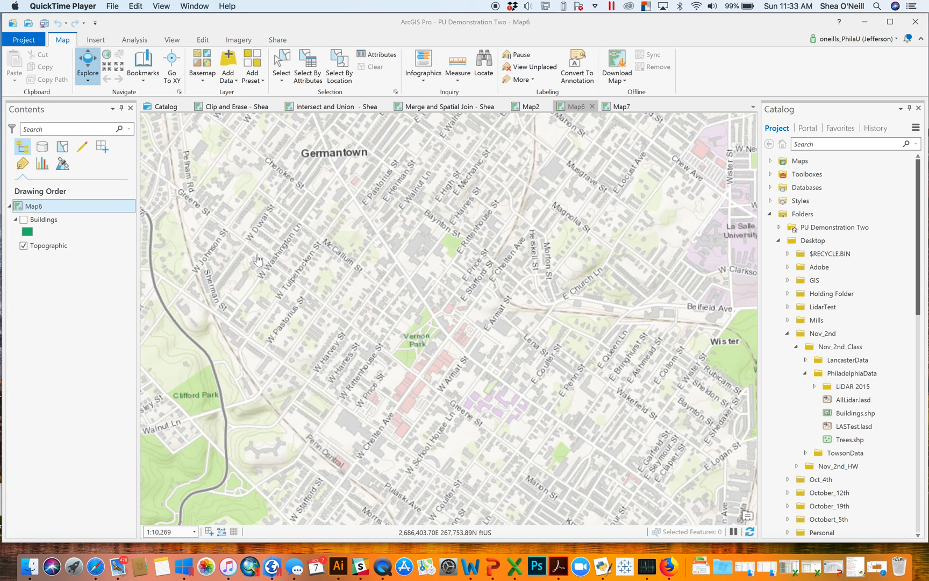
mouse_move(79, 317)
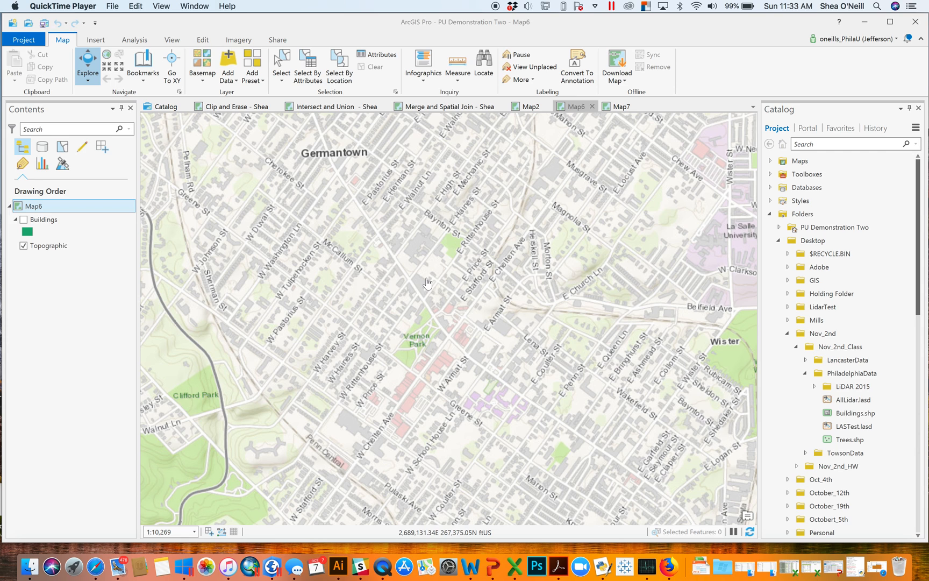
Browse the Catalog folders, expanding LiDAR 2015 tiles and selecting the PhiladelphiaData folder.
click(854, 399)
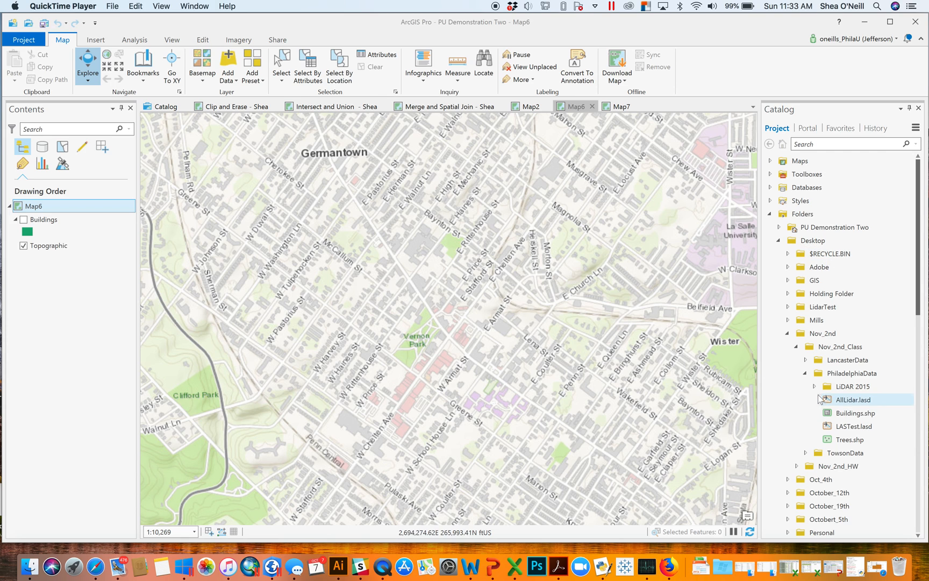
click(815, 387)
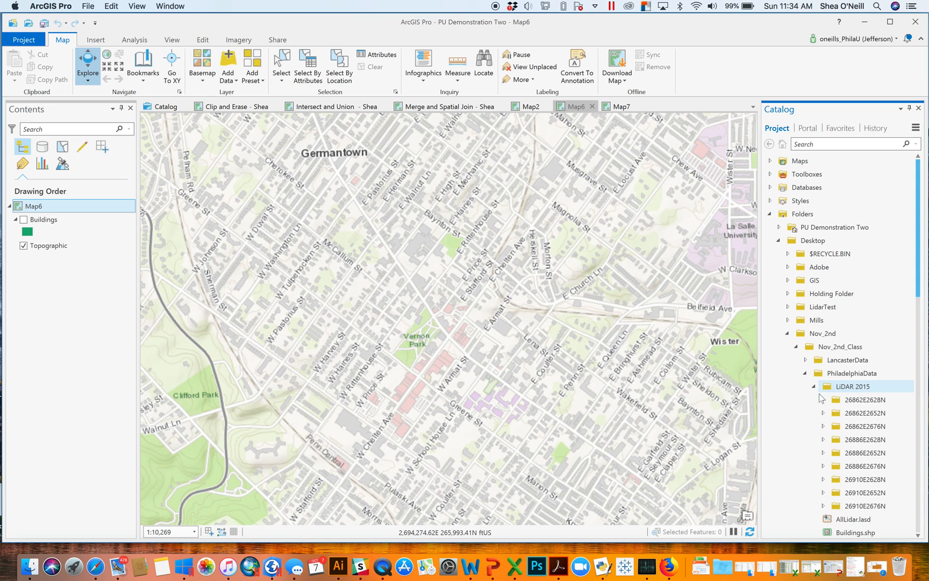
click(854, 386)
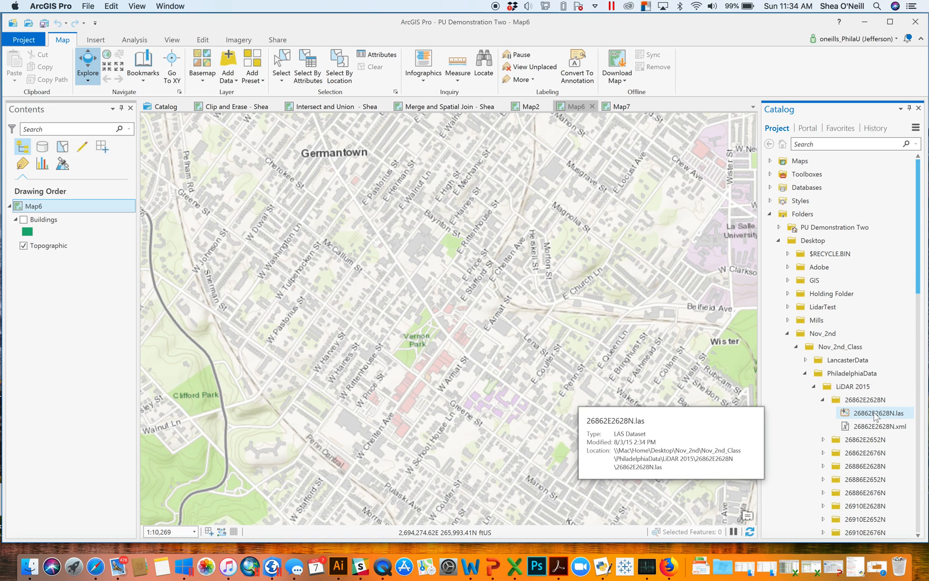
mouse_move(842, 413)
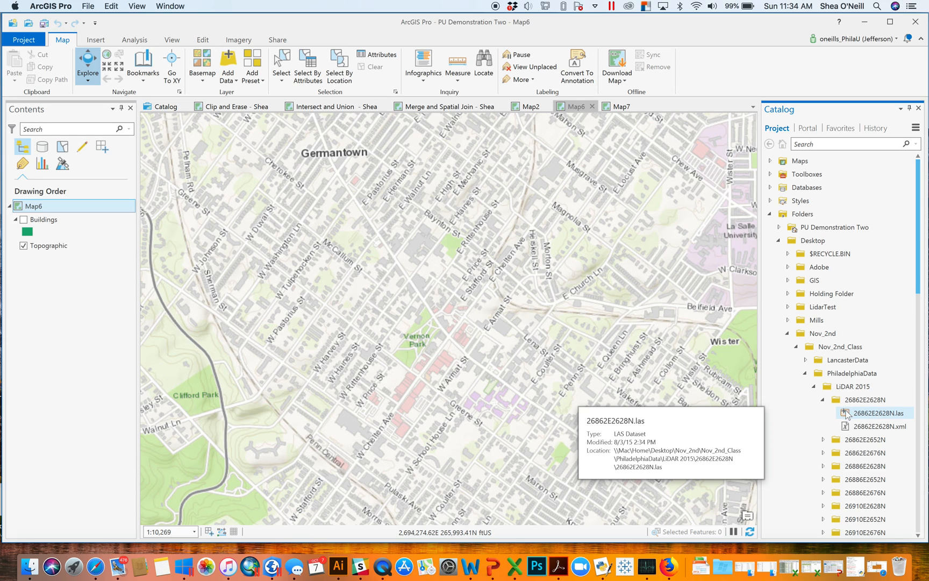
mouse_move(844, 419)
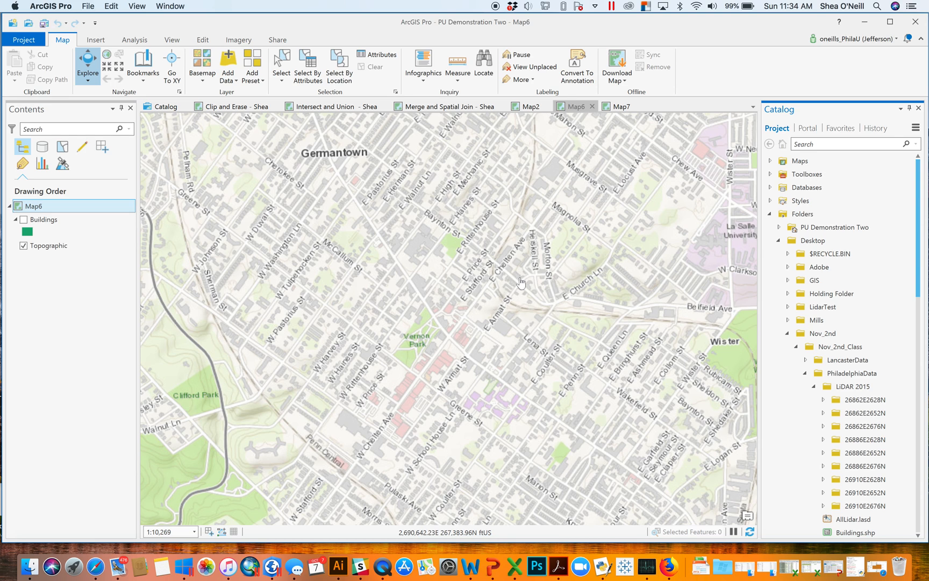
click(869, 400)
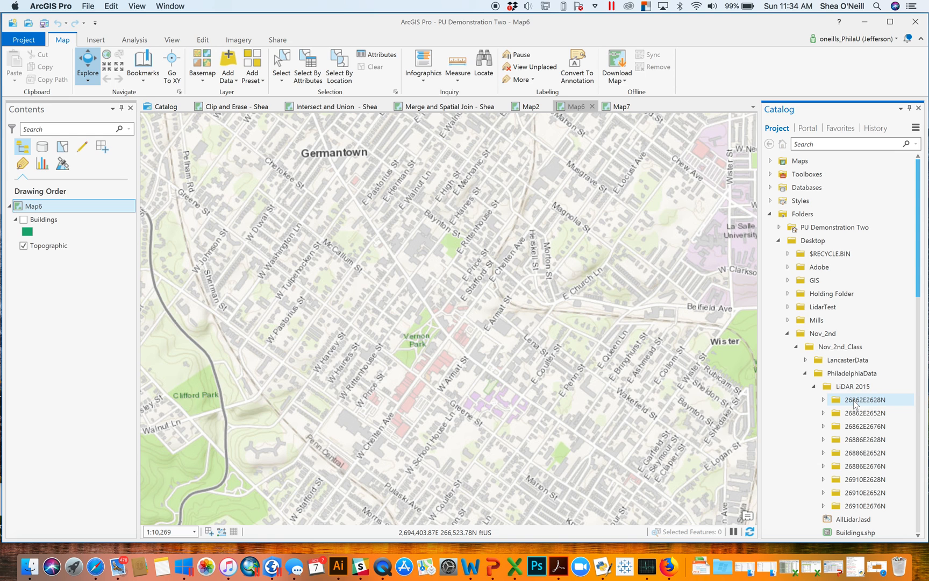
mouse_move(855, 387)
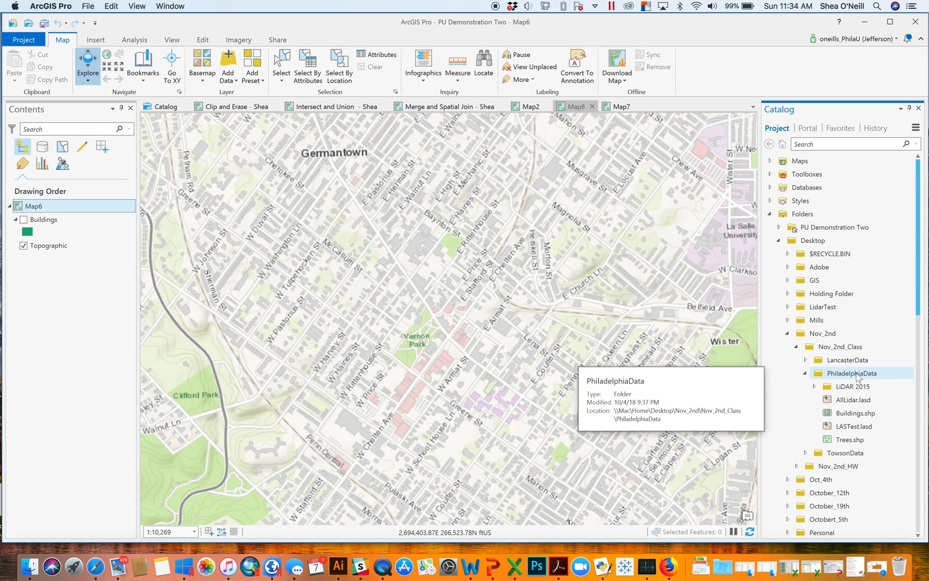
click(851, 373)
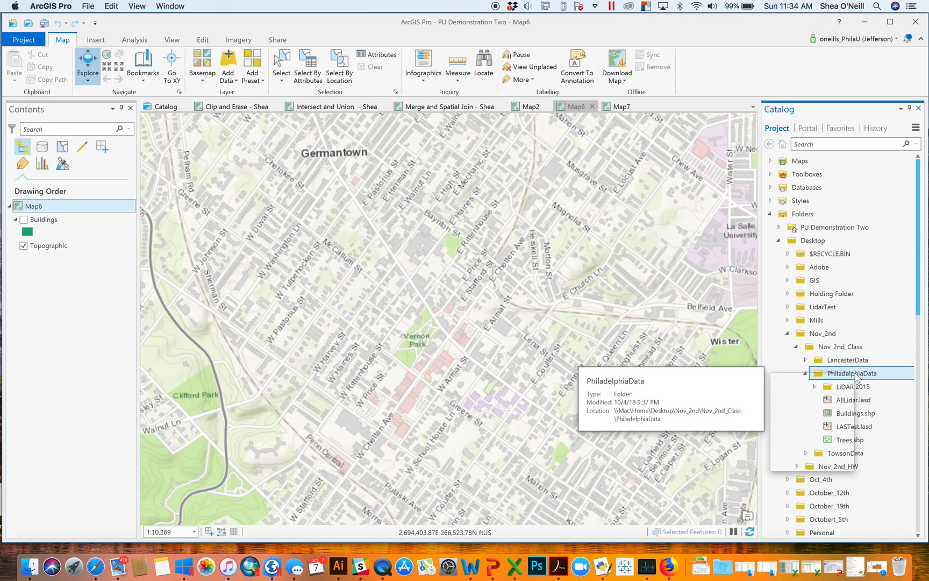
Create a new LAS dataset in PhiladelphiaData named MyLidar.
right_click(859, 373)
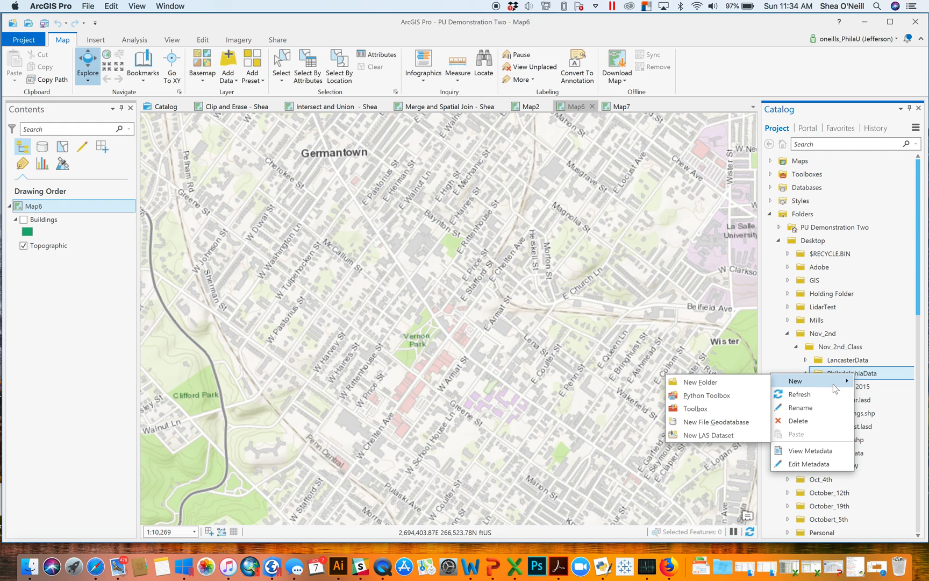
mouse_move(707, 435)
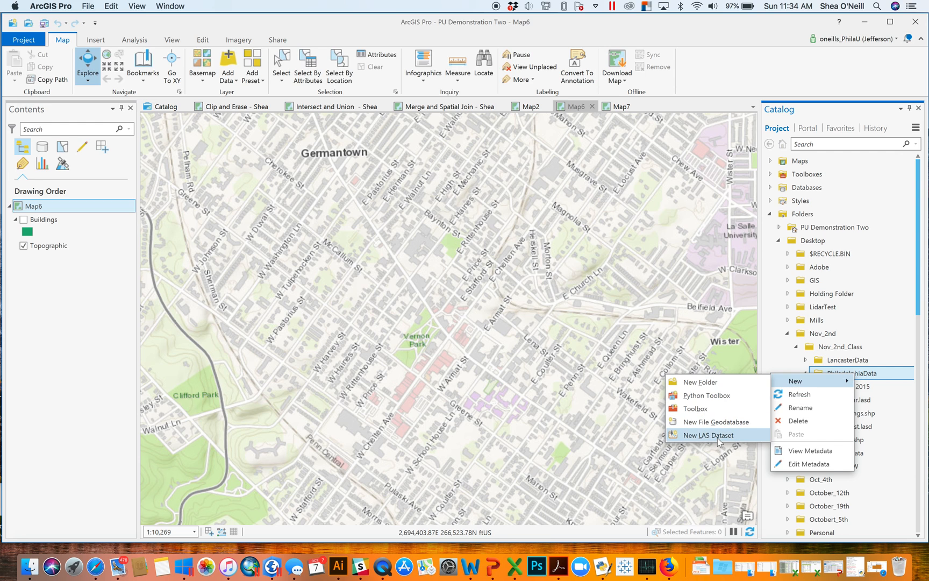
click(706, 435)
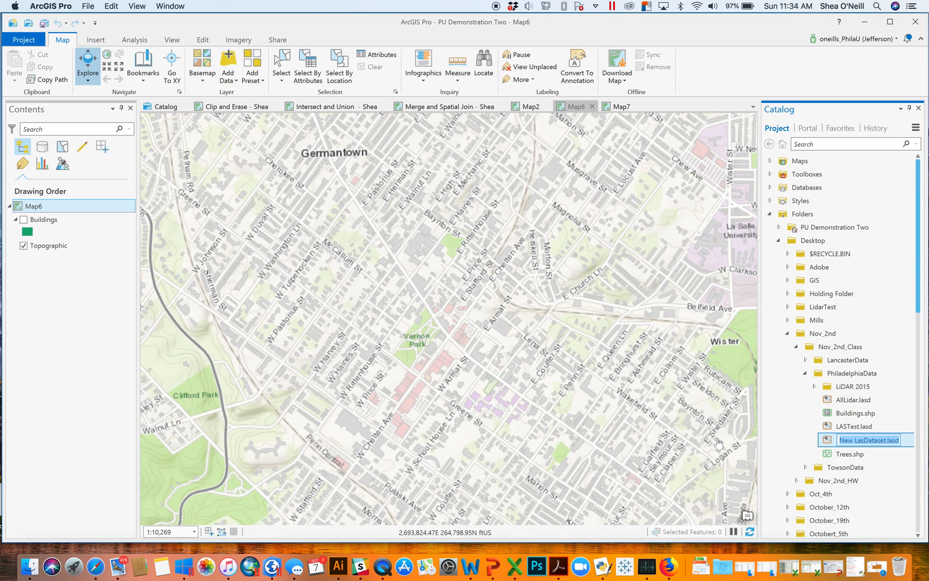
text(MyLidar)
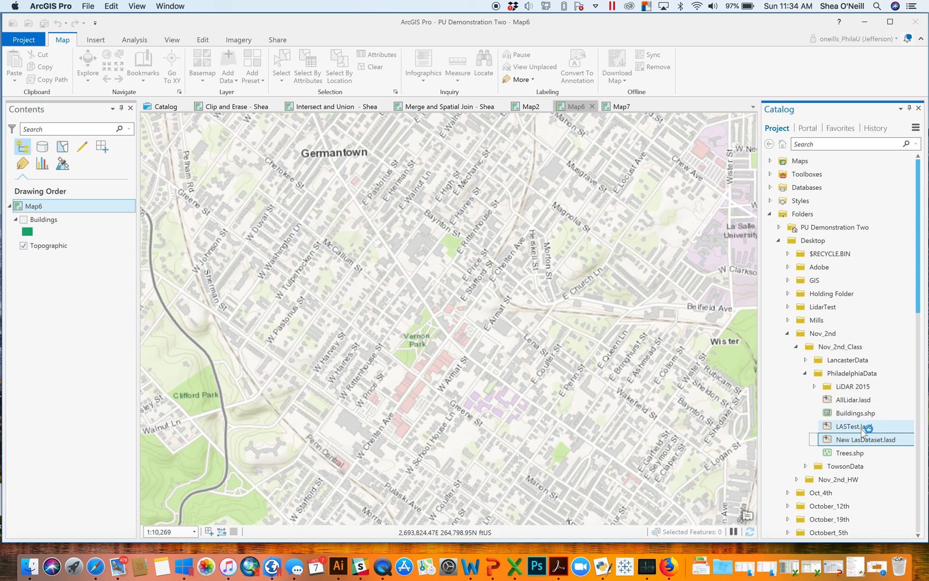
mouse_move(865, 440)
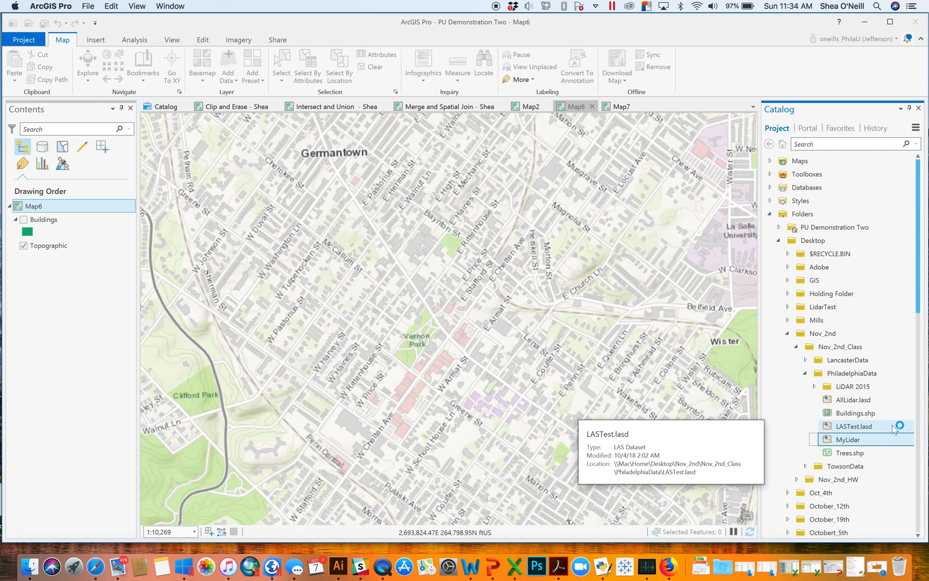
click(852, 373)
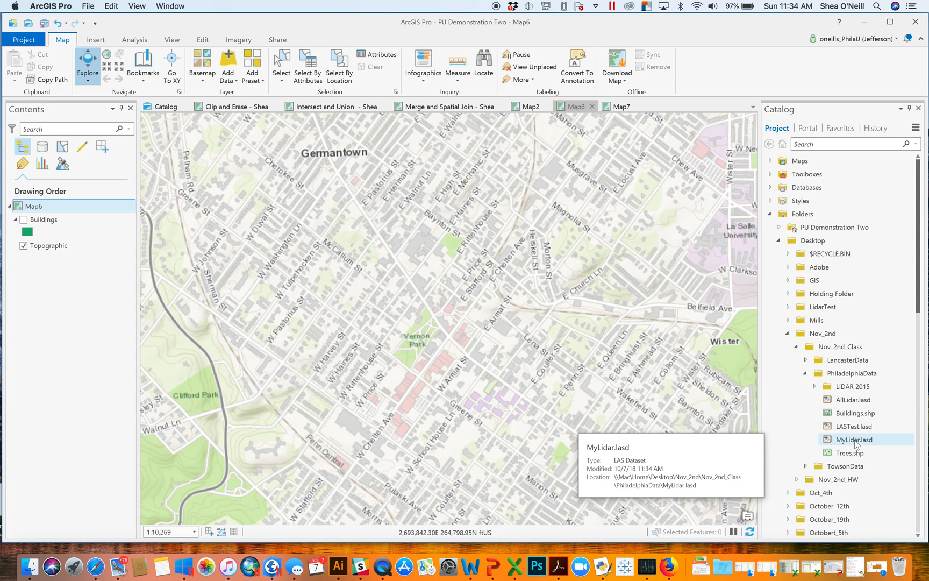
Show MyLidar.lasd properties on the LAS Files page in an enlarged dialog.
right_click(852, 439)
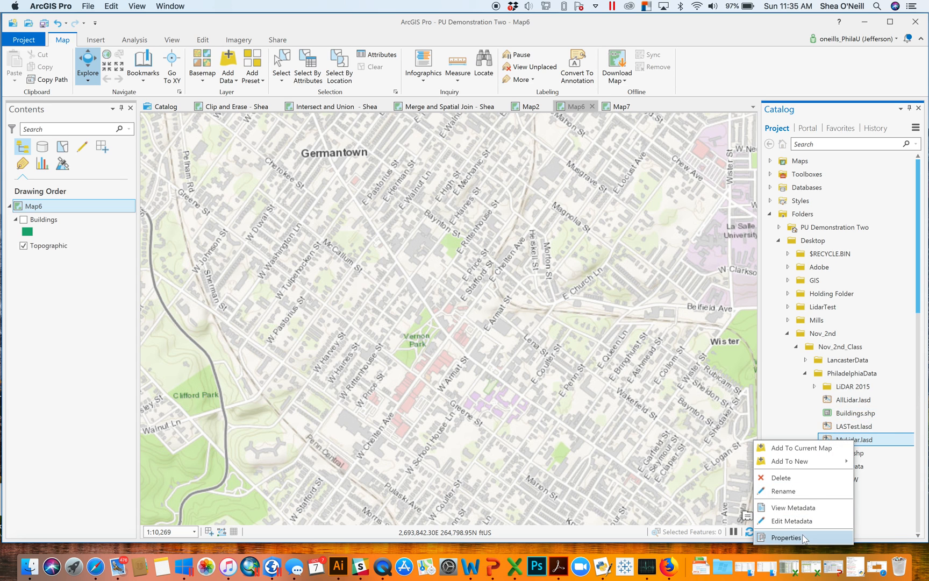
mouse_move(785, 538)
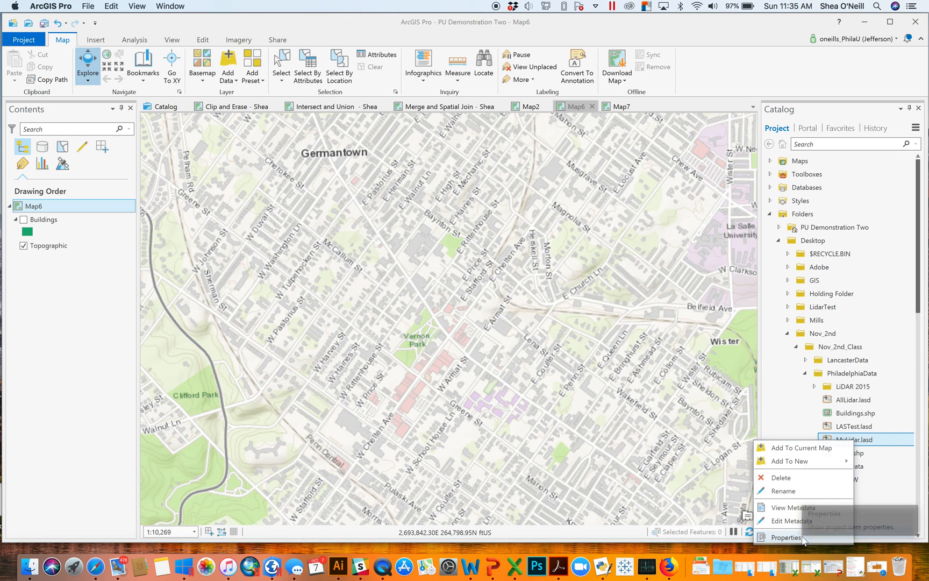
click(788, 537)
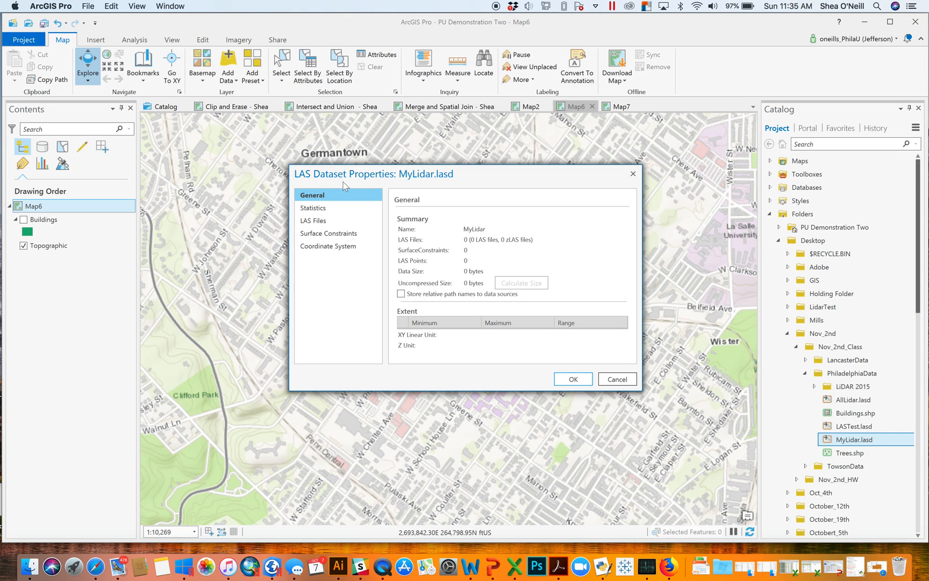
click(314, 219)
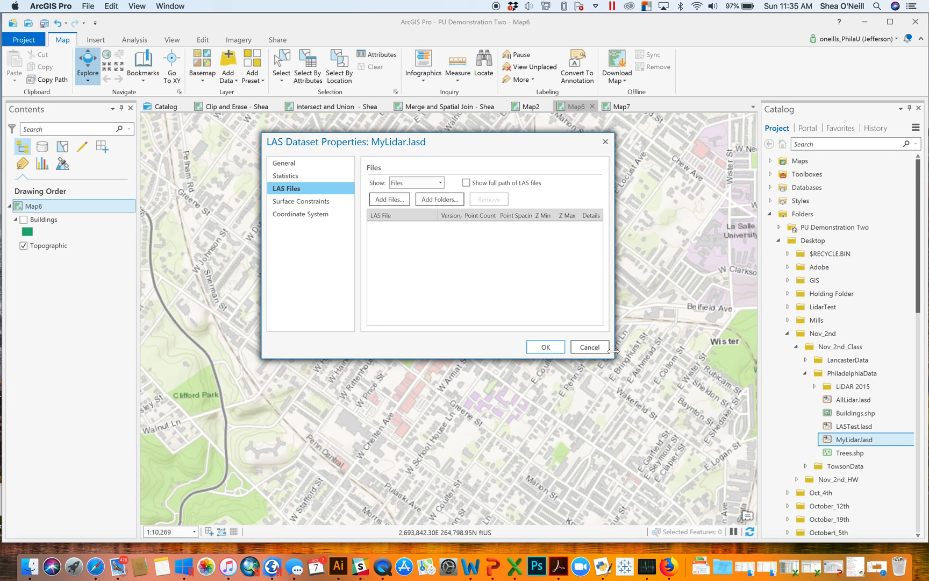
drag(610, 353, 684, 409)
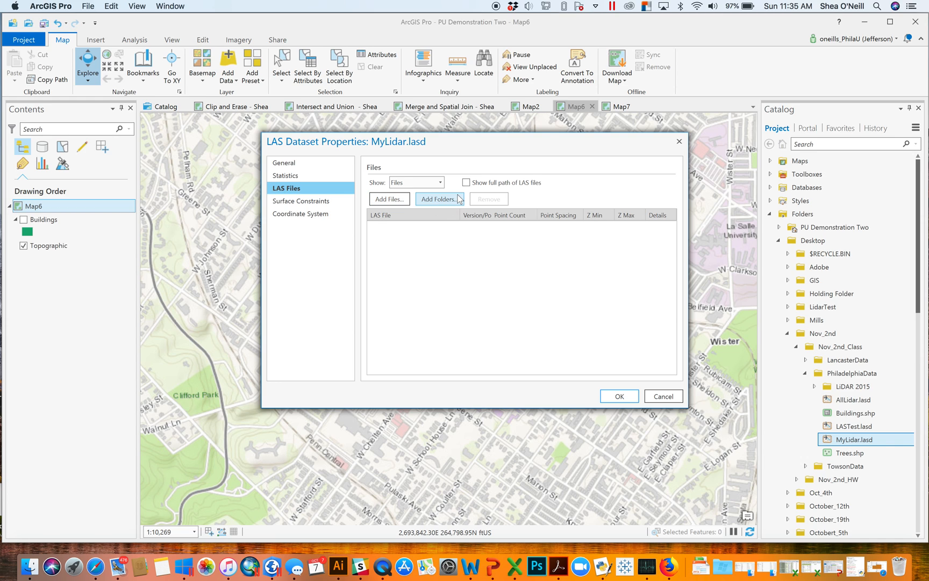
Add the LiDAR 2015 folder from Desktop > Nov_2nd > Nov_2nd_Class > PhiladelphiaData to MyLidar.lasd.
click(439, 198)
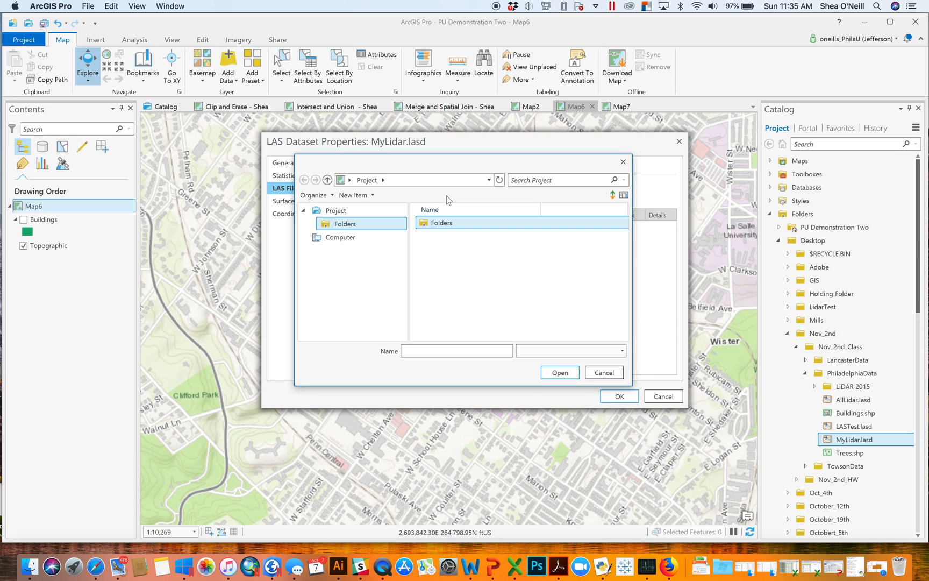
click(319, 237)
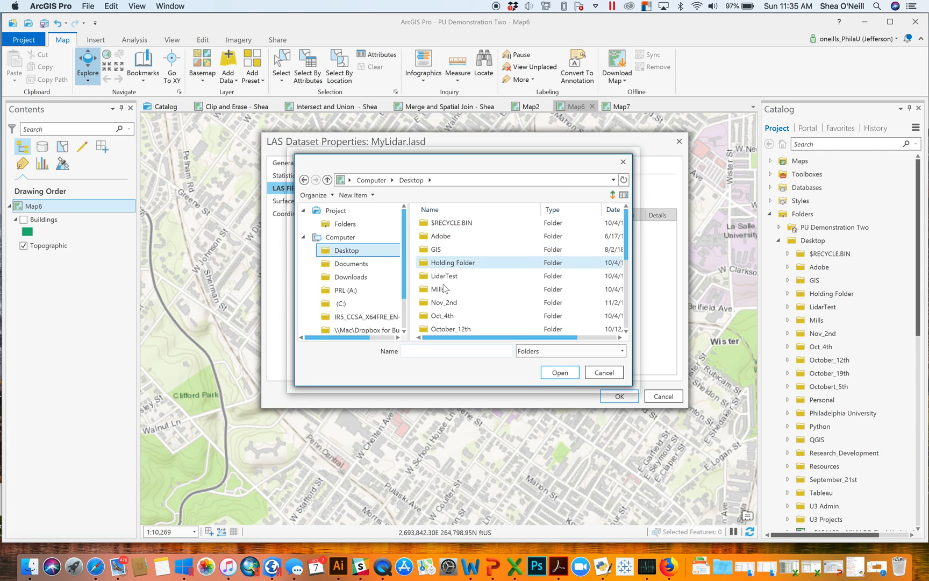
click(442, 302)
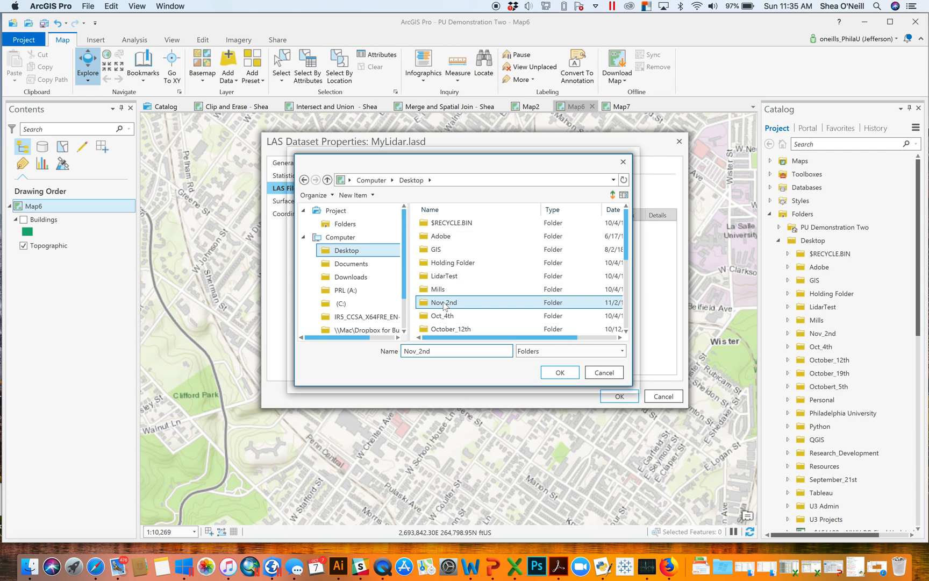
double_click(443, 302)
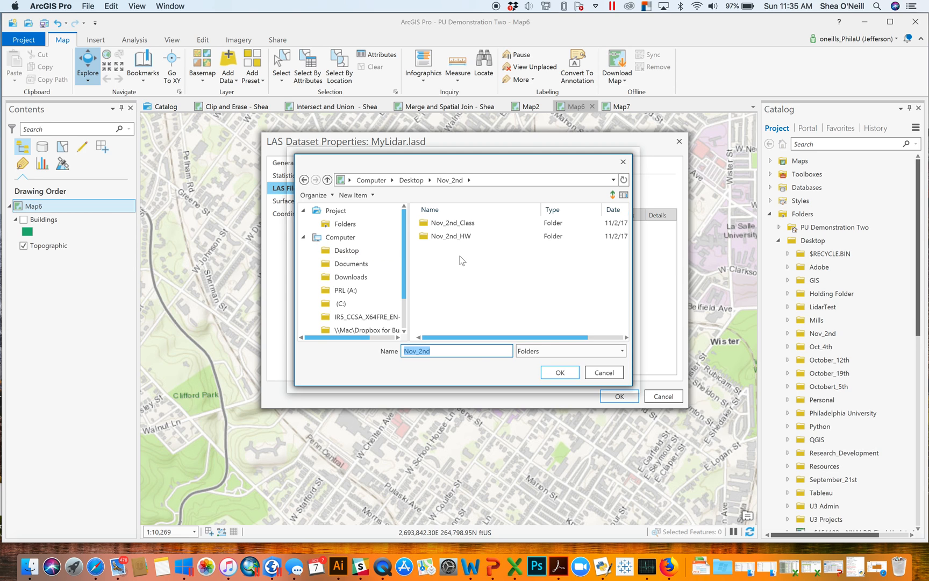
double_click(456, 222)
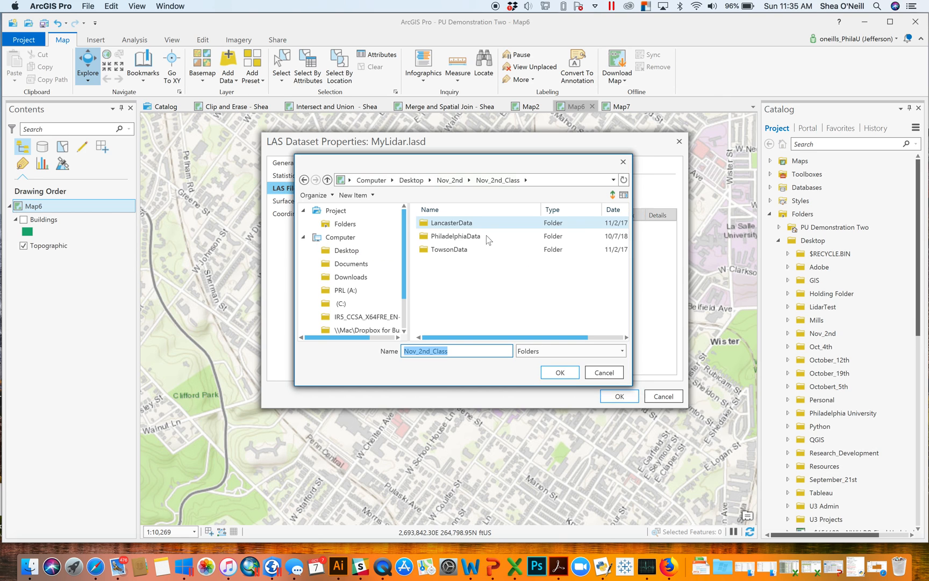
double_click(456, 236)
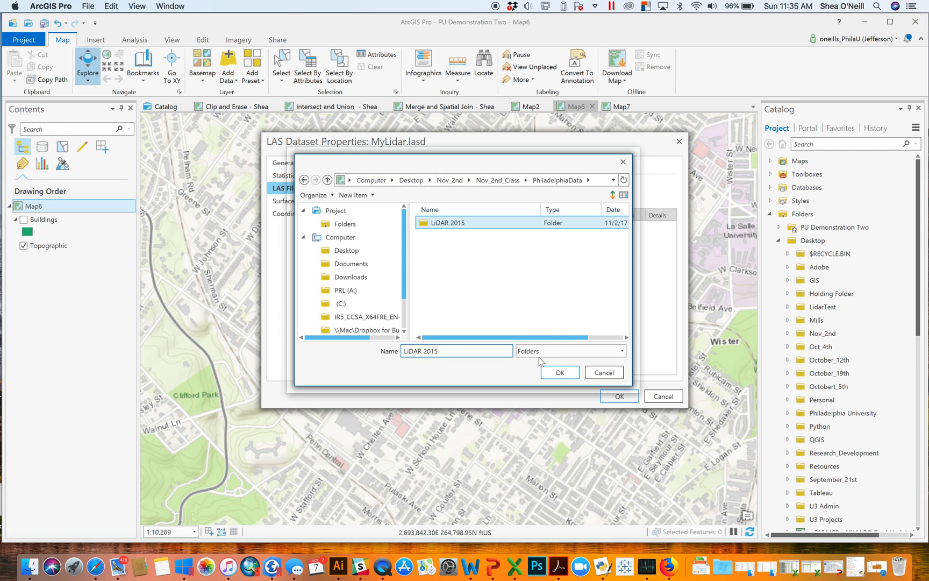
click(558, 372)
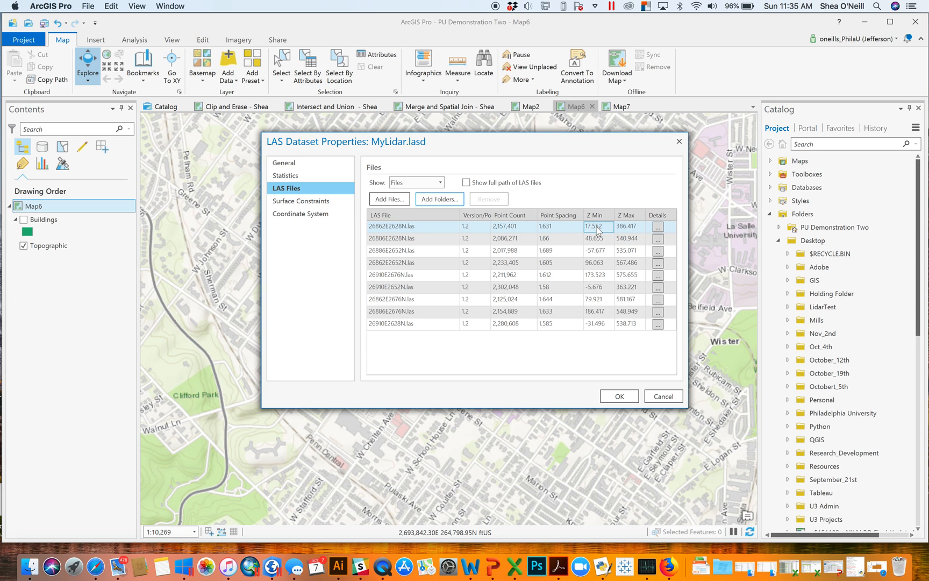
mouse_move(608, 233)
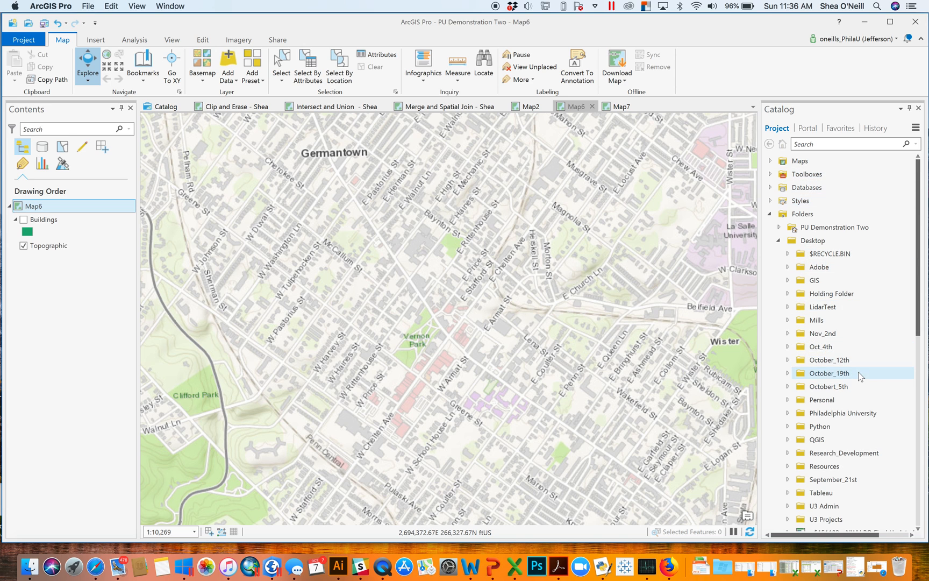
Add MyLidar.lasd from the PhiladelphiaData folder to the map and expand its elevation legend.
click(788, 333)
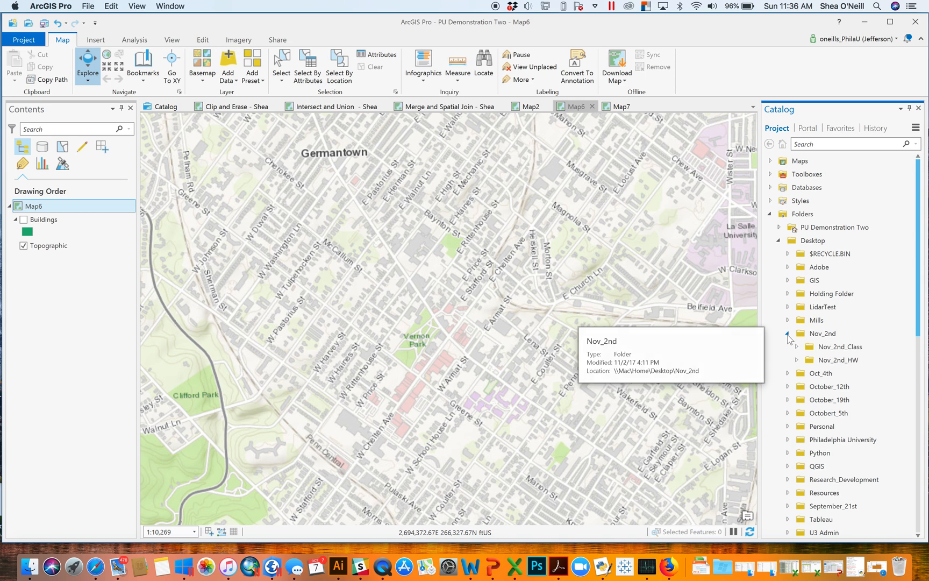
click(788, 347)
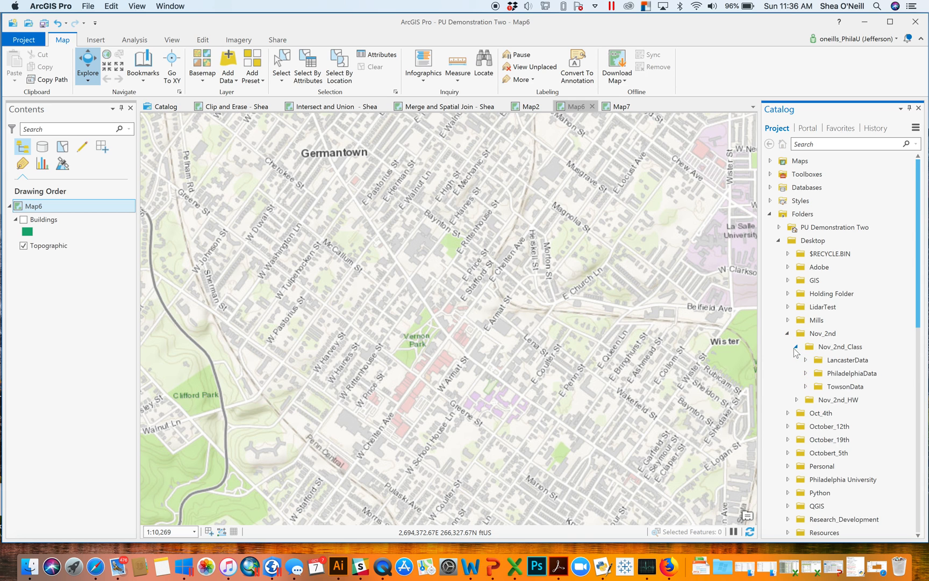
click(805, 373)
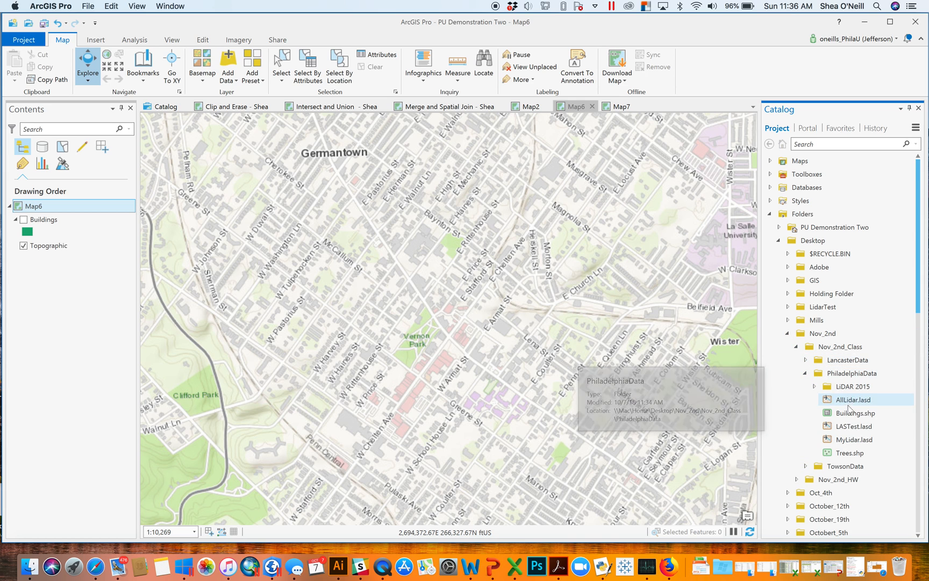
mouse_move(857, 439)
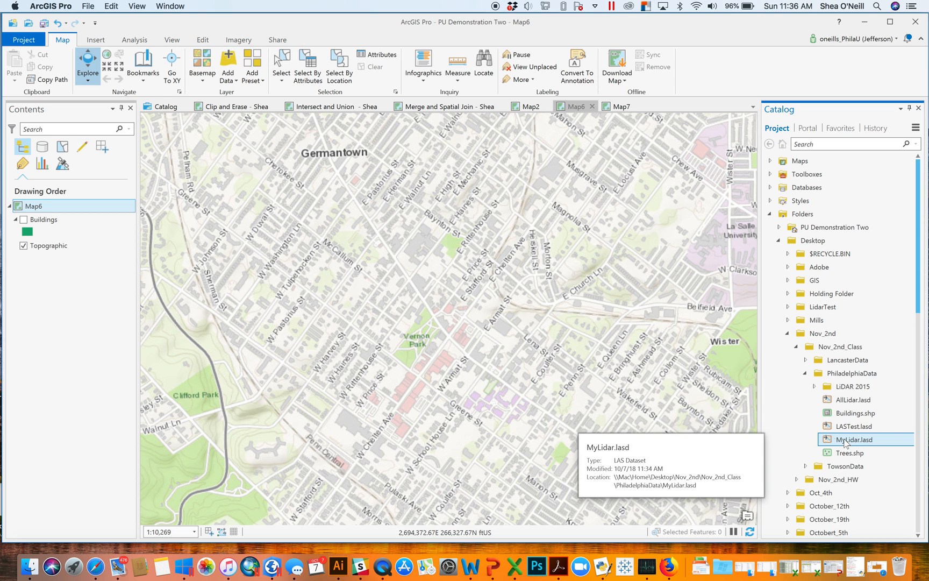
double_click(859, 440)
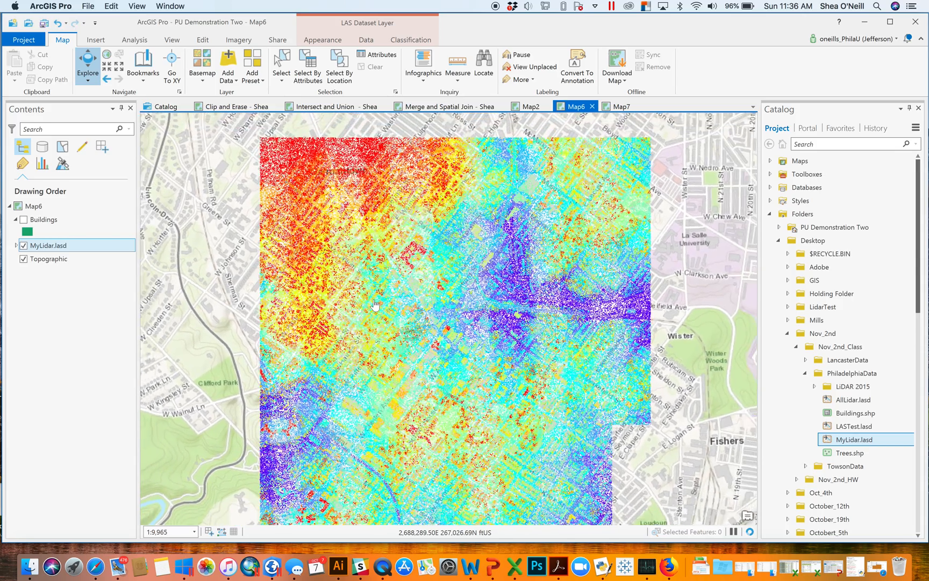
click(23, 246)
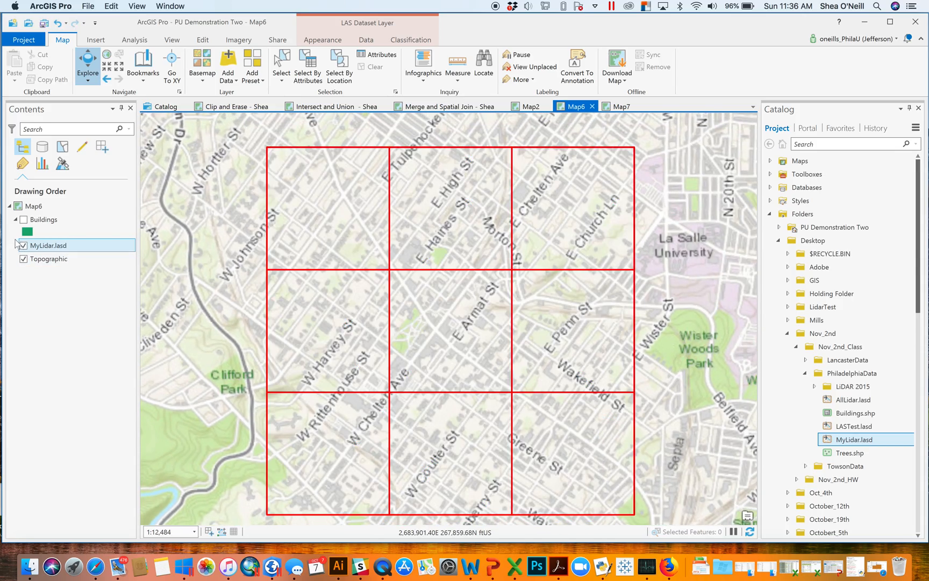
click(9, 245)
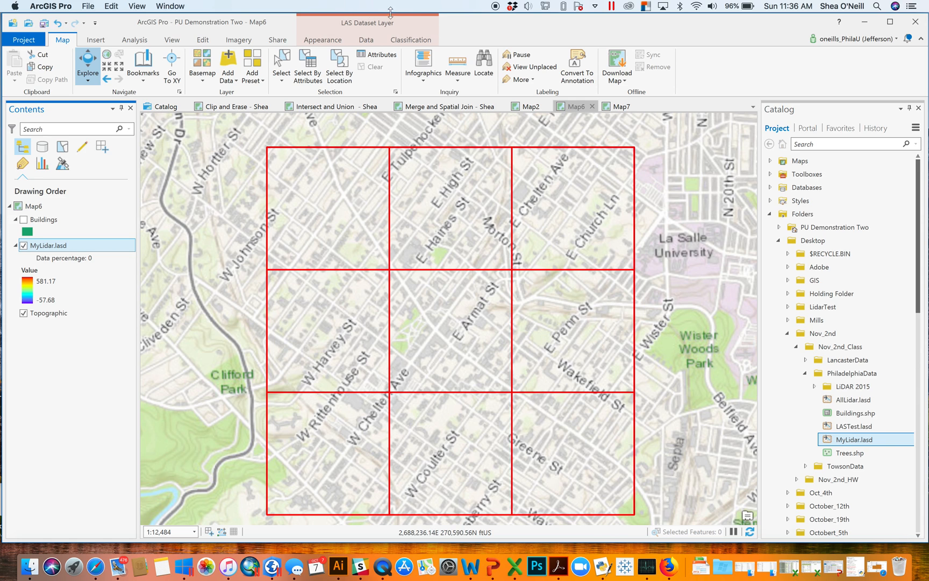
Show the LAS Dataset Layer Appearance settings with the 800,000 point display limit.
click(323, 40)
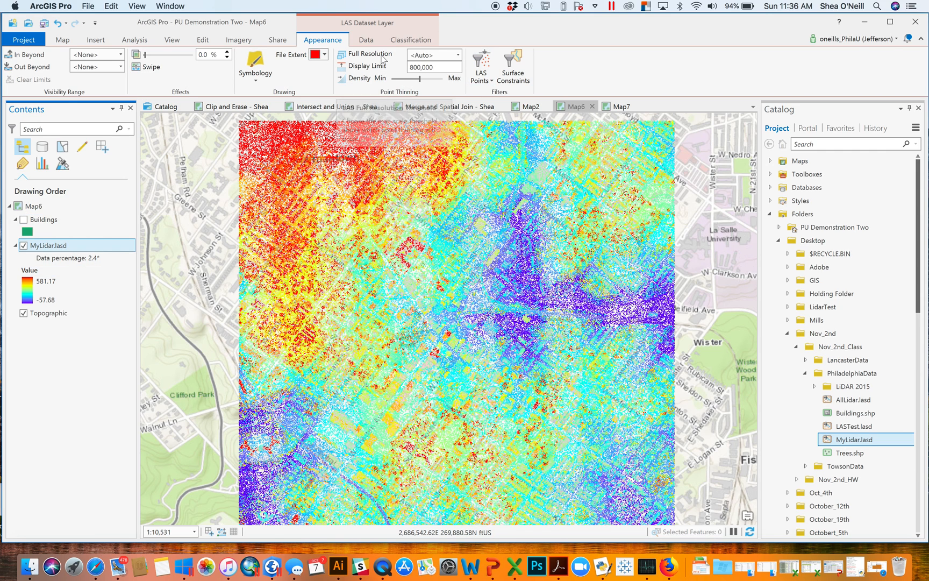
mouse_move(434, 67)
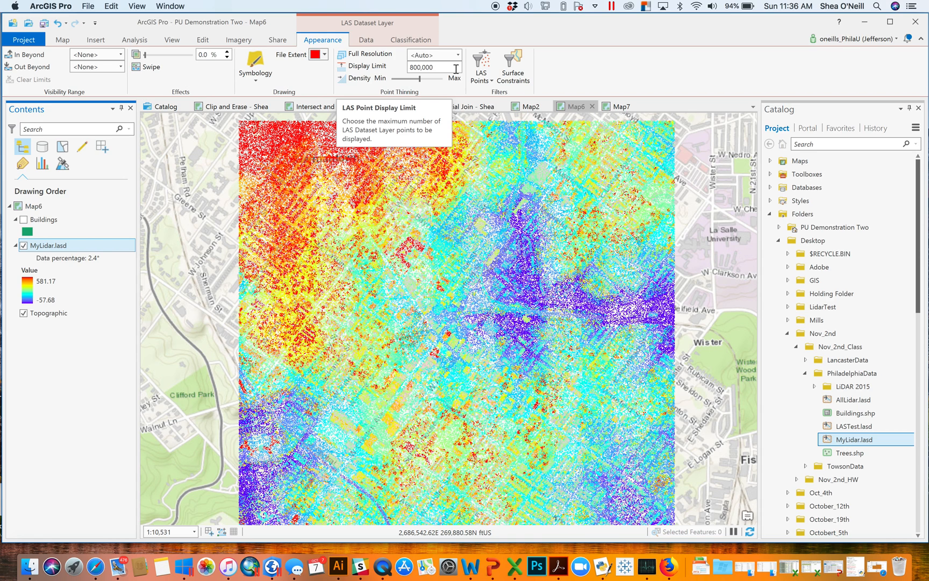
mouse_move(457, 68)
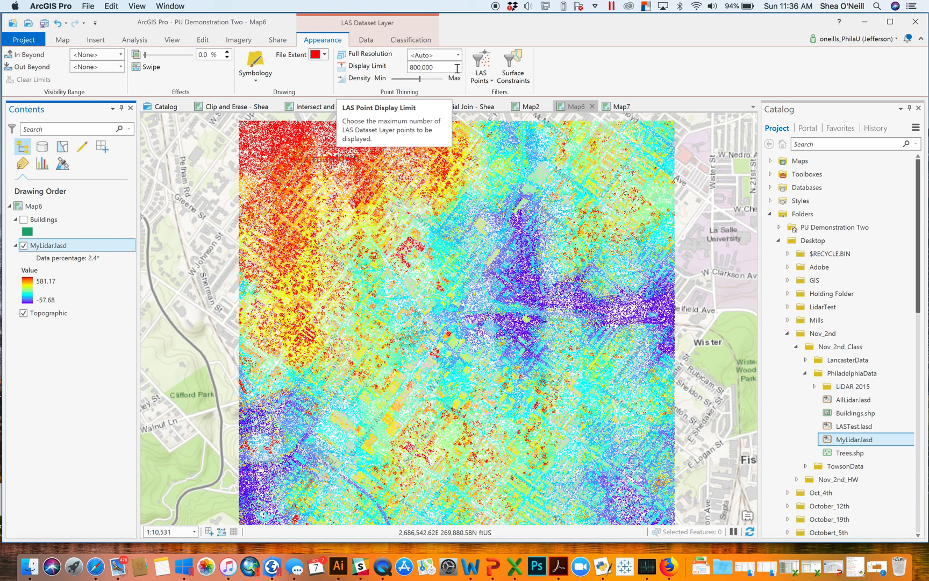
mouse_move(452, 56)
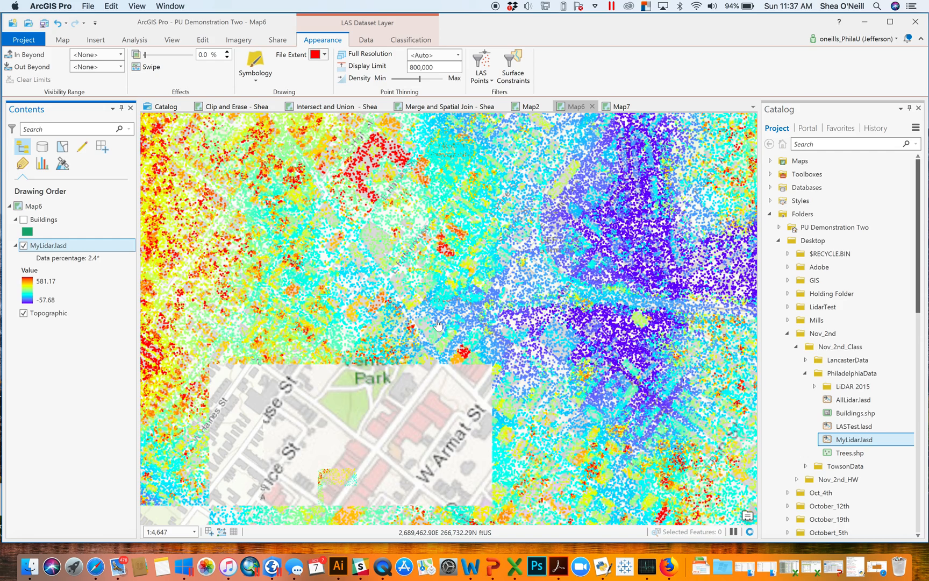
drag(437, 324, 428, 363)
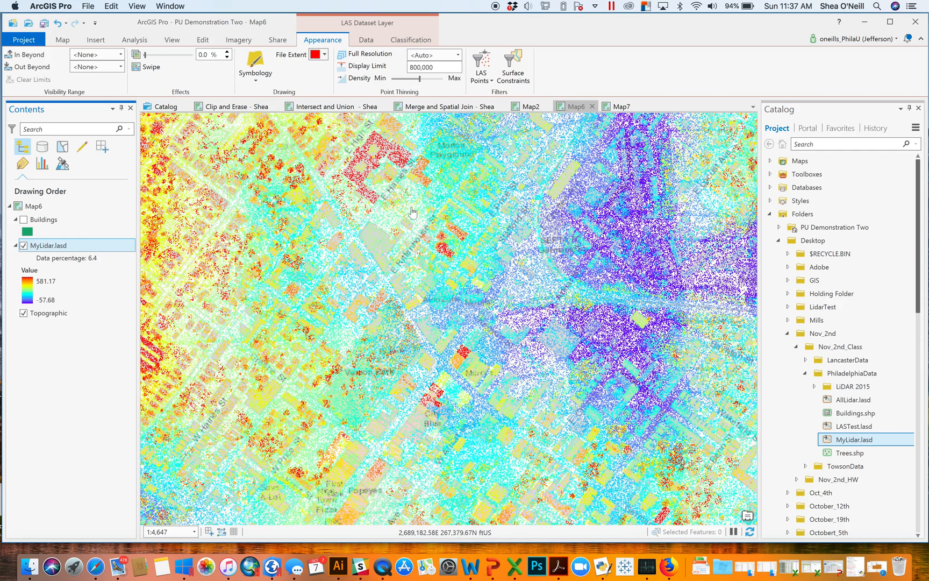
click(33, 206)
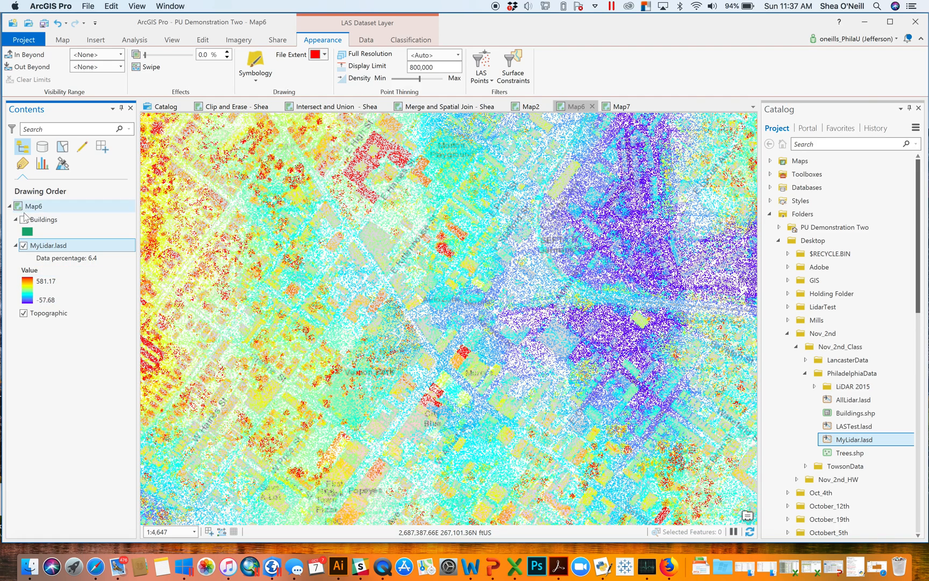
click(23, 219)
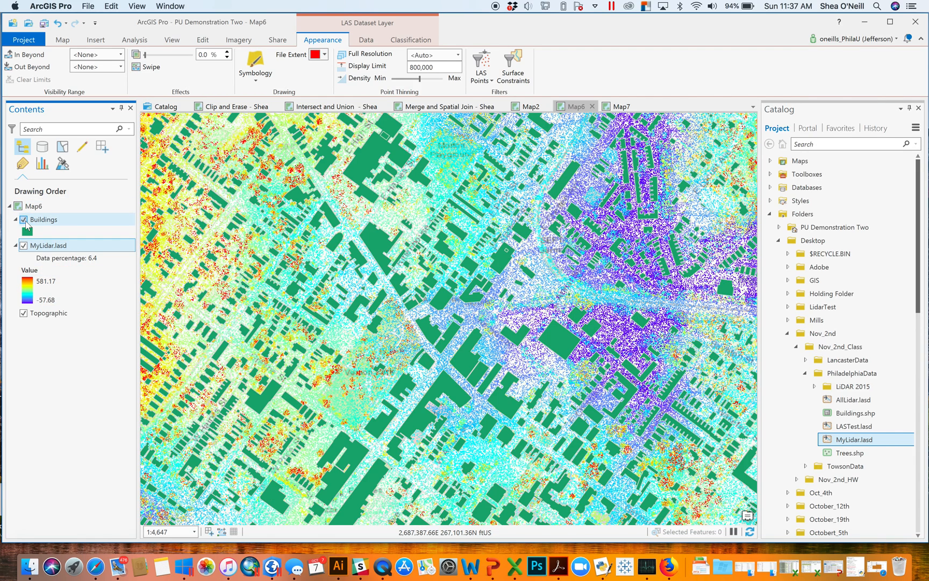
click(23, 220)
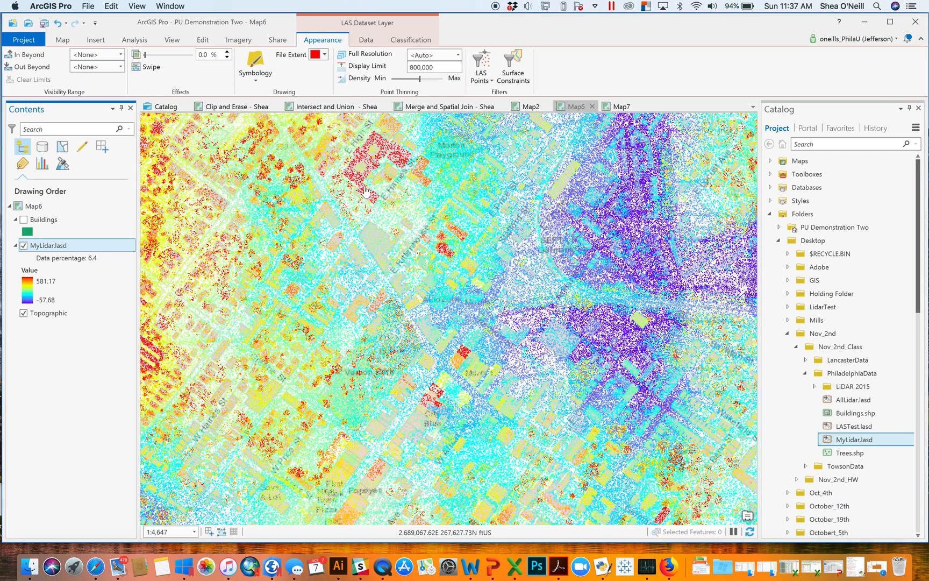
mouse_move(374, 129)
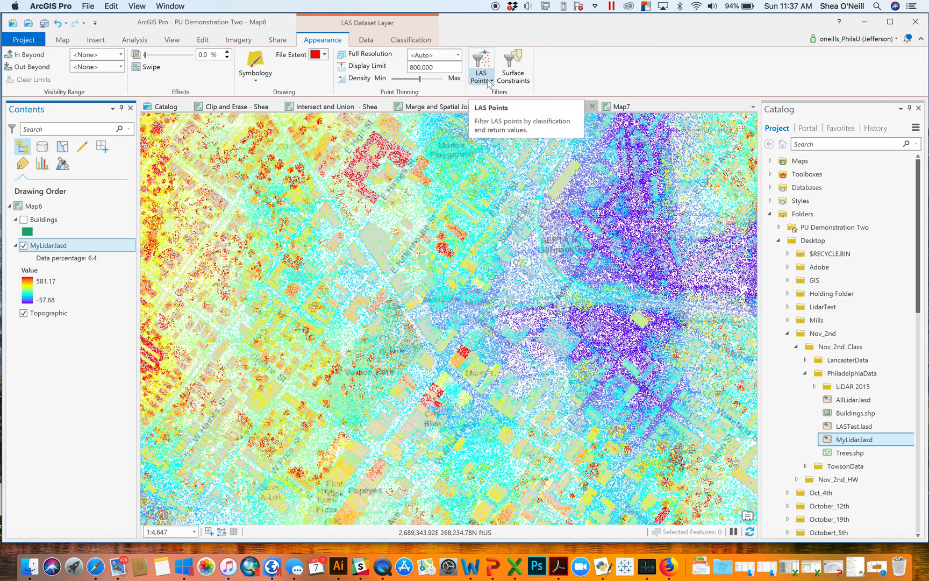
click(481, 65)
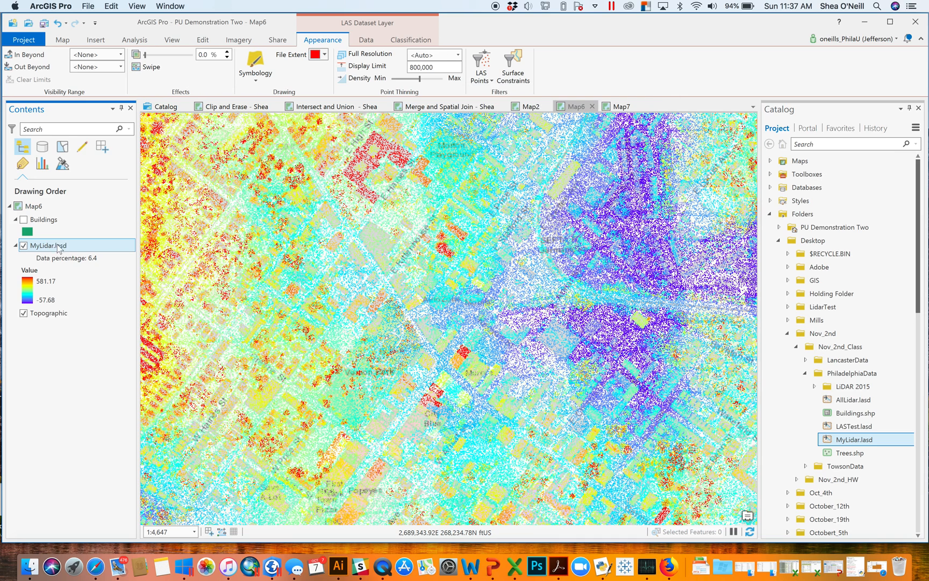
right_click(48, 244)
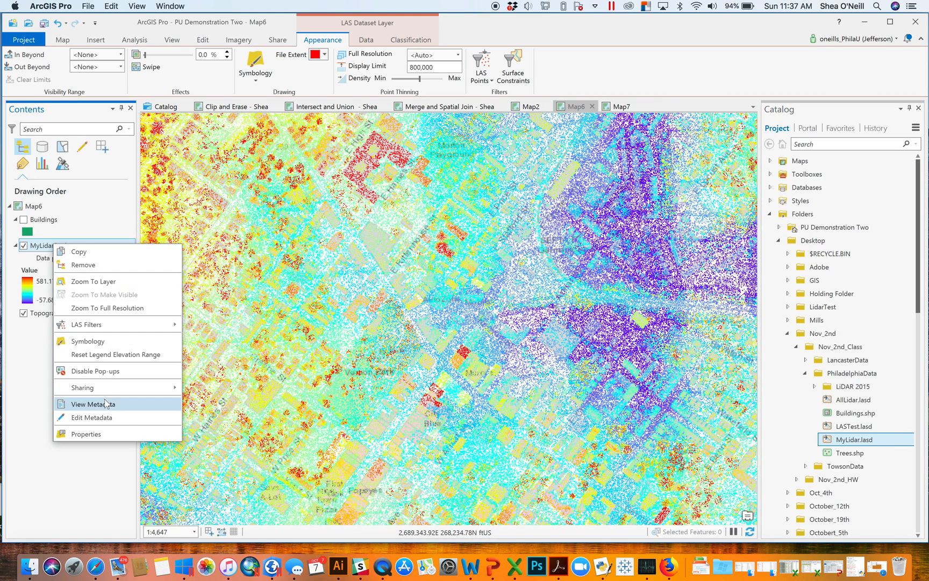
click(86, 434)
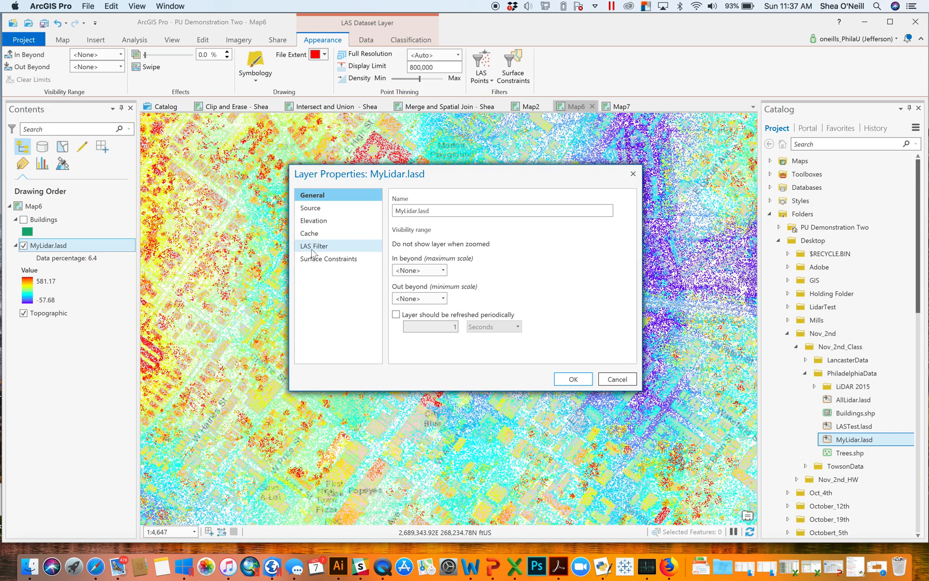
click(314, 220)
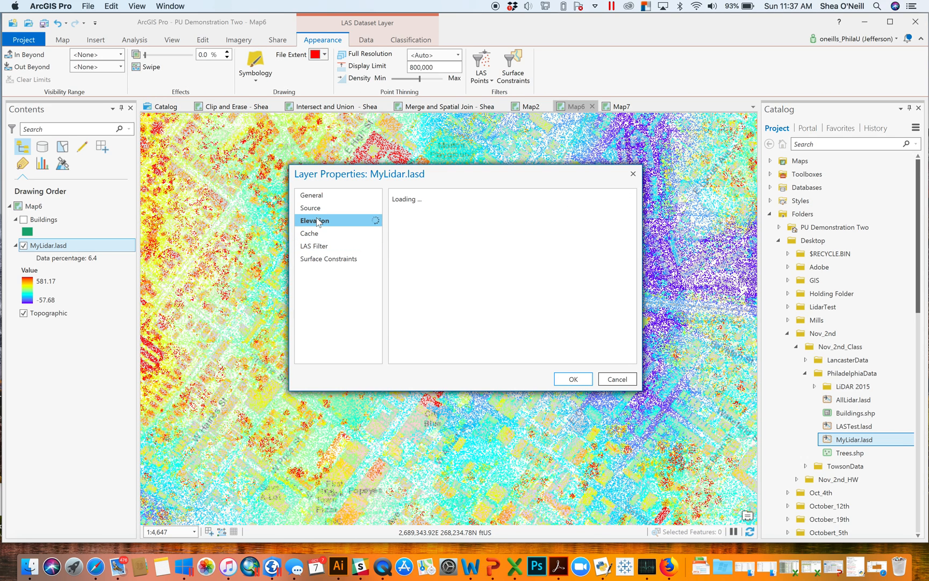
click(315, 245)
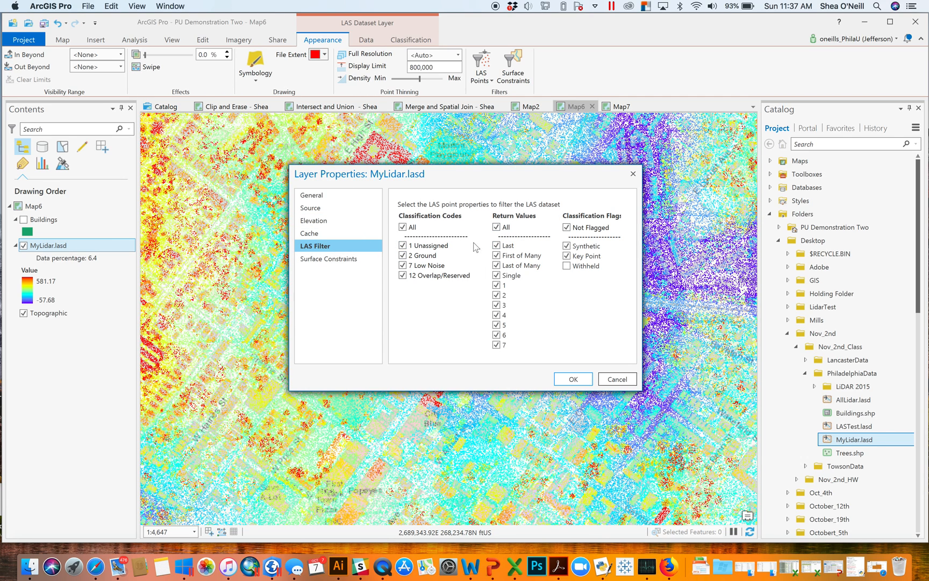
click(403, 255)
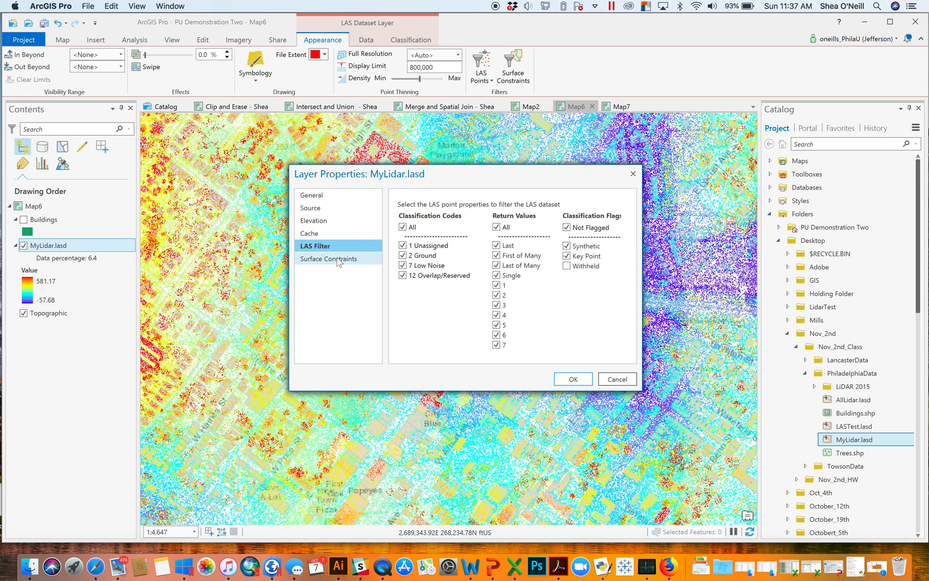
click(329, 258)
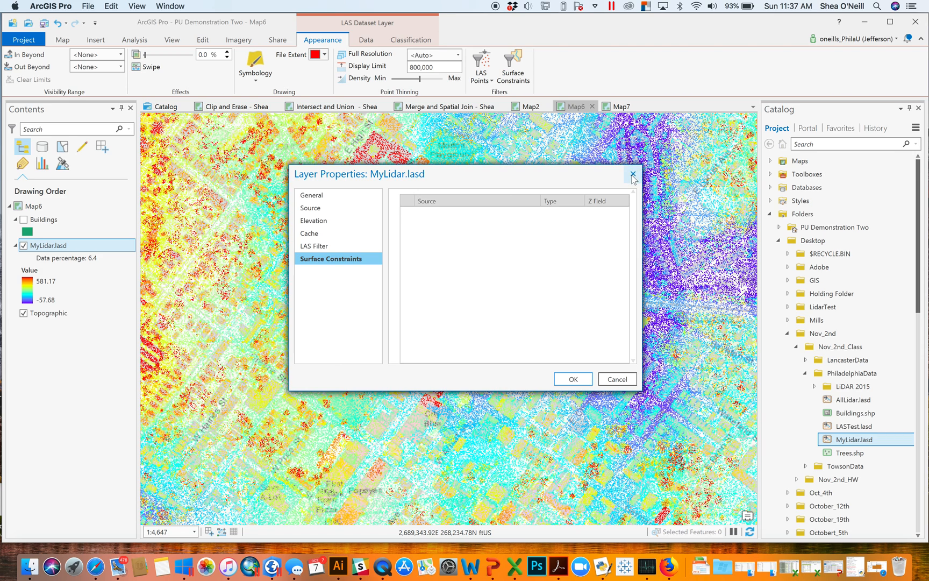
click(633, 174)
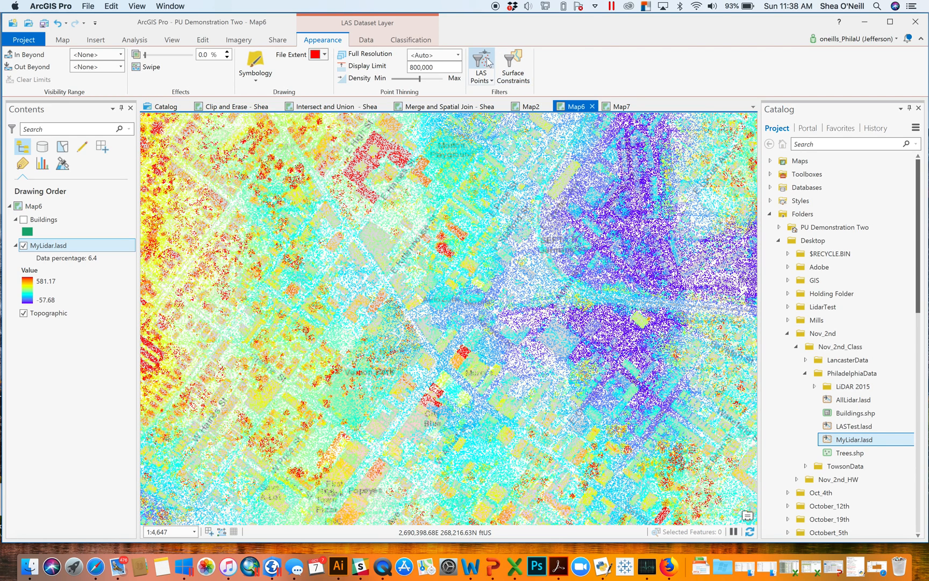
click(481, 64)
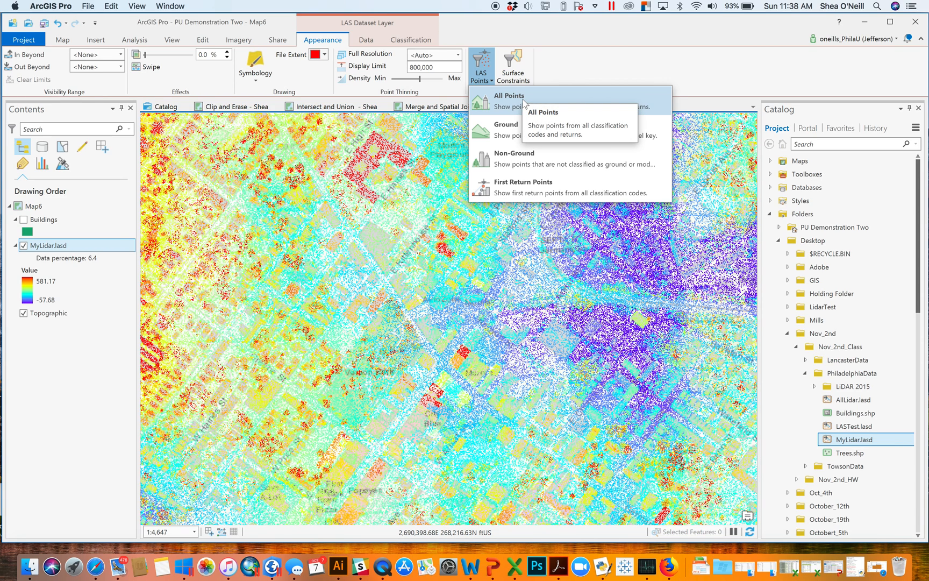
mouse_move(515, 112)
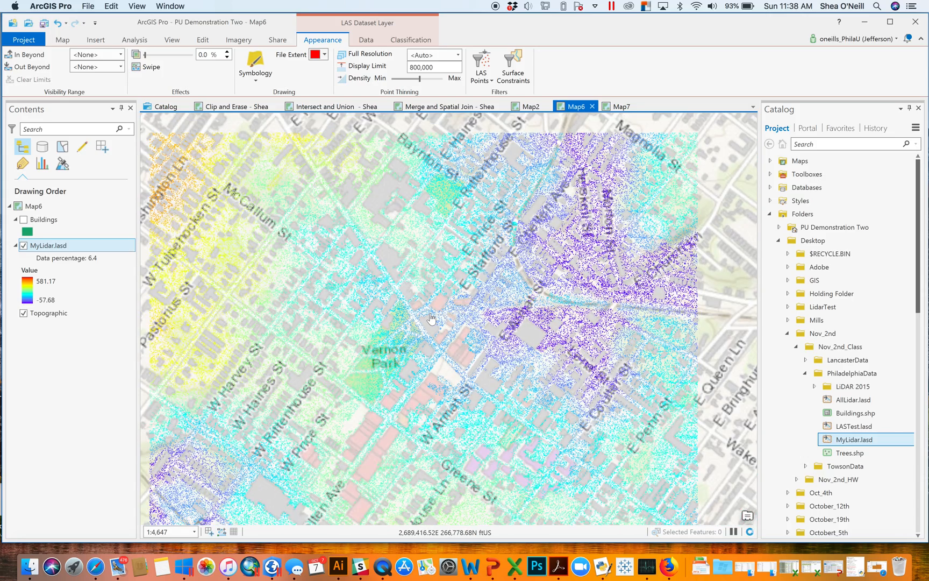
scroll(down, 3)
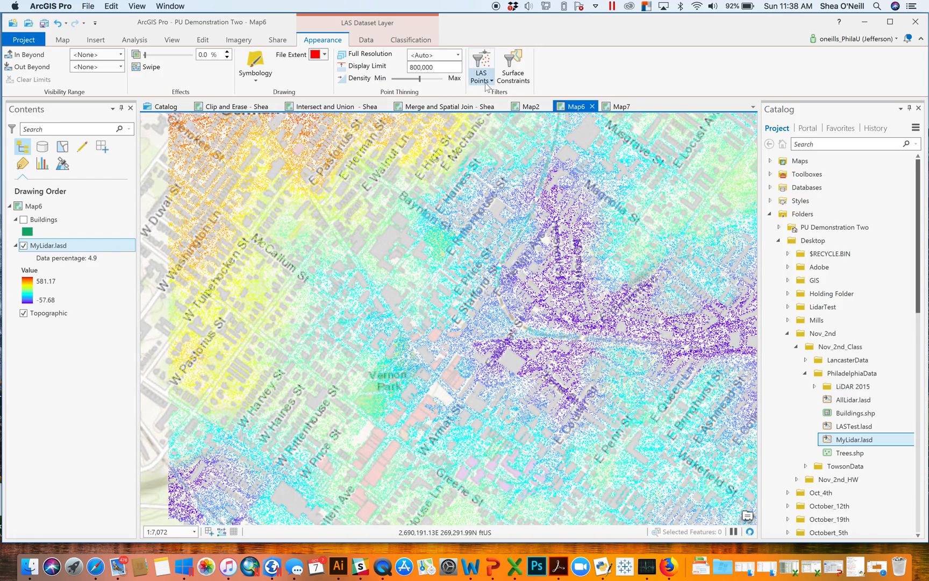
click(481, 66)
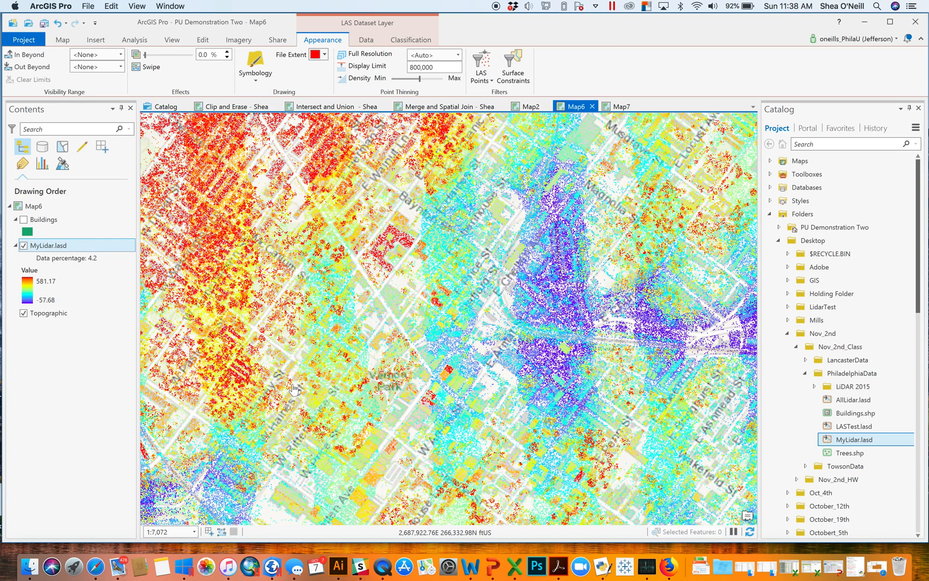
mouse_move(401, 286)
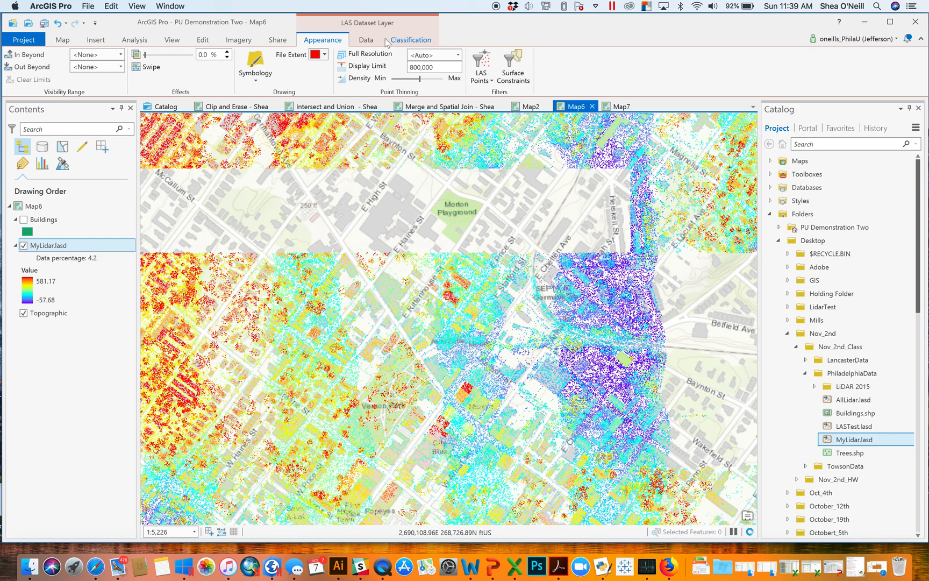
click(482, 65)
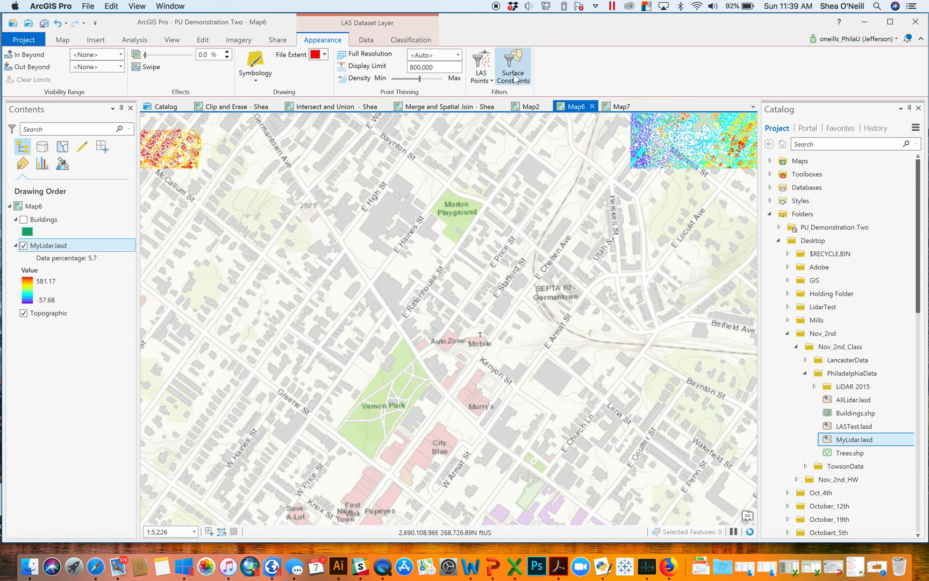
click(513, 65)
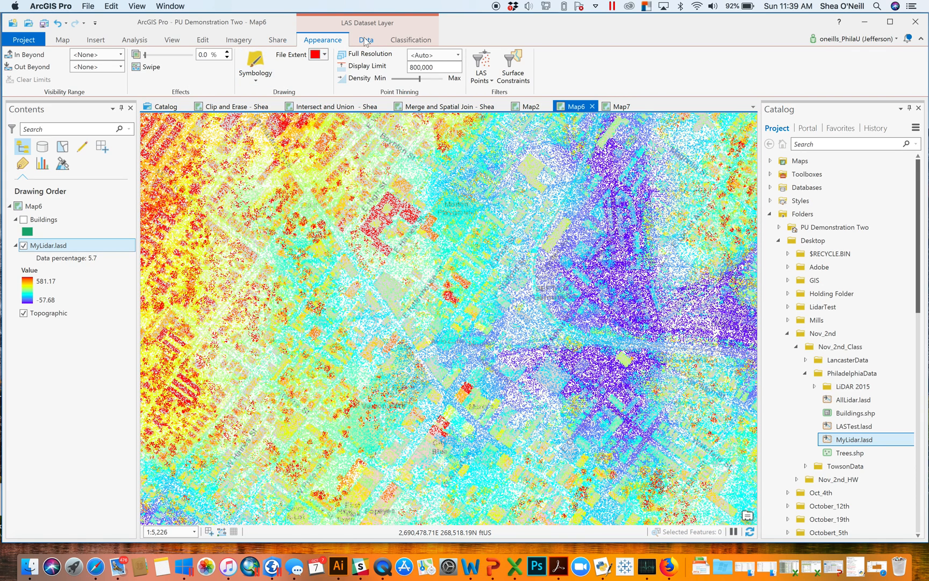
Show the LAS dataset Data tools, open and close Polygon Volume, and hide building footprints.
click(366, 40)
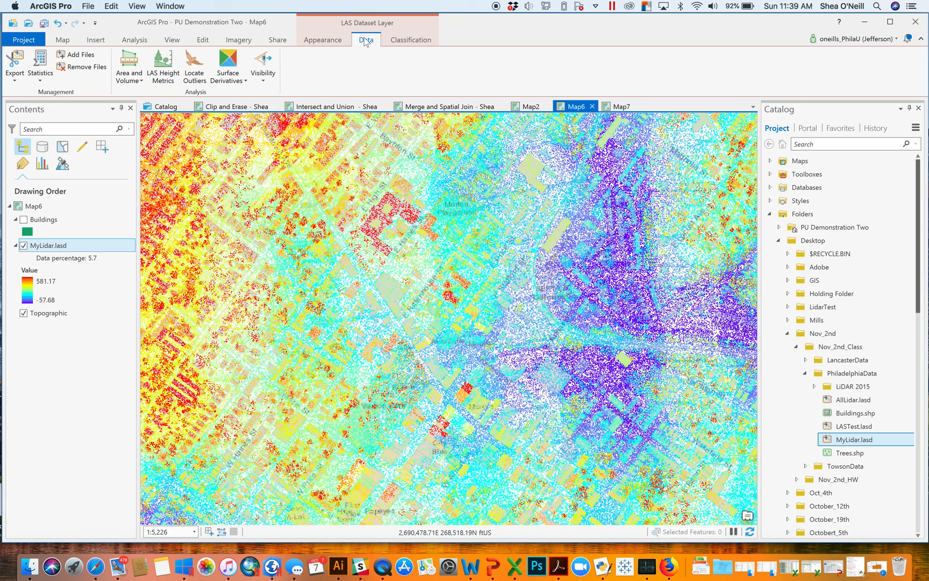
mouse_move(193, 65)
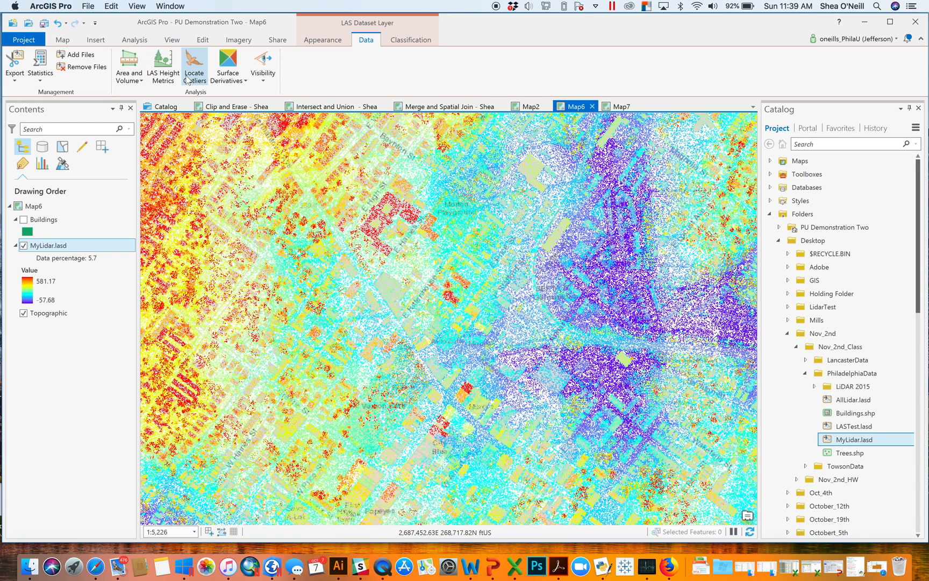
mouse_move(129, 68)
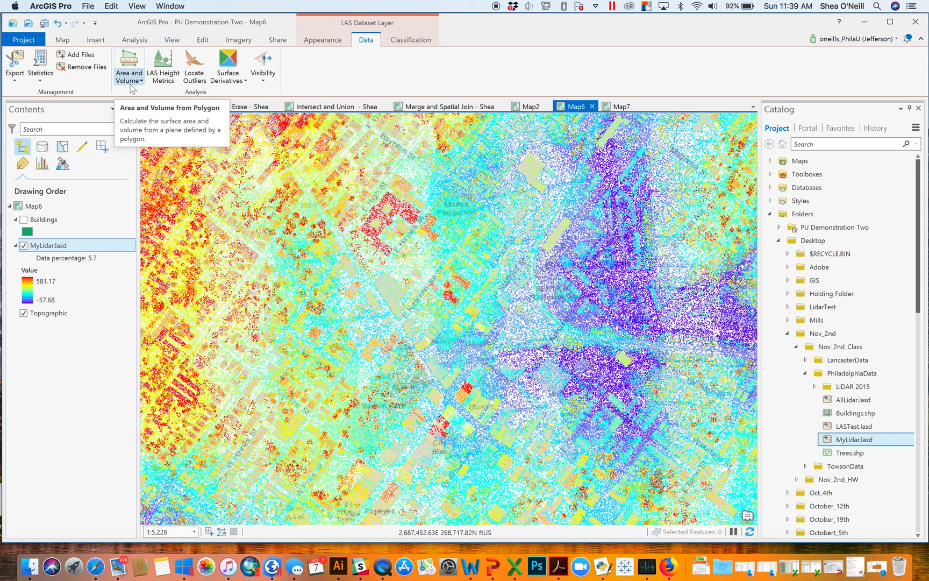
mouse_move(262, 65)
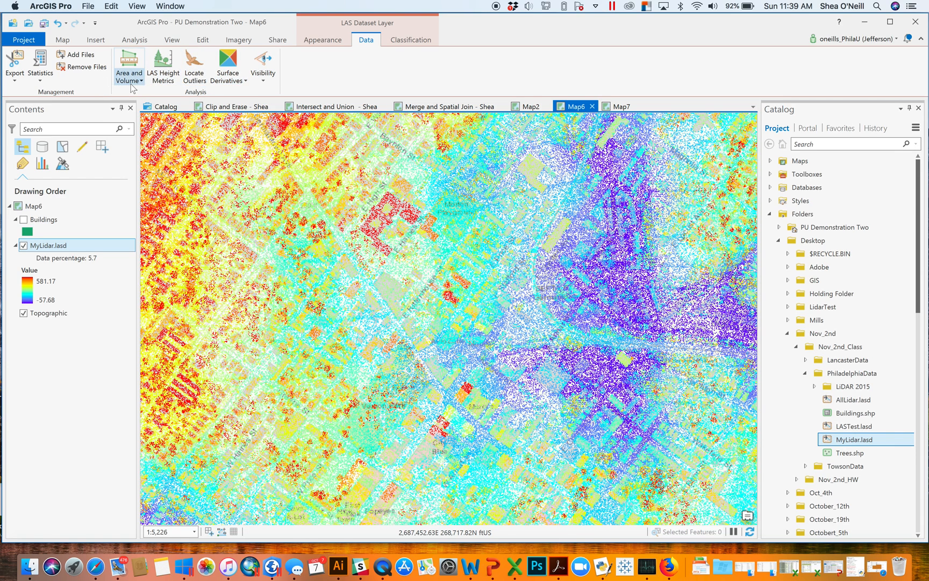
click(129, 65)
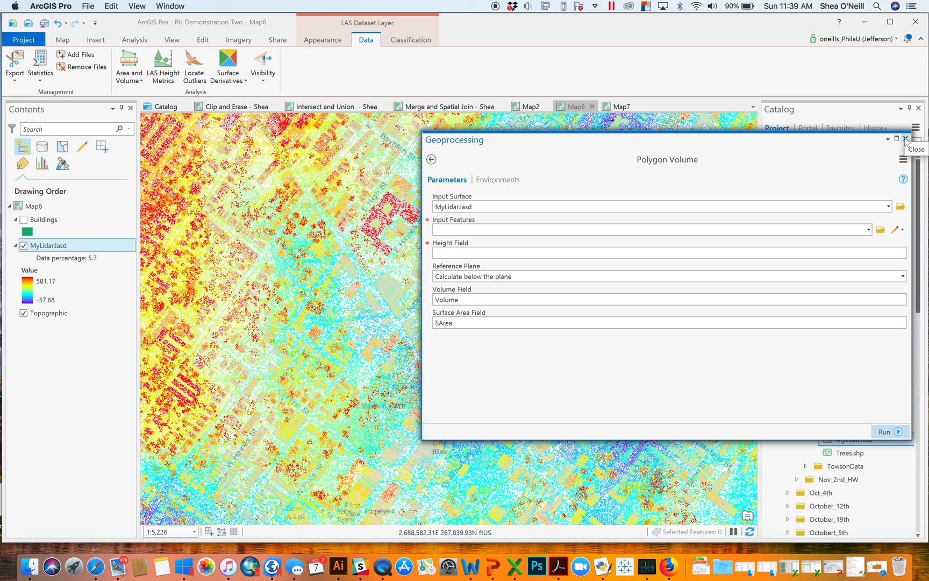
mouse_move(191, 235)
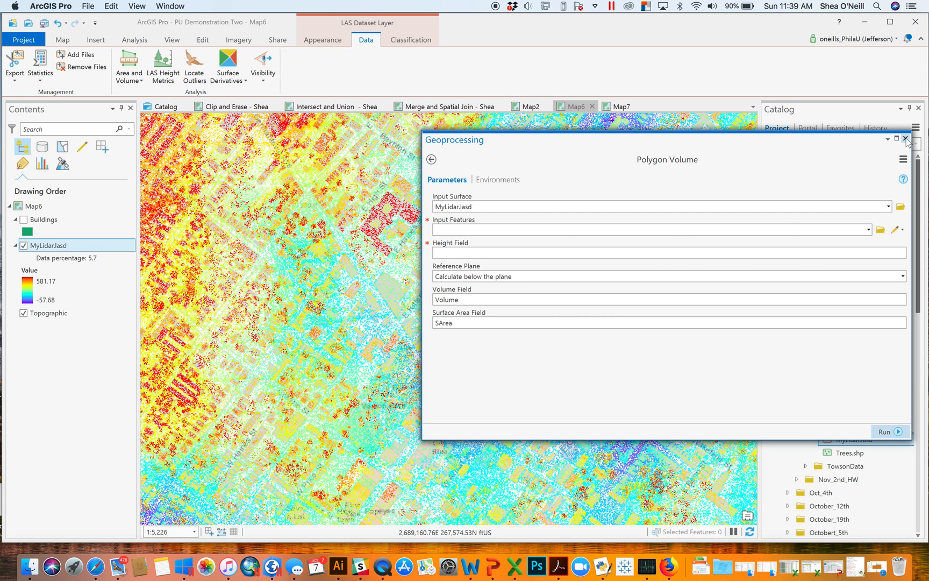
click(911, 138)
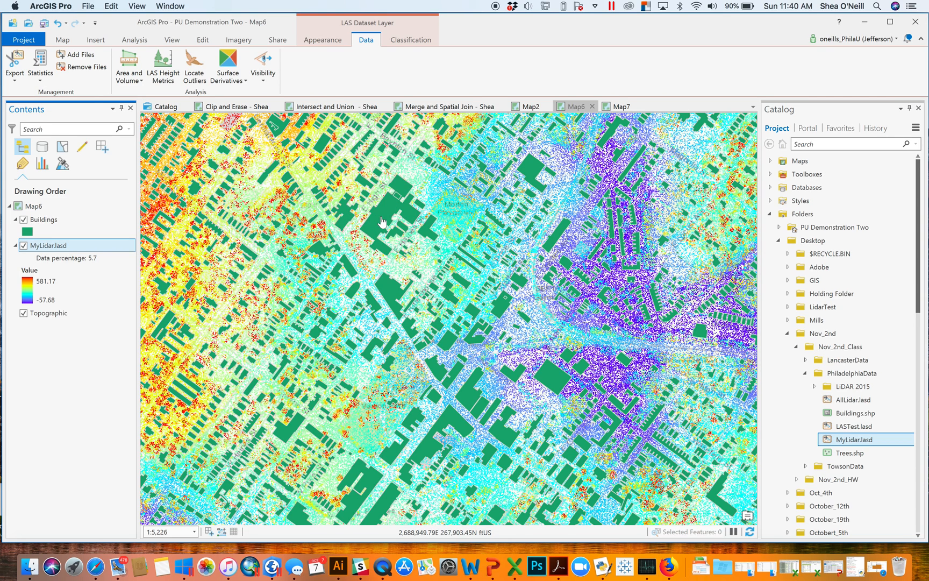
click(23, 220)
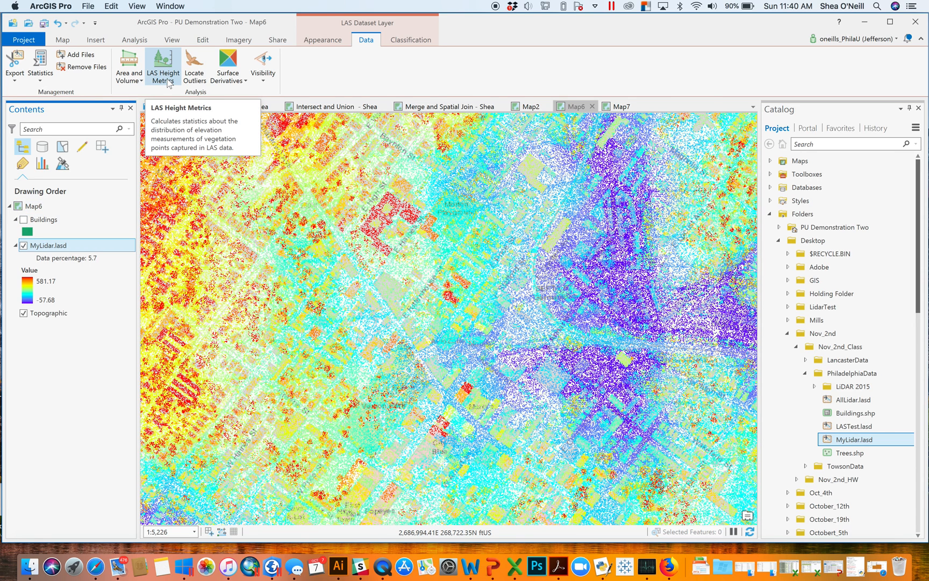
mouse_move(178, 82)
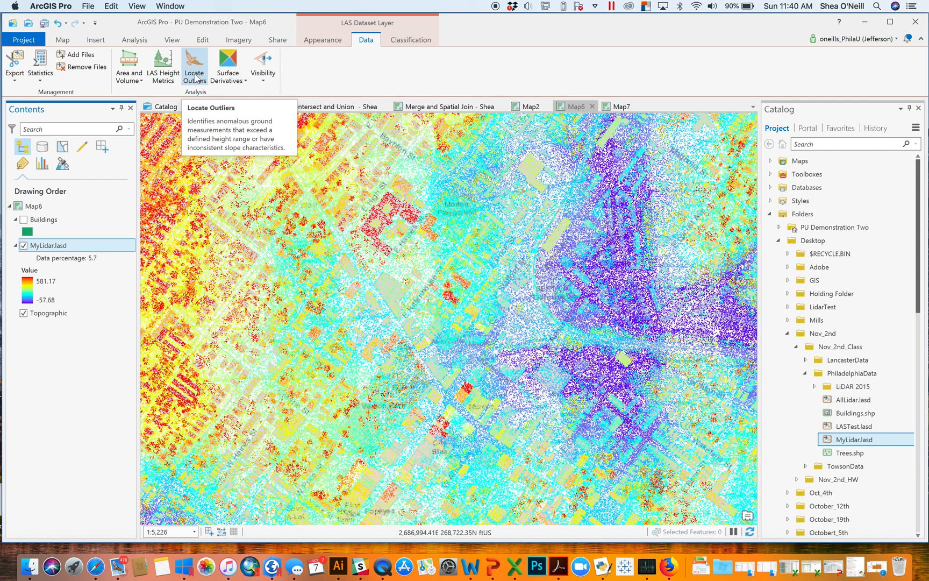
Open the Surface Slope tool from Surface Derivatives and close it without running.
click(227, 65)
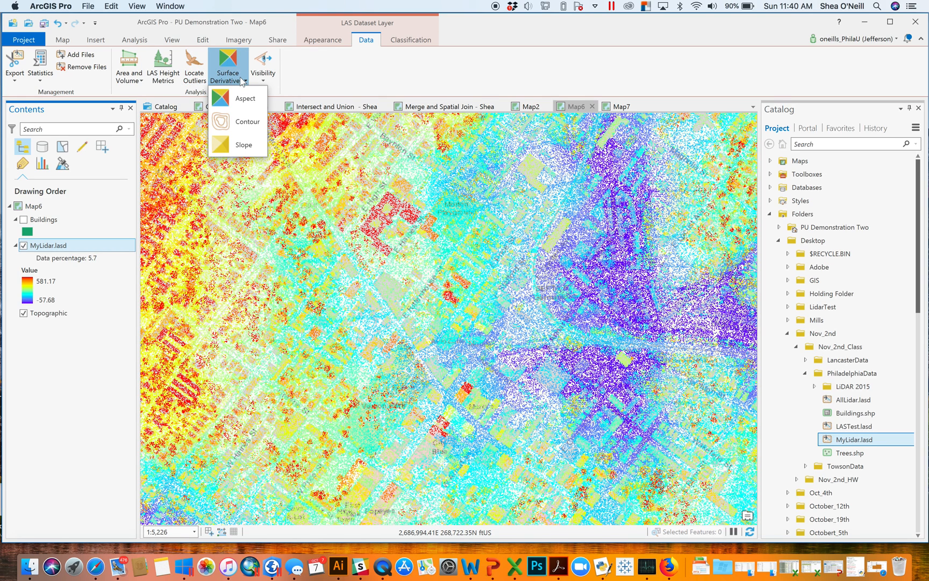
mouse_move(245, 97)
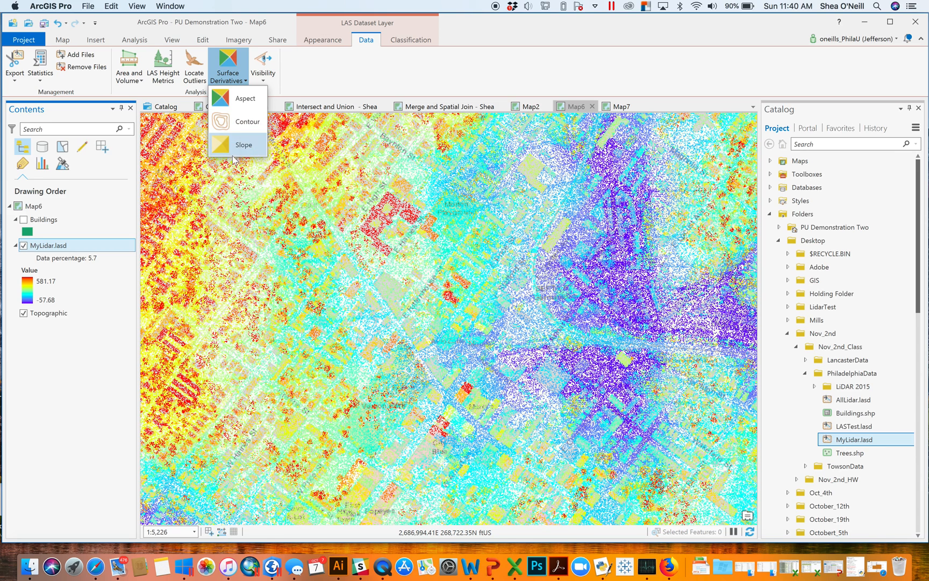
click(243, 144)
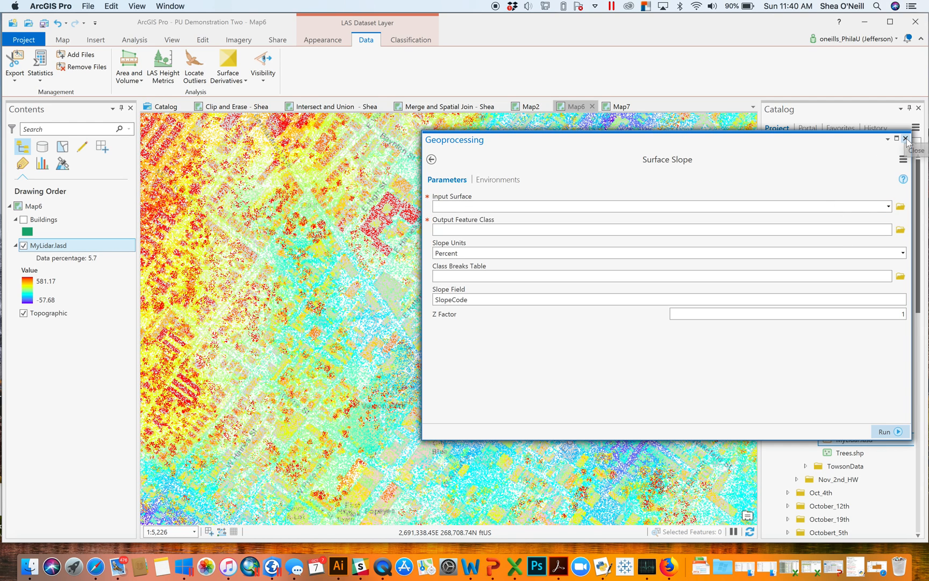
mouse_move(904, 140)
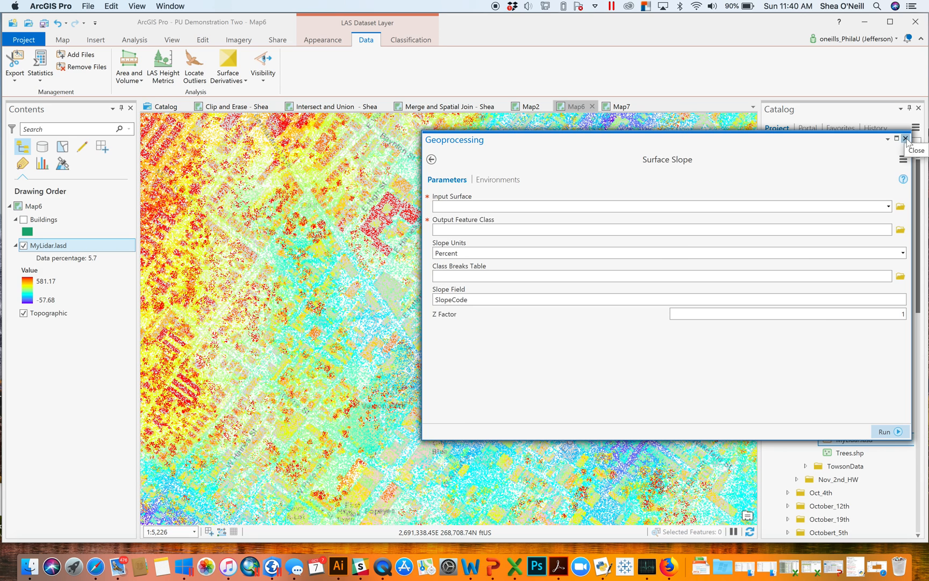
click(905, 139)
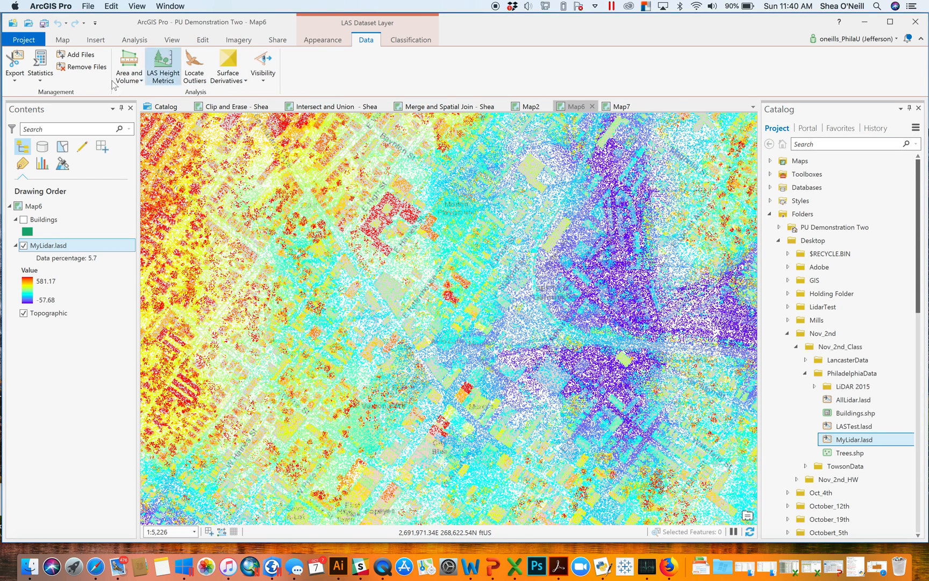
mouse_move(227, 65)
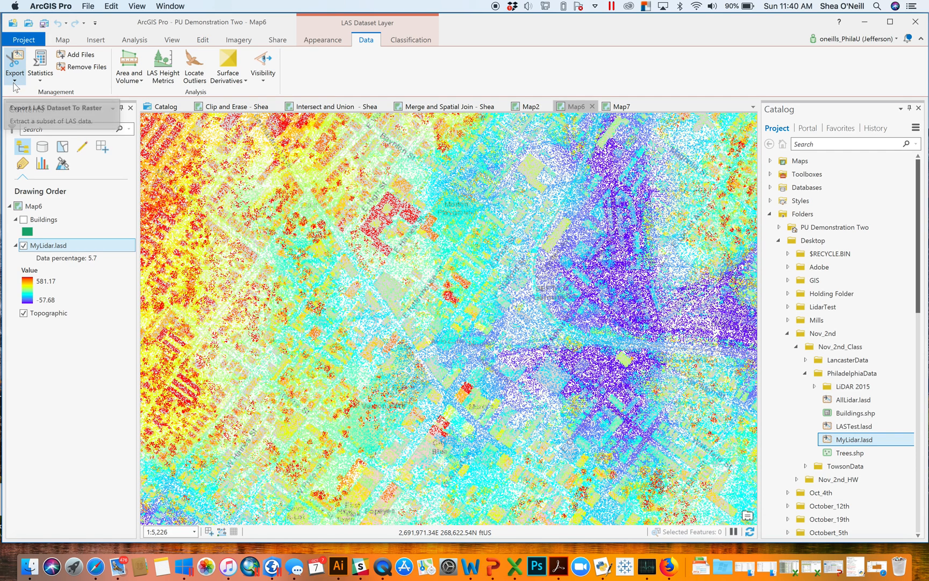
Start a LAS Dataset To Raster export of MyLidar.lasd with output raster named 'terrain'.
click(13, 64)
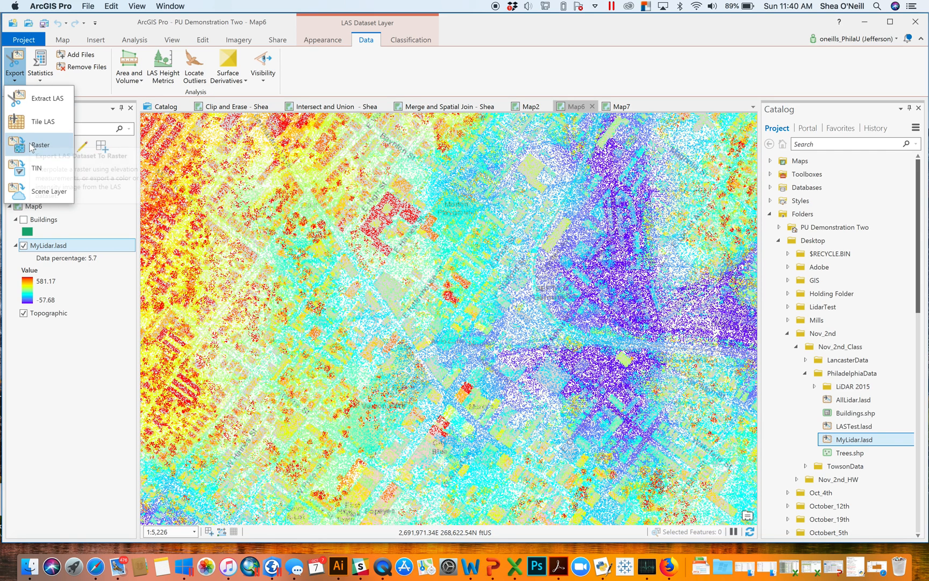
click(40, 145)
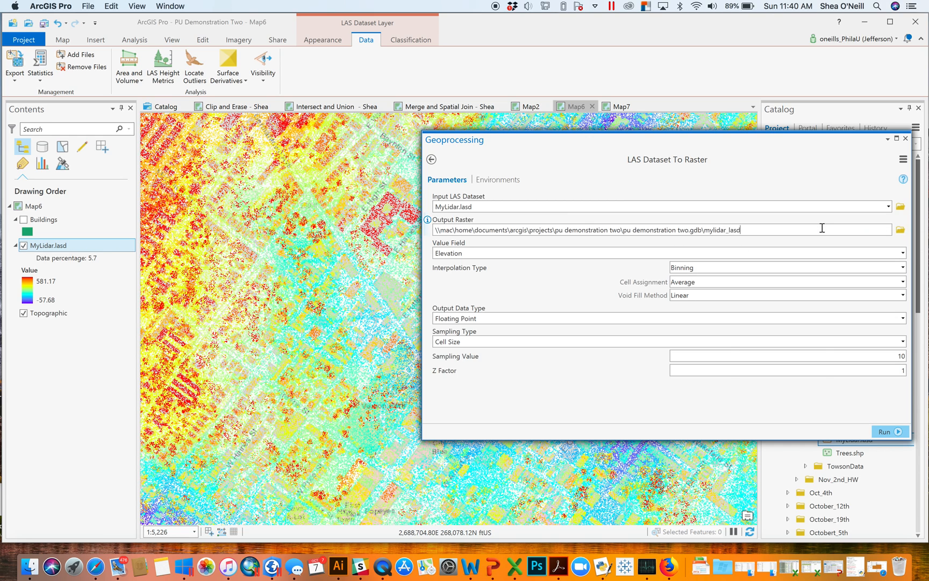
double_click(724, 229)
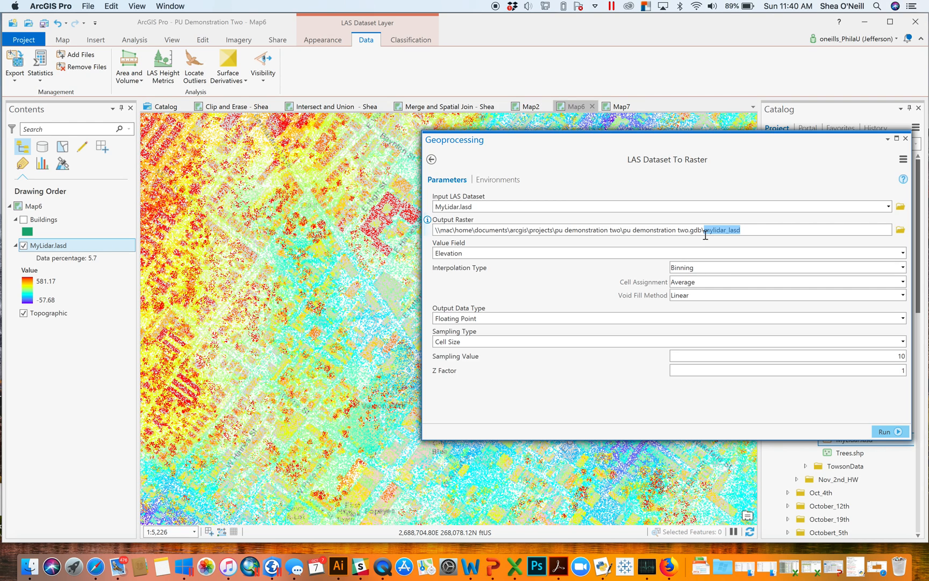
text(terrain)
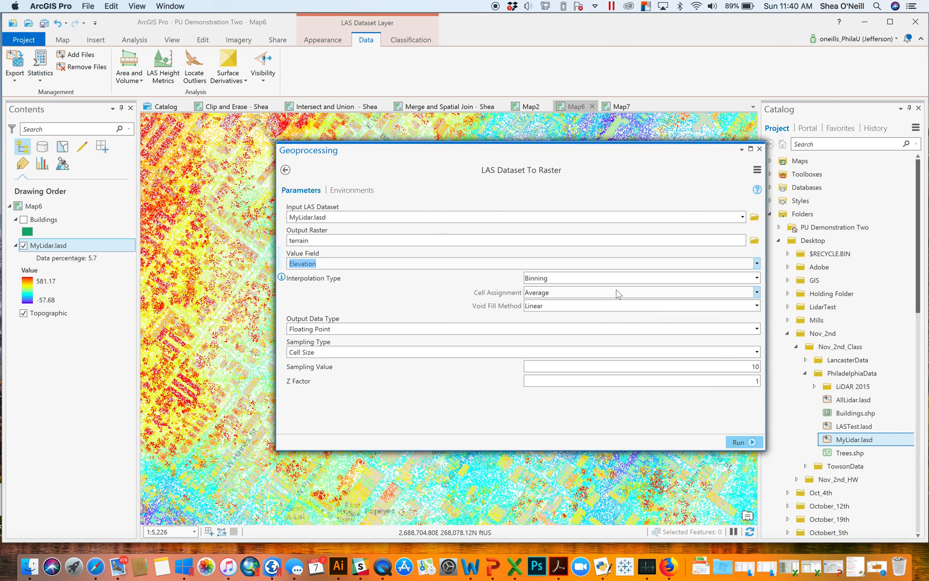
mouse_move(598, 284)
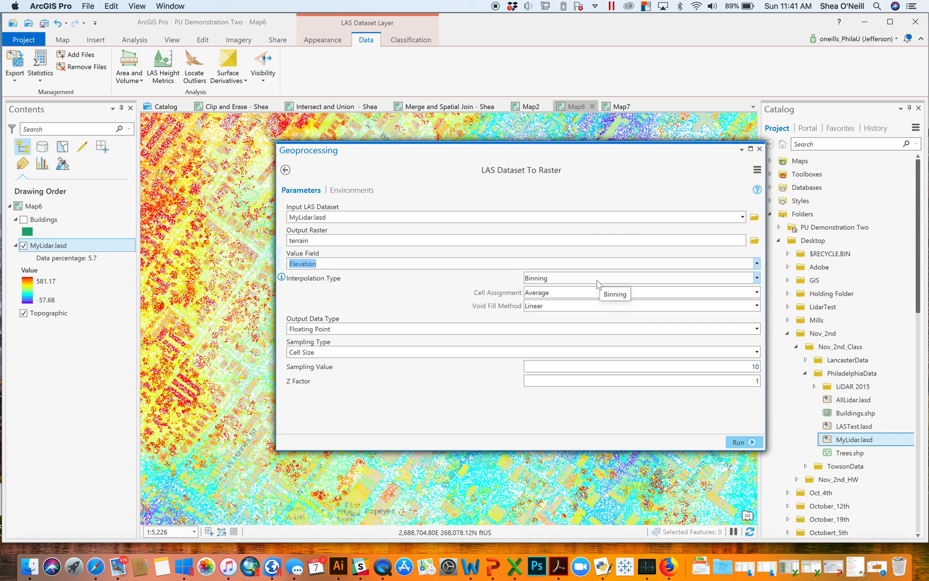
click(640, 278)
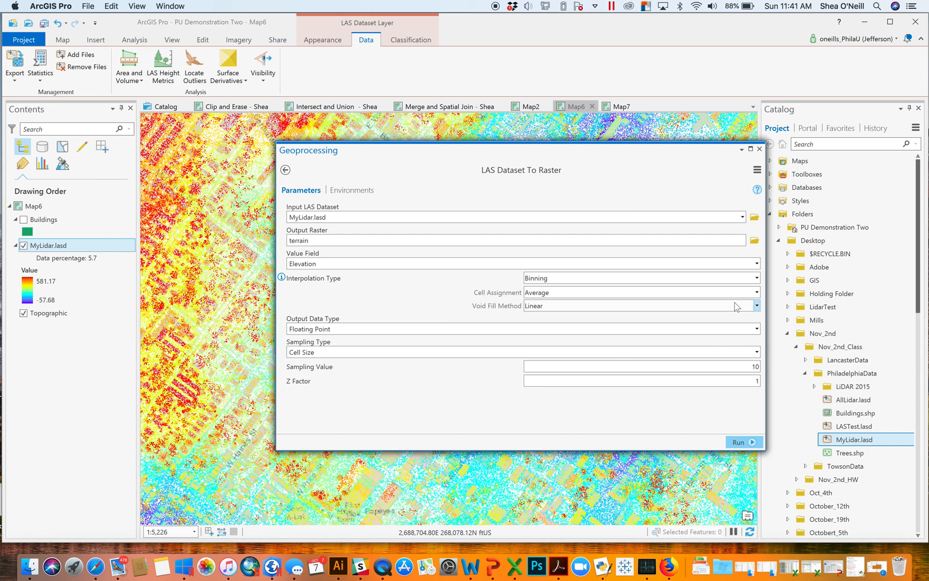
Set cell assignment to IDW with linear void fill and run the 'terrain' export.
click(755, 292)
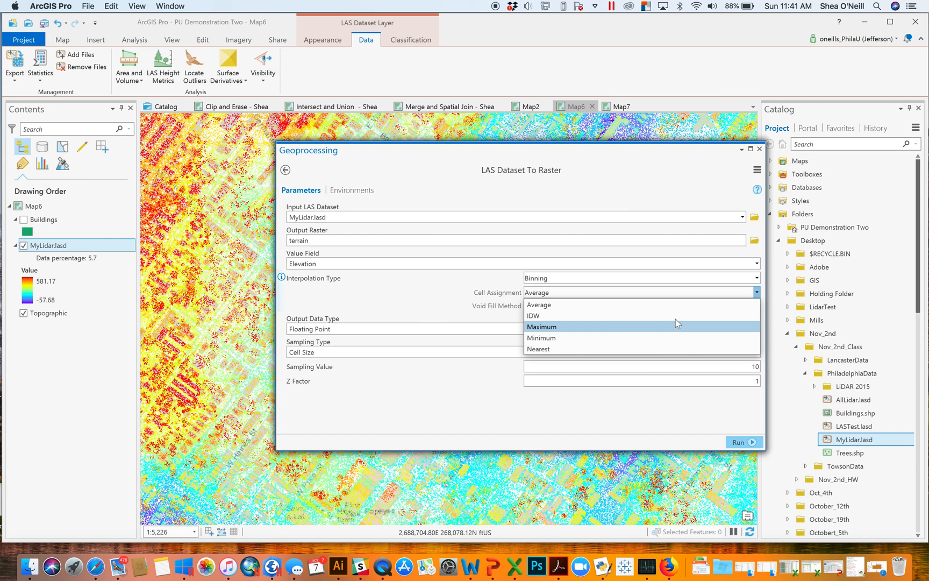
click(533, 315)
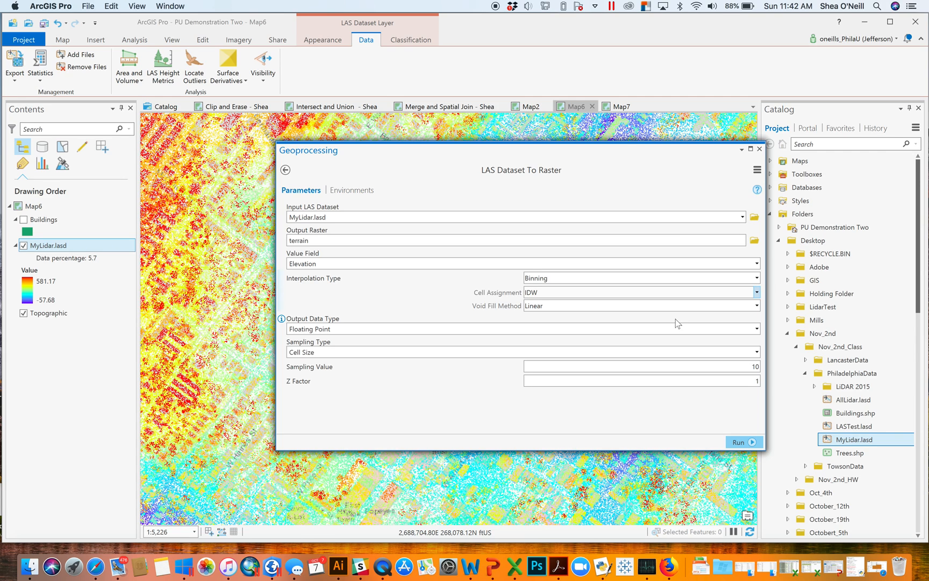
mouse_move(358, 329)
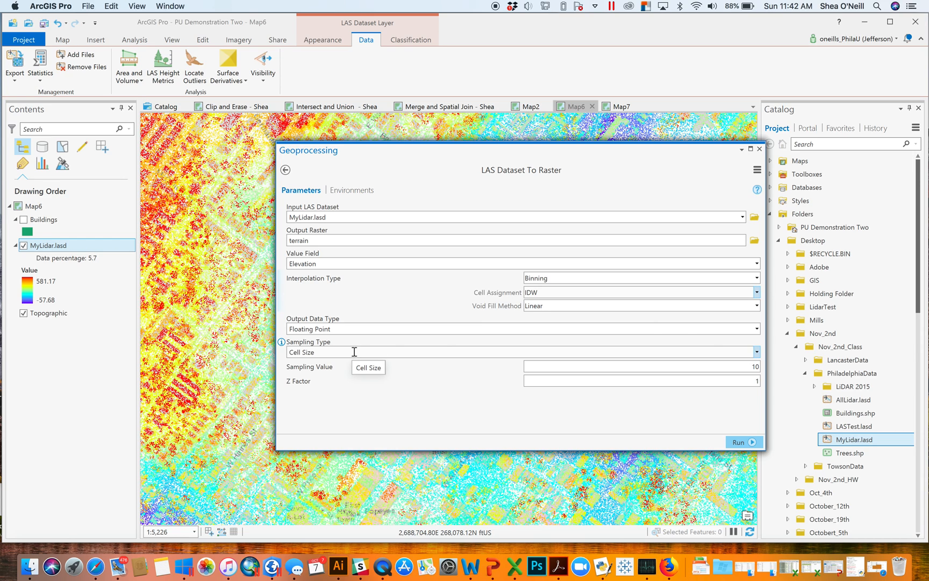
mouse_move(659, 354)
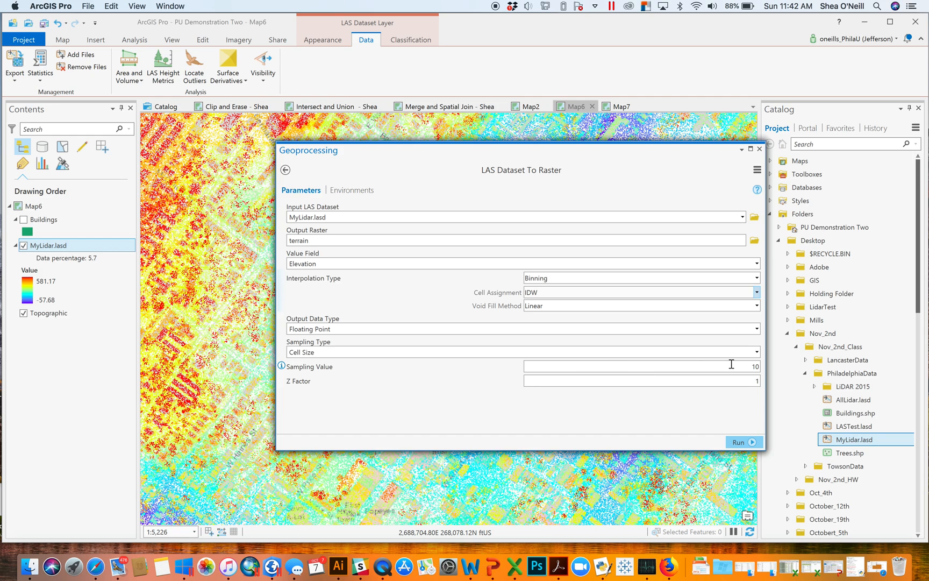
mouse_move(661, 413)
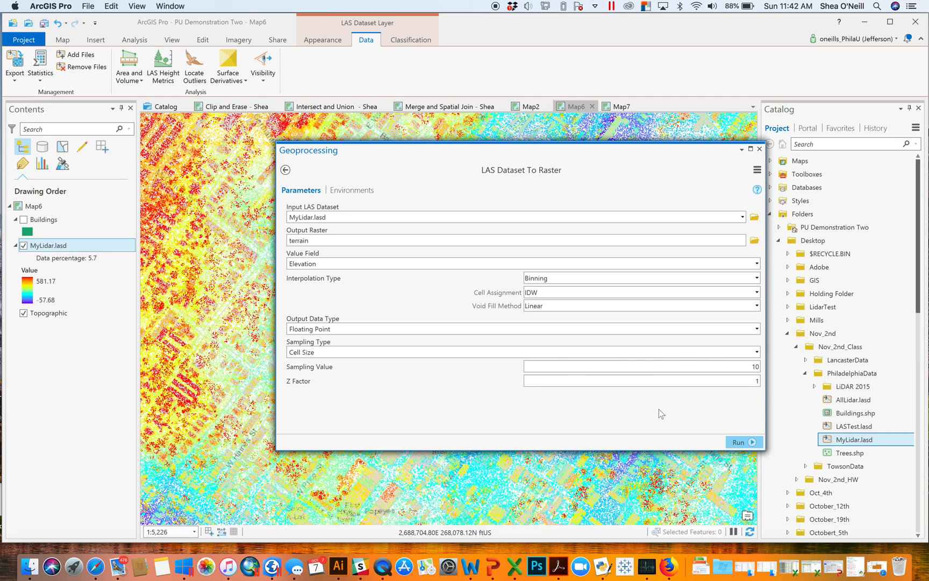
click(739, 441)
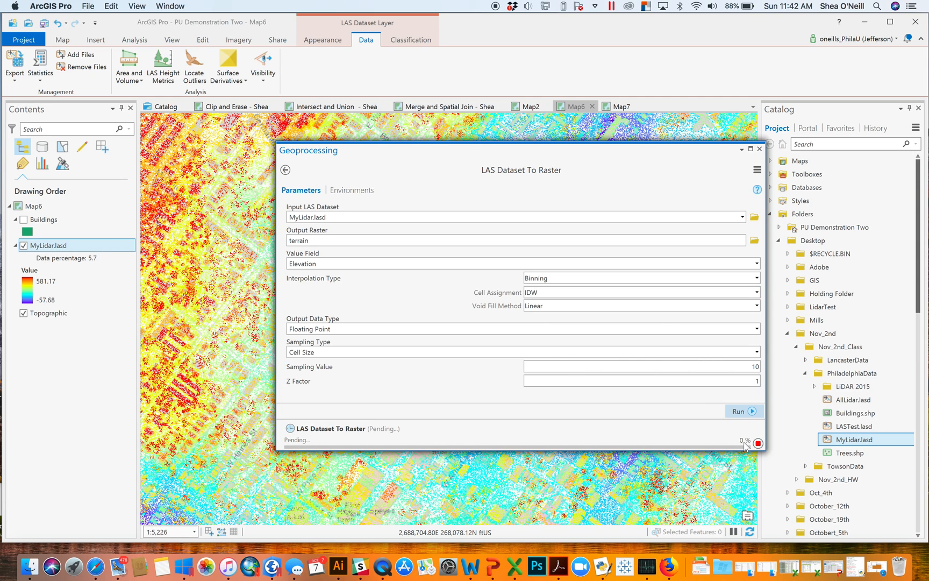
Once the terrain raster completes, close the Geoprocessing pane and hide the MyLidar.lasd layer.
click(738, 411)
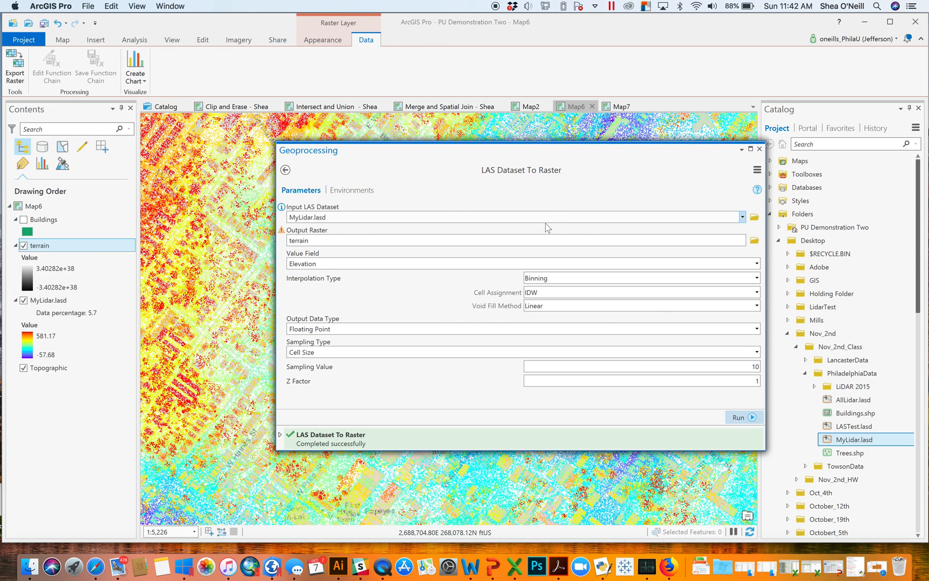
click(759, 149)
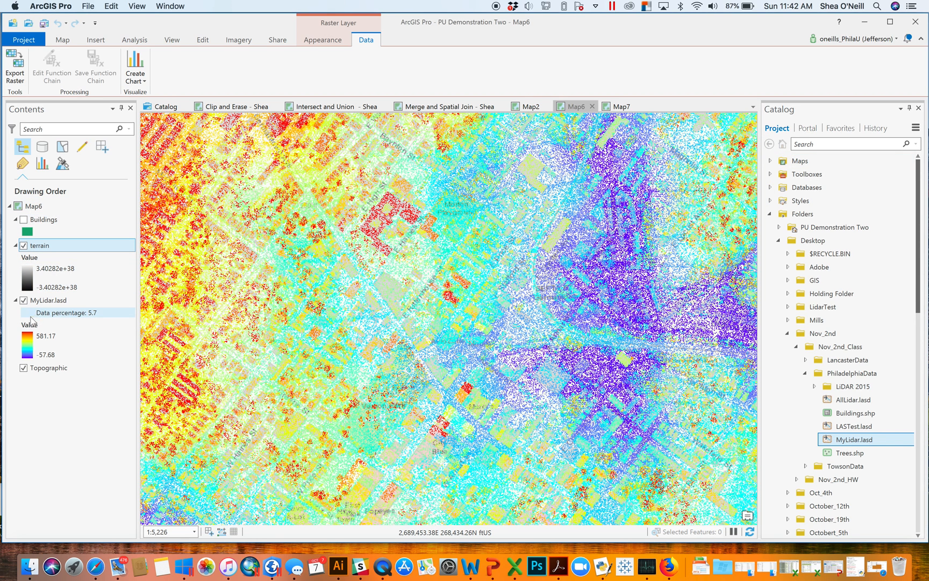
click(23, 300)
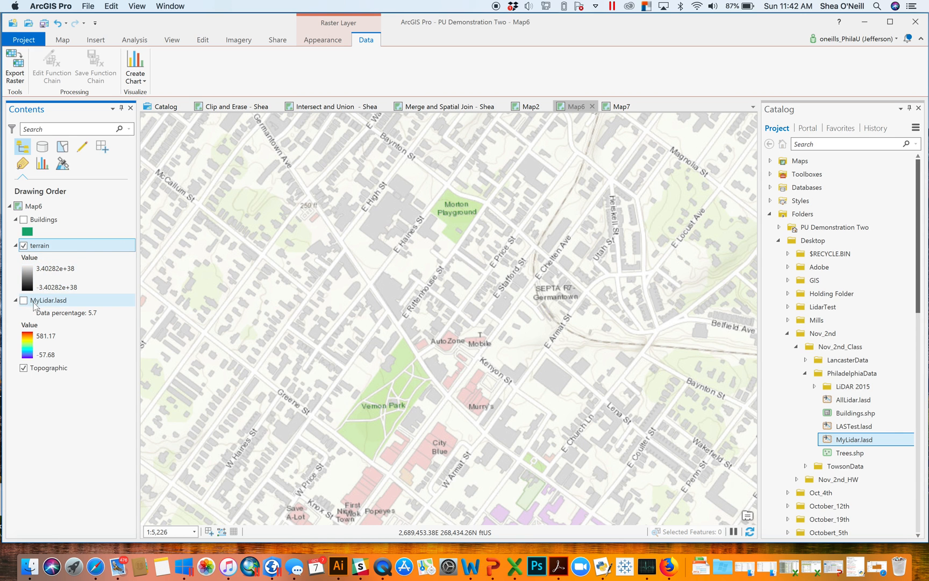
Show MyLidar.lasd again and switch the ribbon to the Map, then Analysis tools.
click(23, 300)
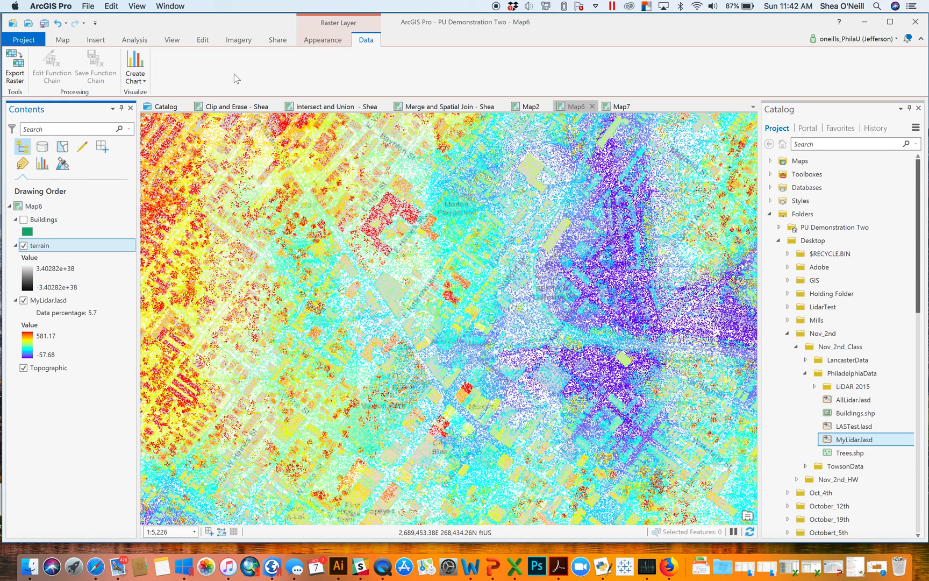
mouse_move(200, 27)
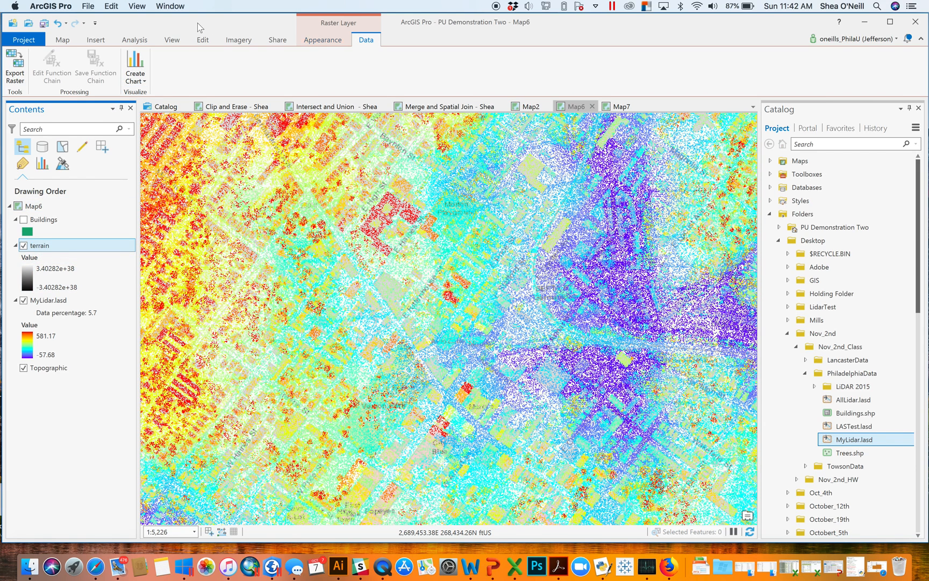
mouse_move(171, 40)
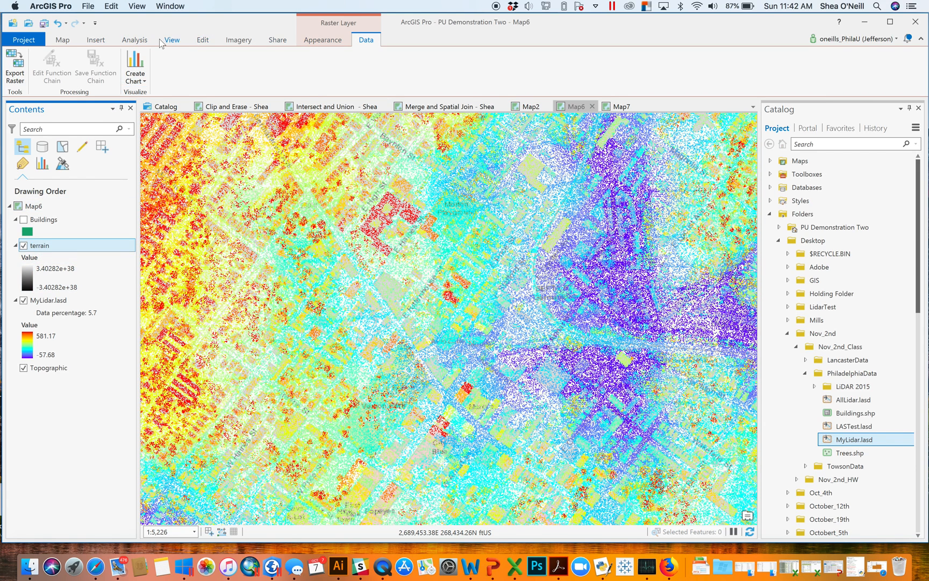
click(62, 39)
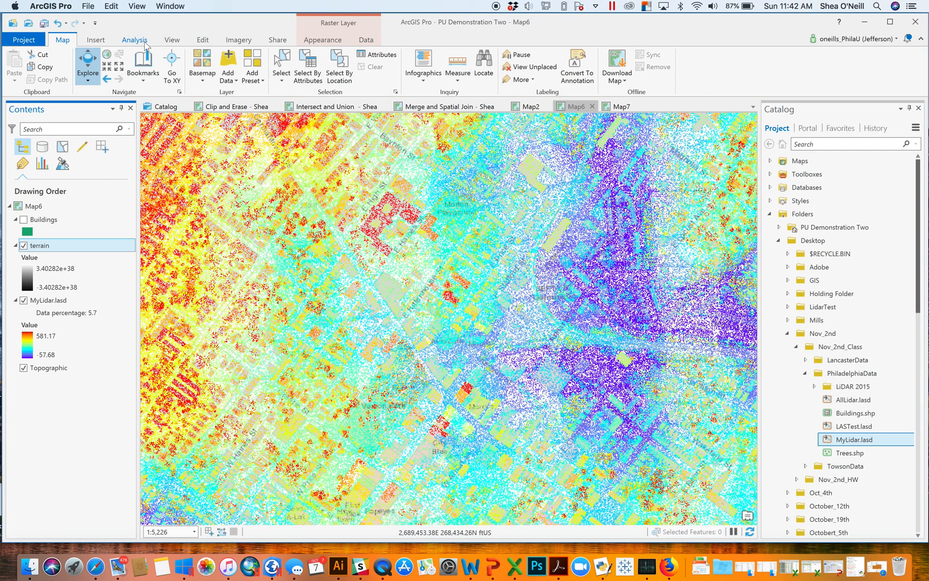
click(135, 40)
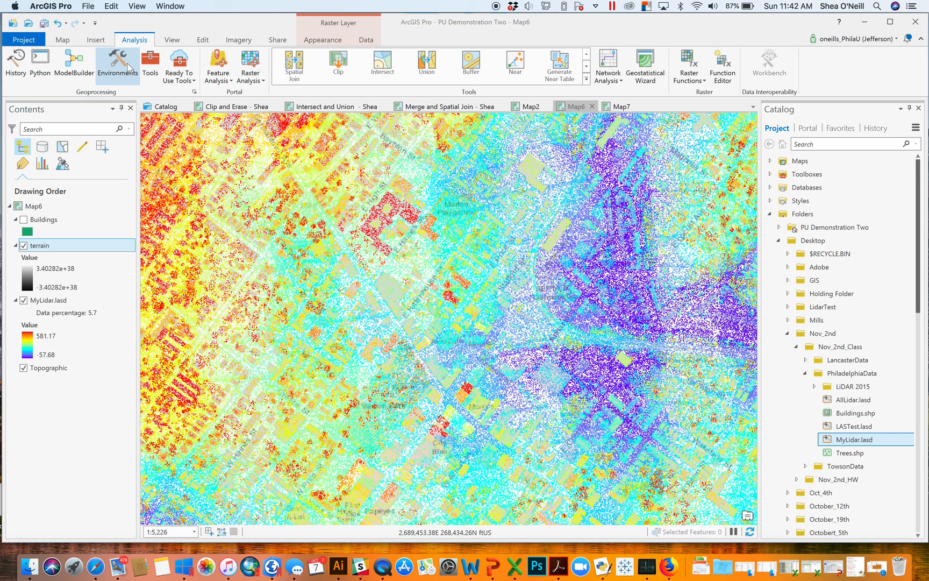
Set the environment Extent to Default, clear the landcover Mask, and reopen Environments to verify.
click(117, 61)
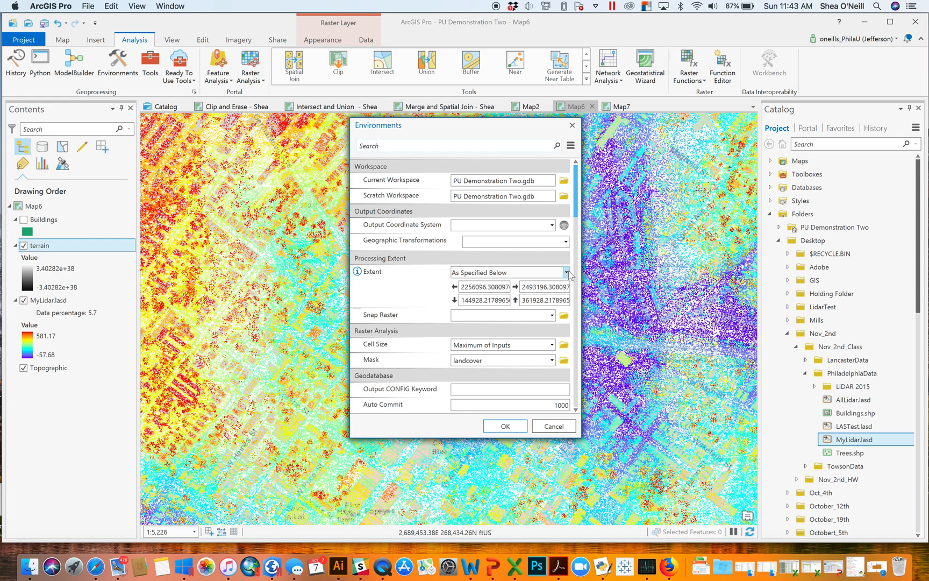
mouse_move(567, 274)
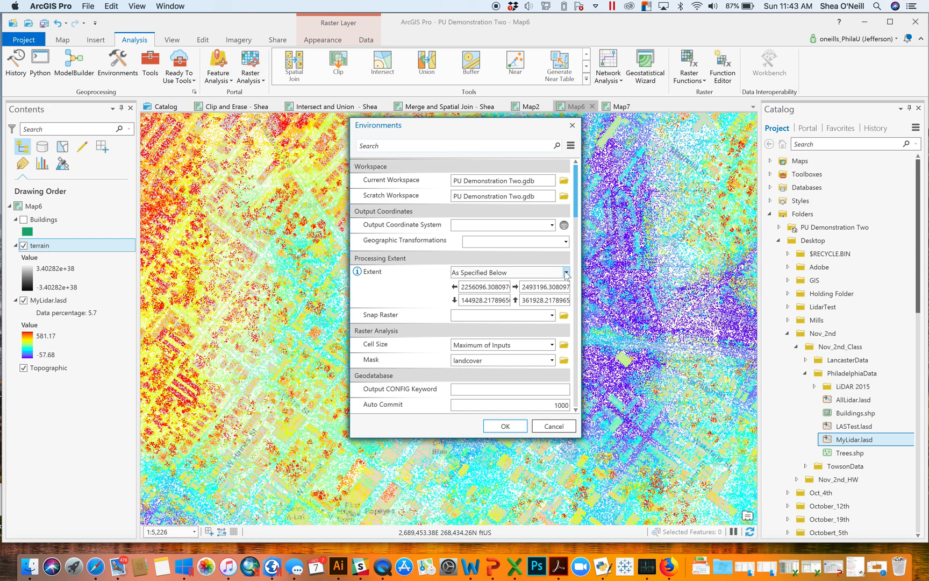
click(564, 272)
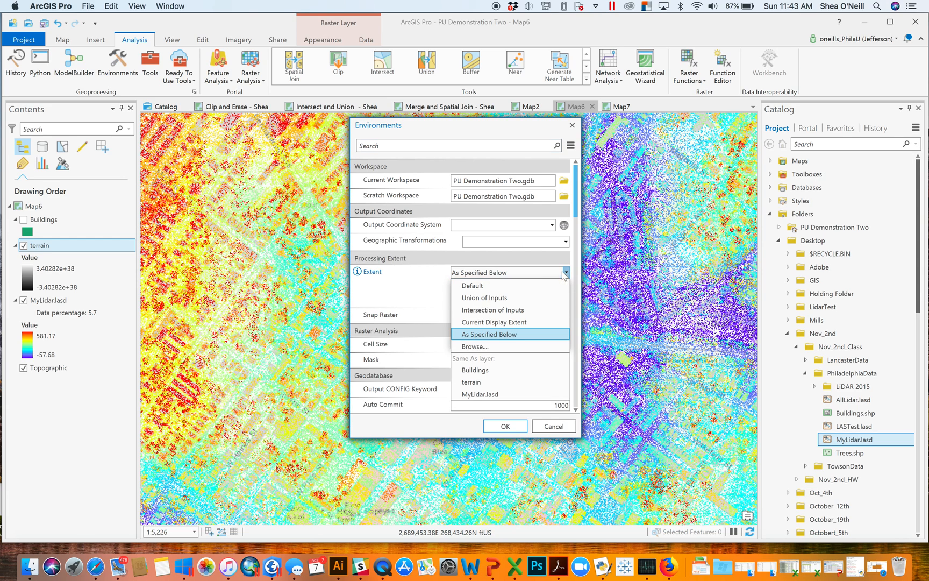
click(488, 297)
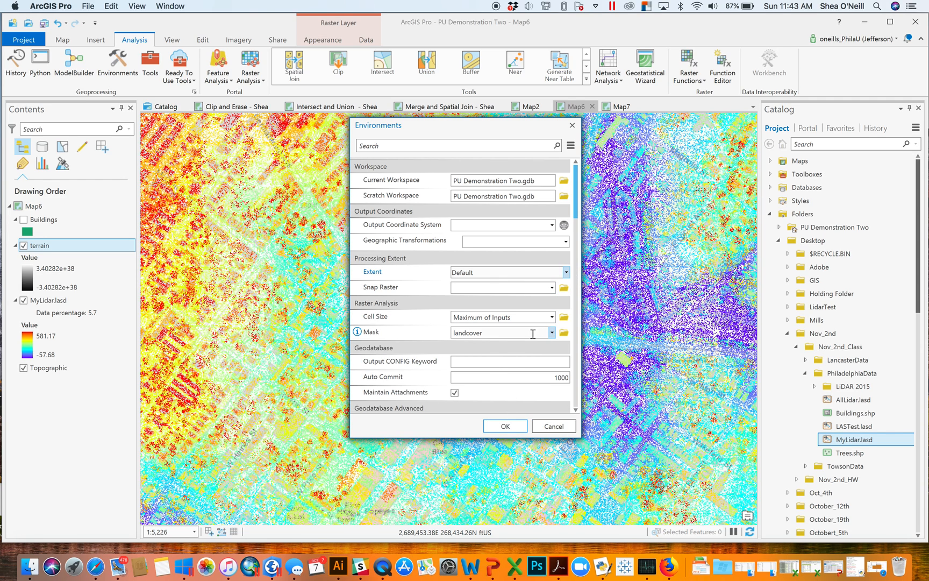
click(552, 332)
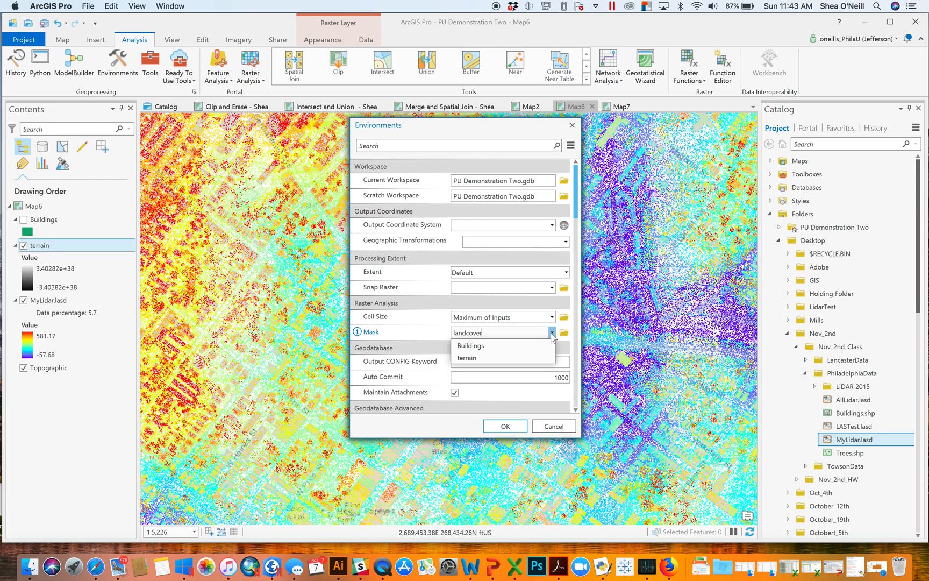
mouse_move(523, 331)
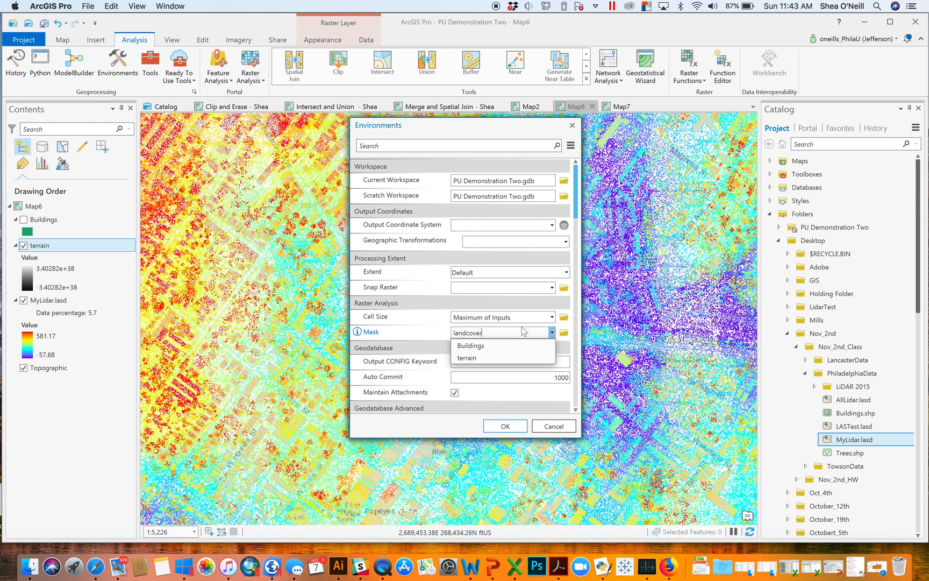
click(552, 332)
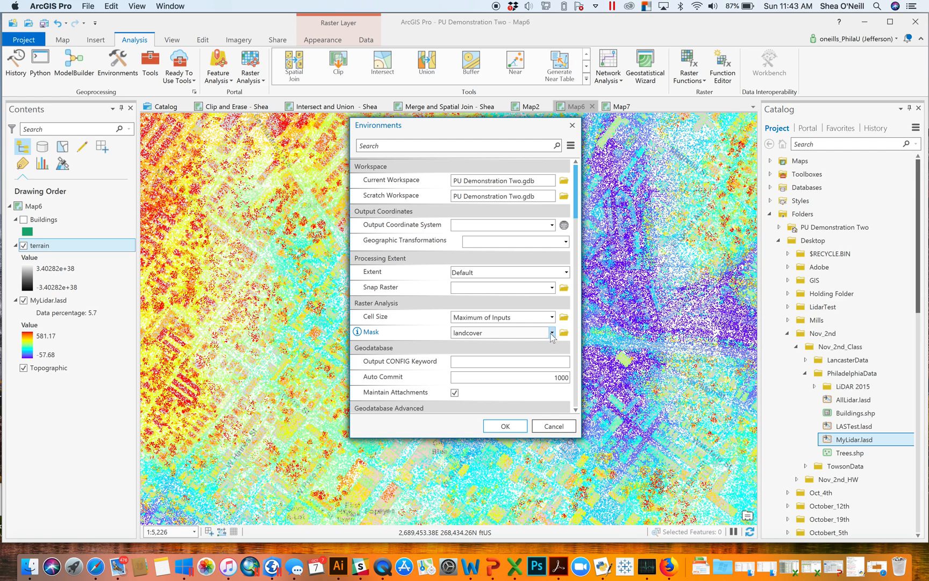
click(551, 333)
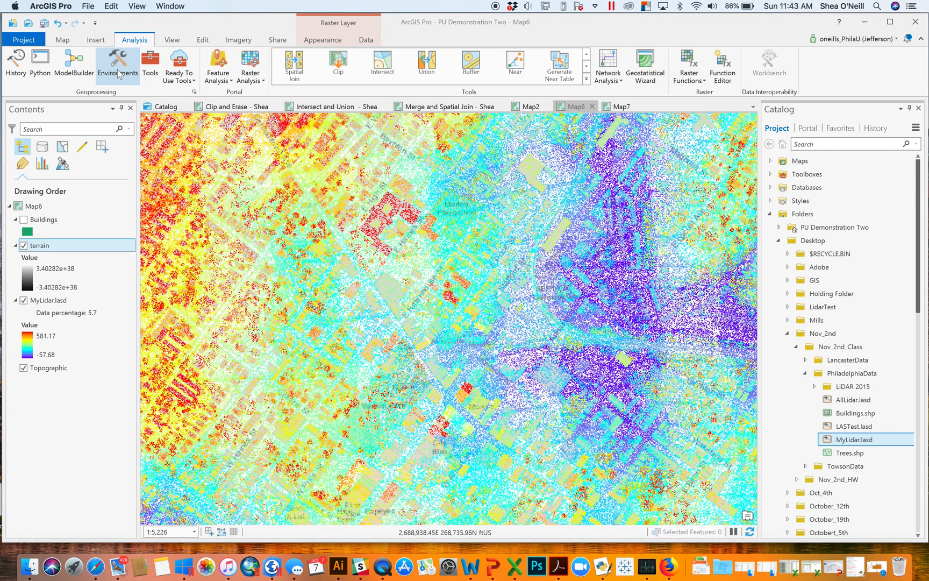
click(117, 64)
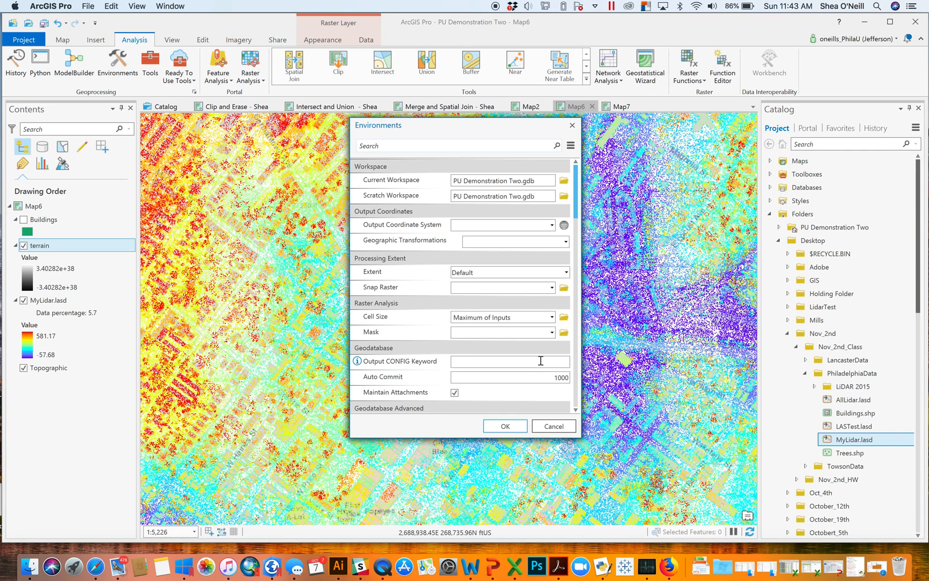
mouse_move(517, 446)
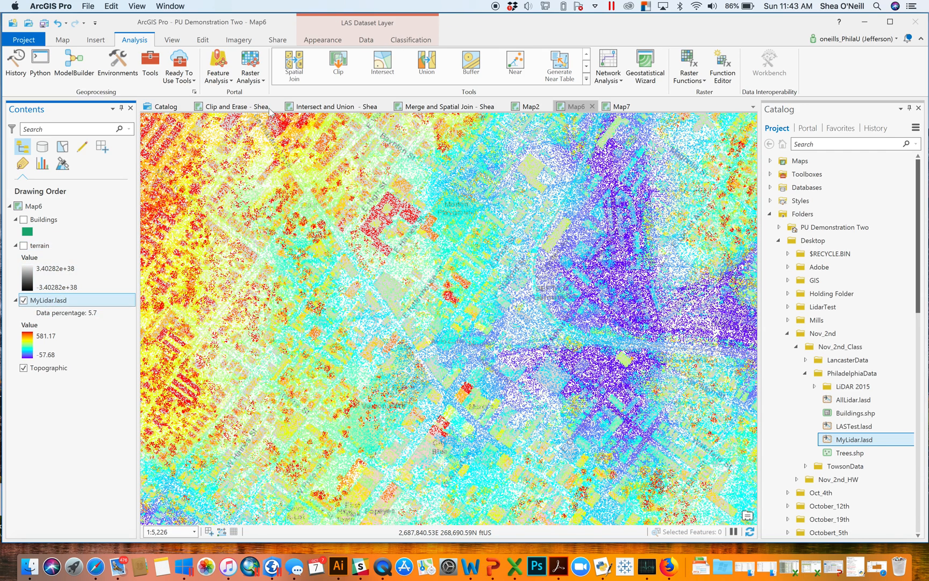
Export MyLidar.lasd to raster 'terrain2' using IDW cell assignment.
click(366, 40)
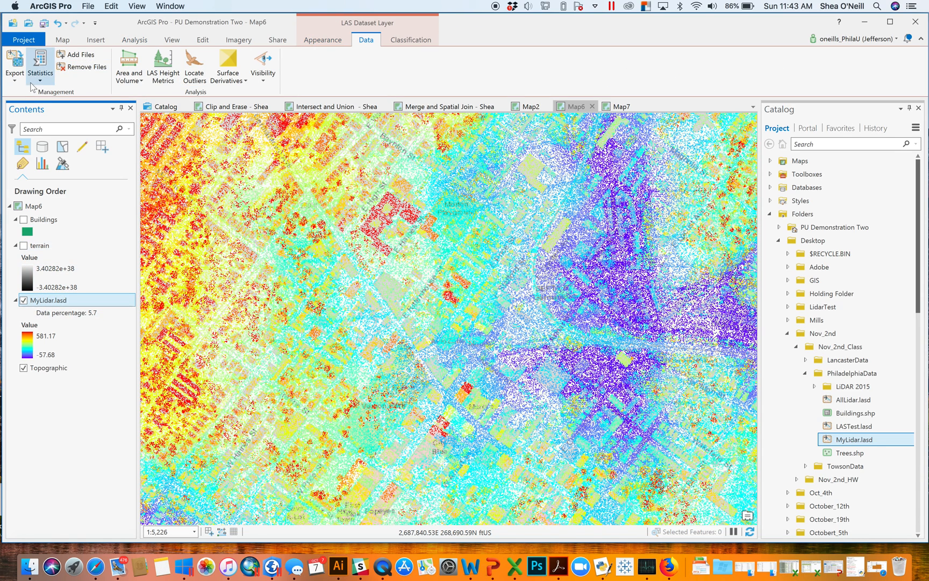
click(14, 65)
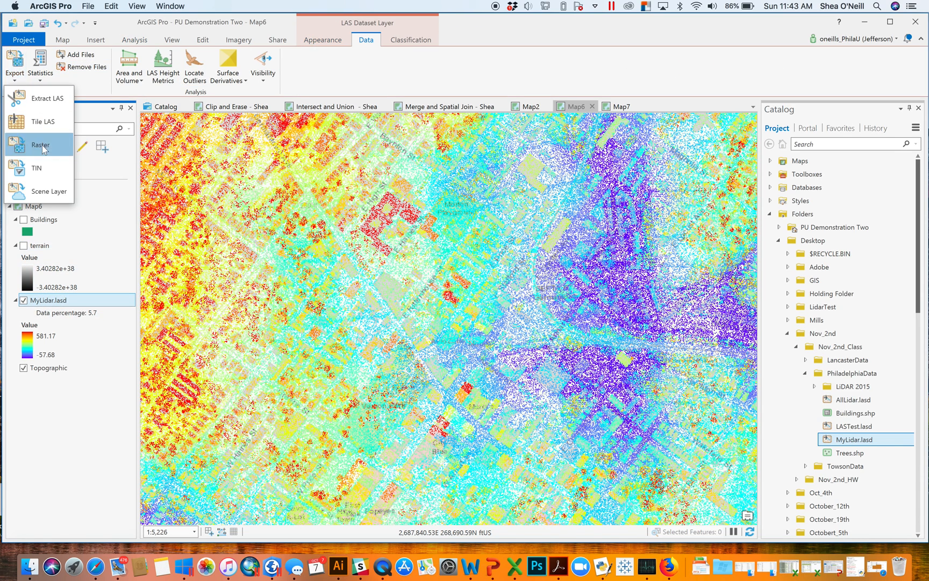
click(40, 145)
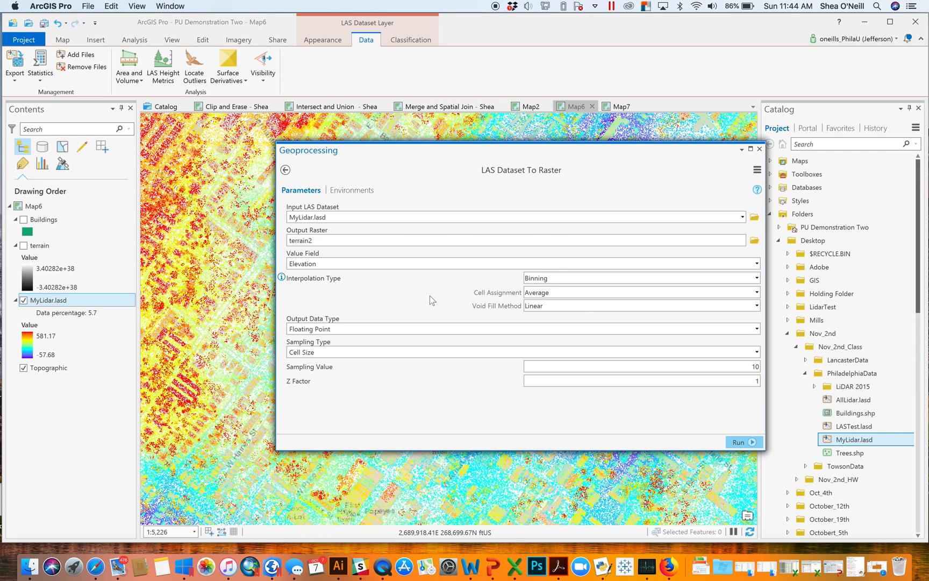
click(639, 292)
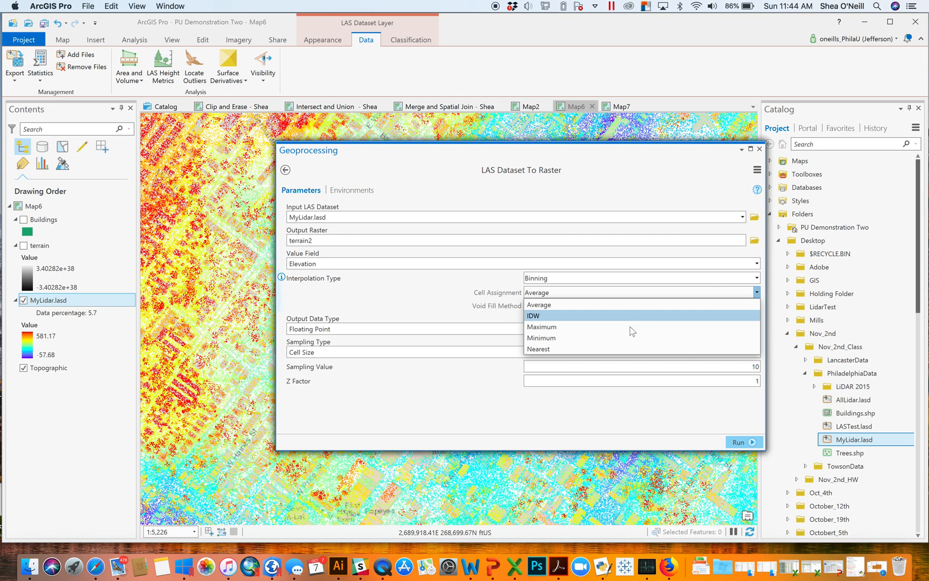
click(533, 315)
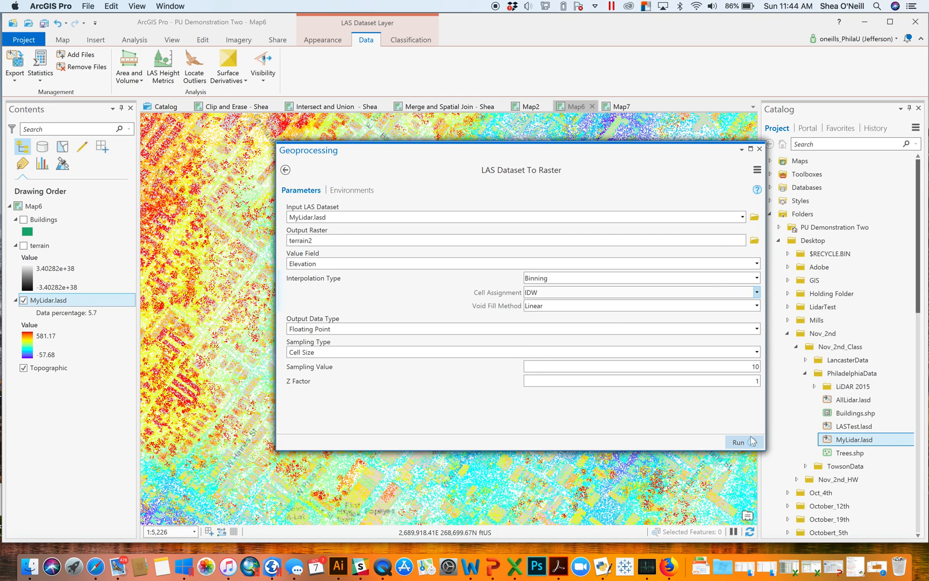
click(742, 442)
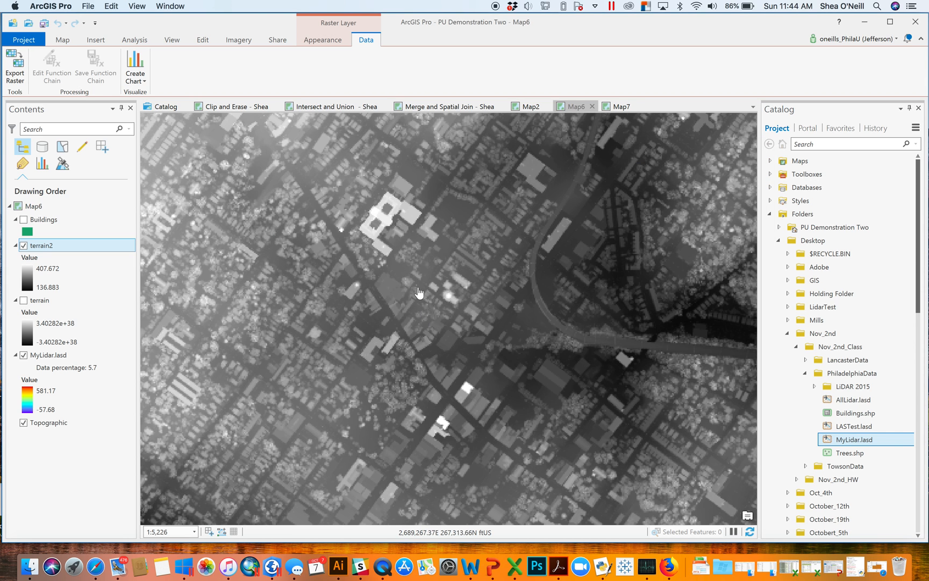
Pan across the terrain2 raster to inspect its buildings and streets.
drag(418, 292, 211, 326)
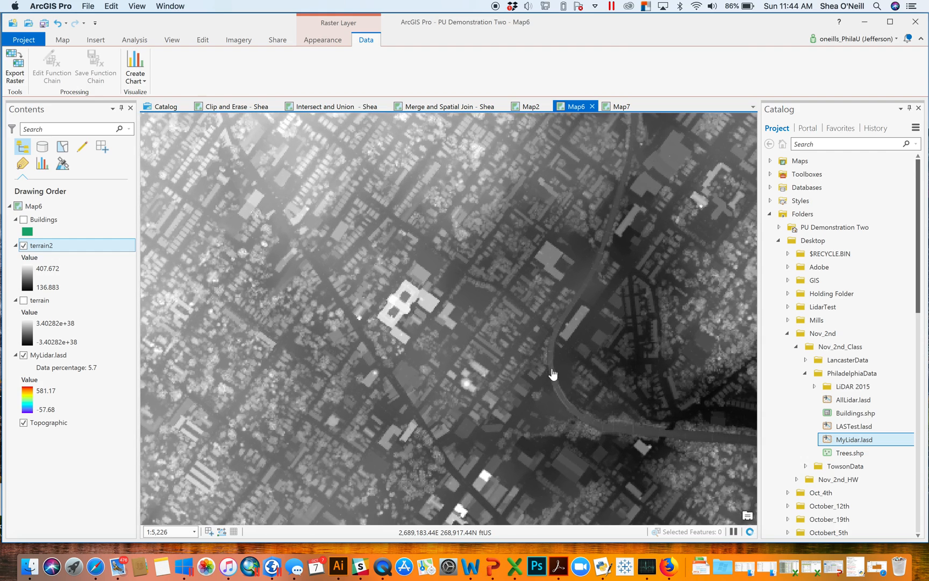
drag(551, 373, 474, 332)
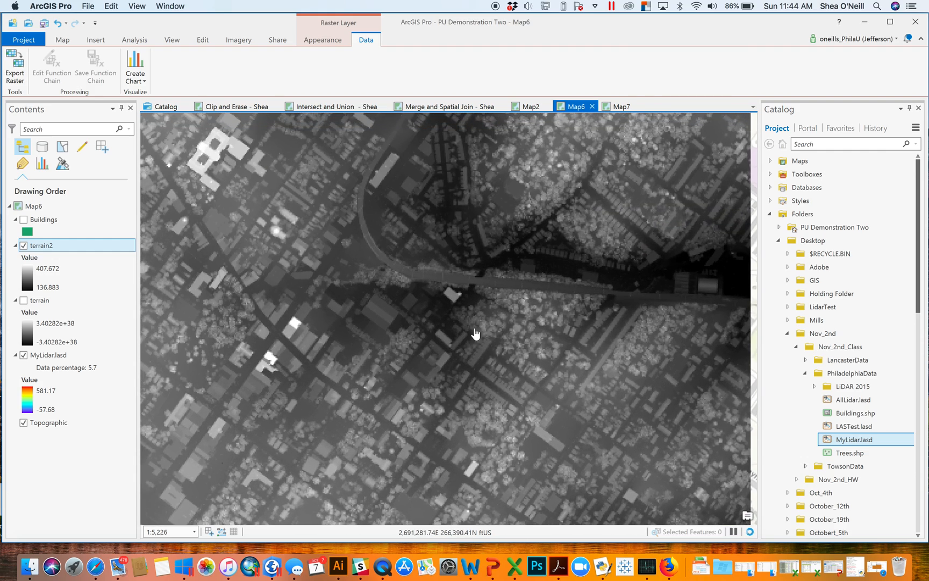
scroll(down, 3)
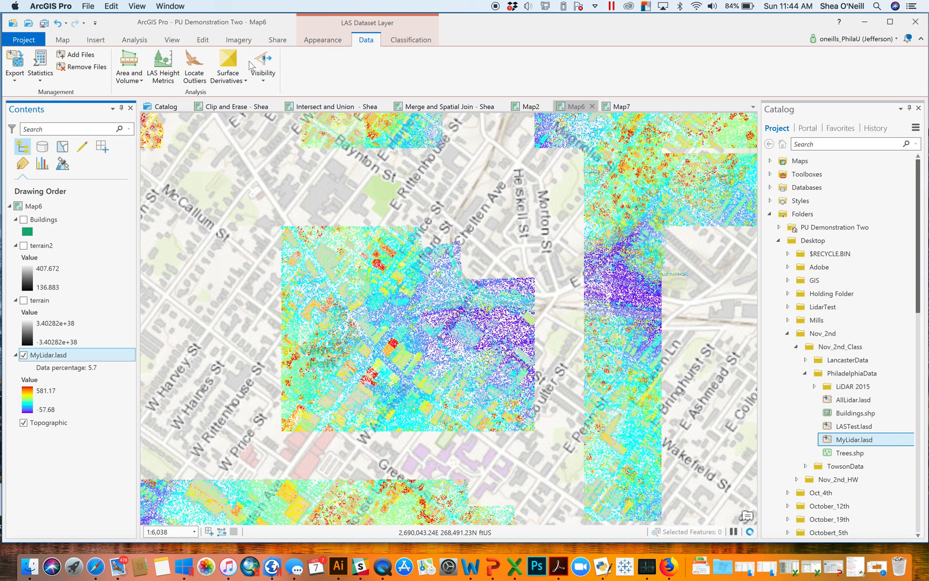
Filter the displayed LiDAR points to the Ground class only, returning to the Data tools.
click(323, 40)
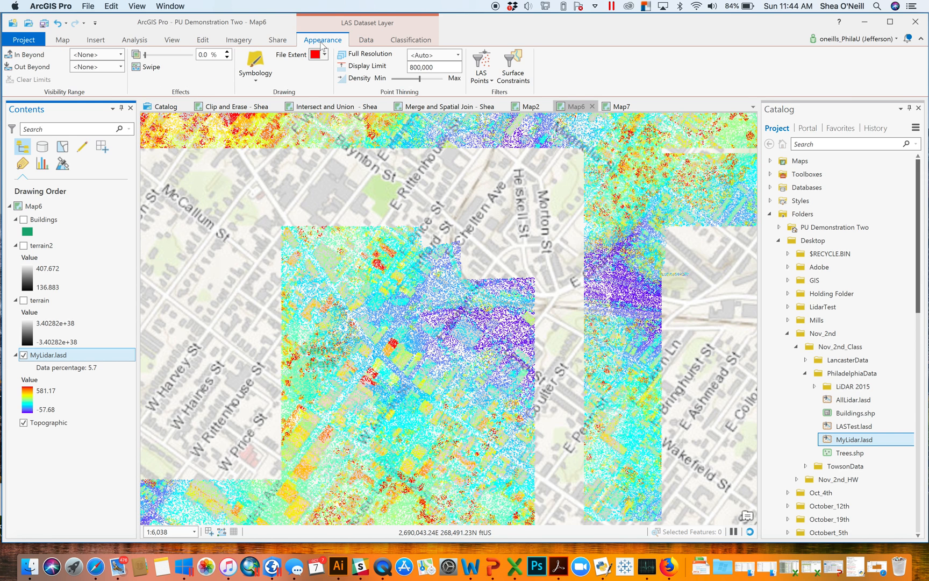
click(481, 65)
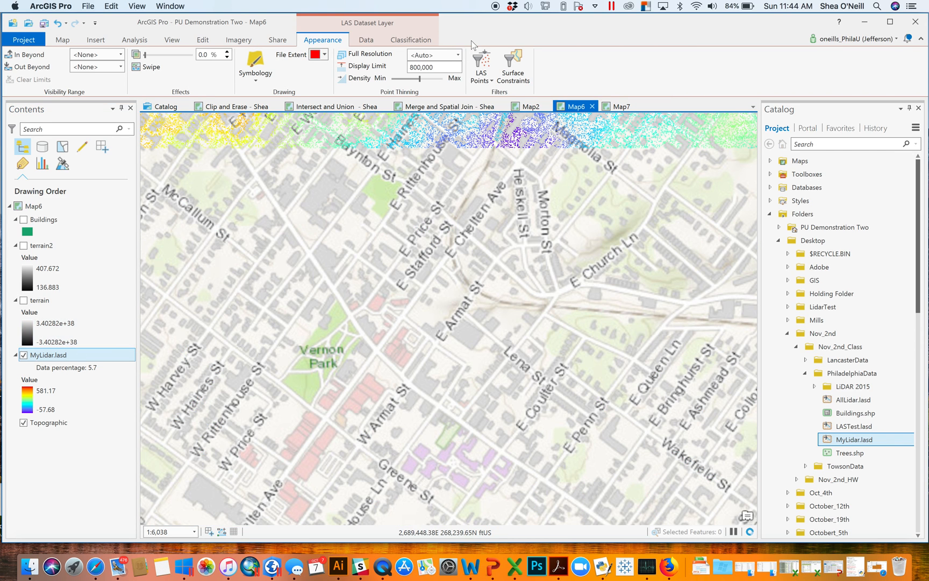
click(366, 40)
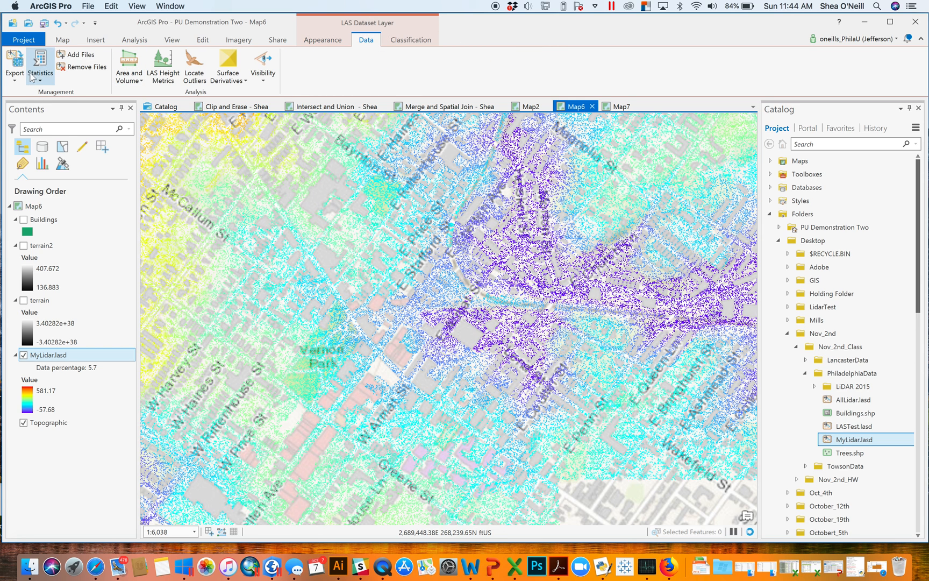
Export the ground-only LAS dataset to a raster named 'ground' with IDW.
click(14, 65)
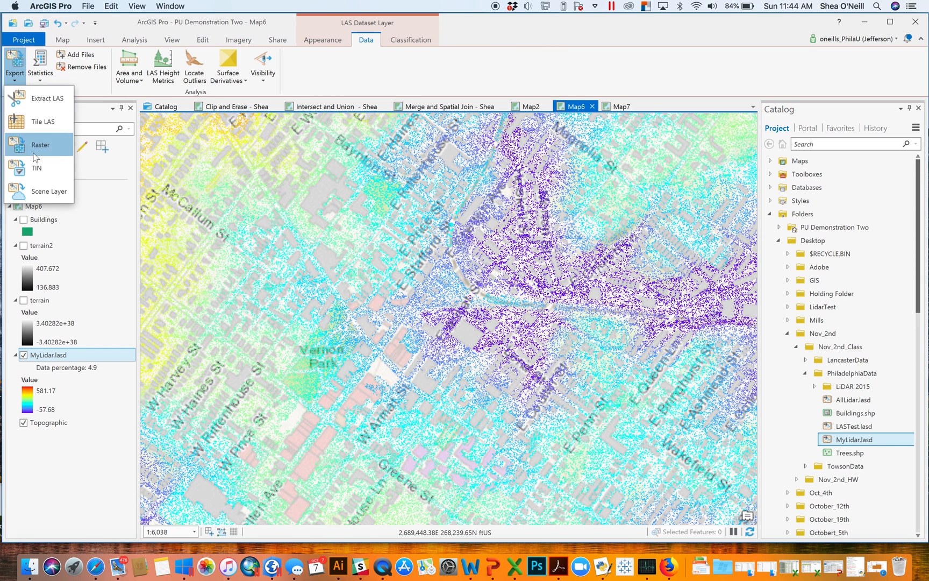
click(40, 145)
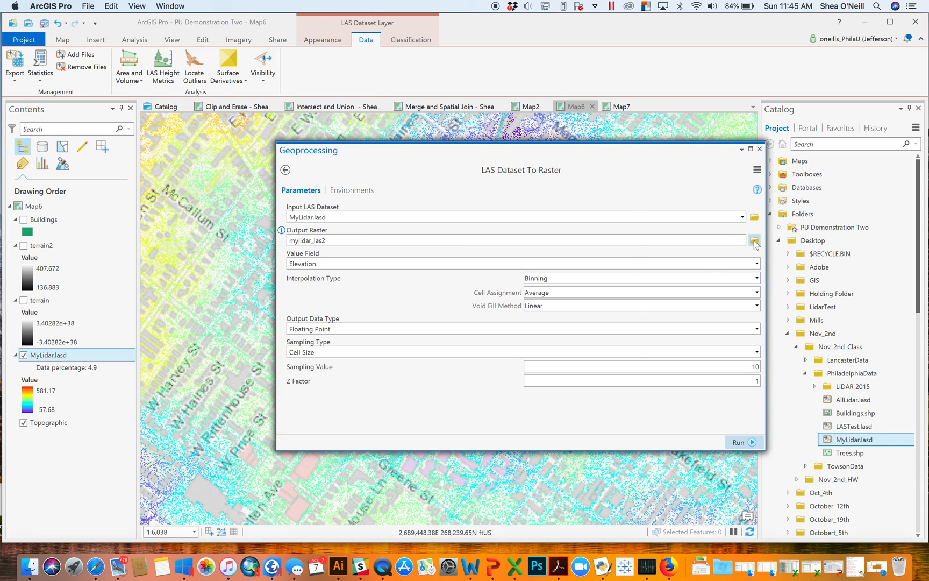
click(754, 240)
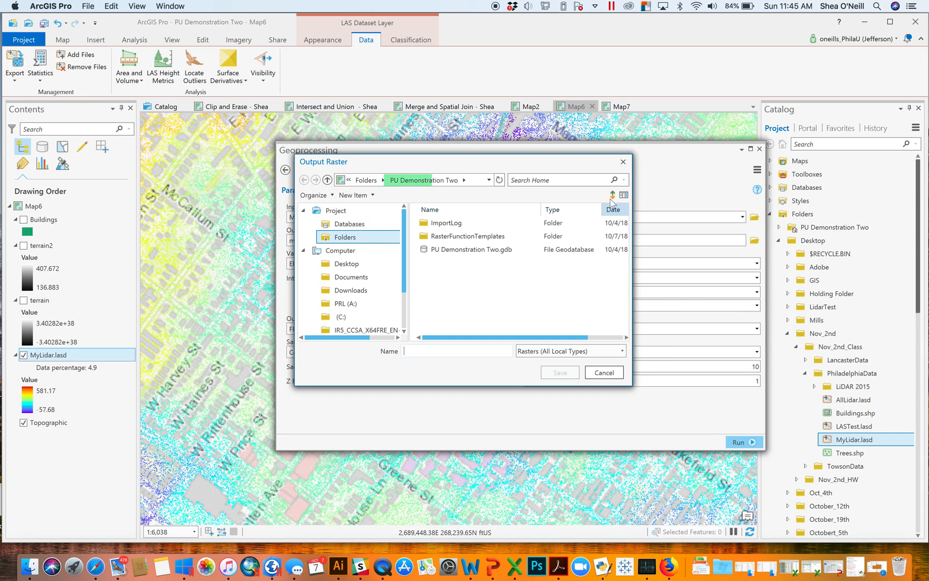
click(558, 372)
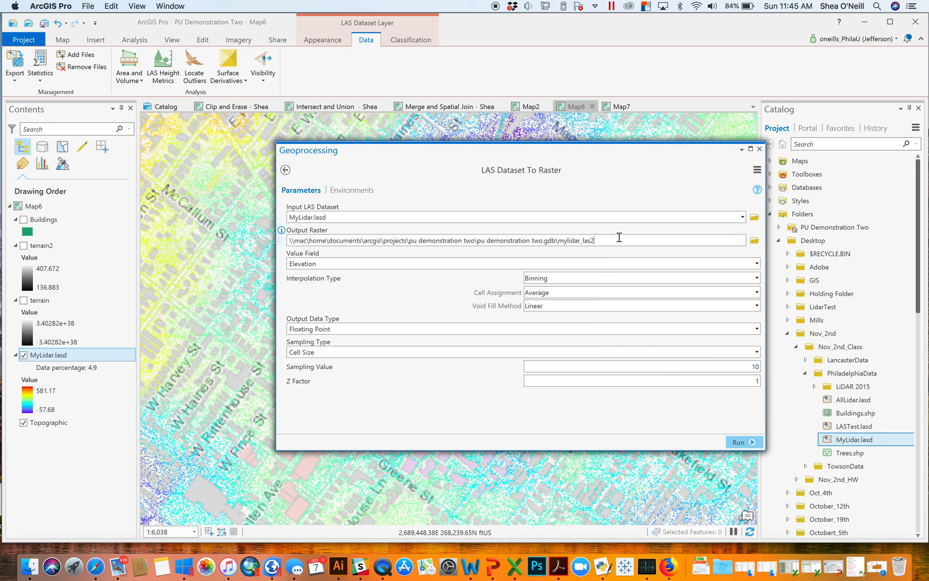
key(backspace)
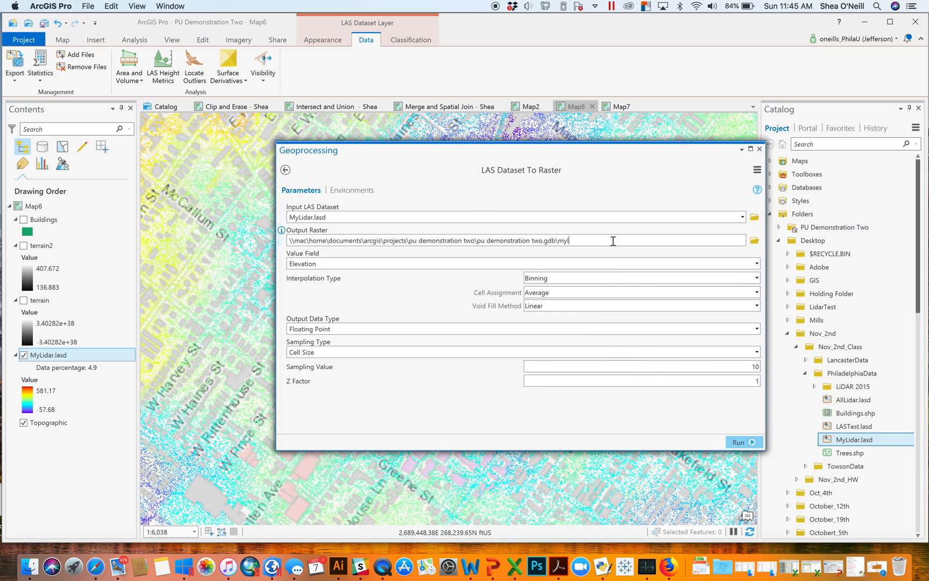
text(ground)
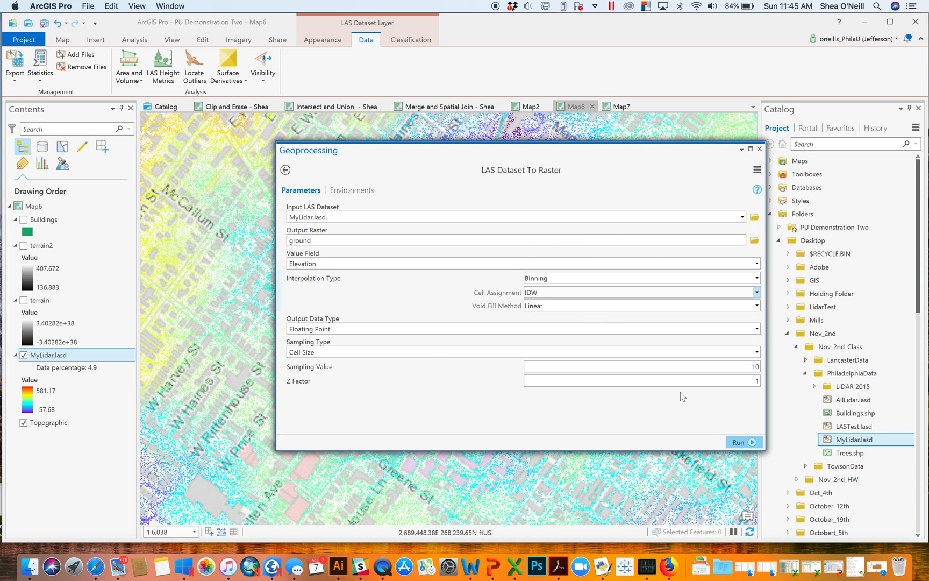
click(740, 442)
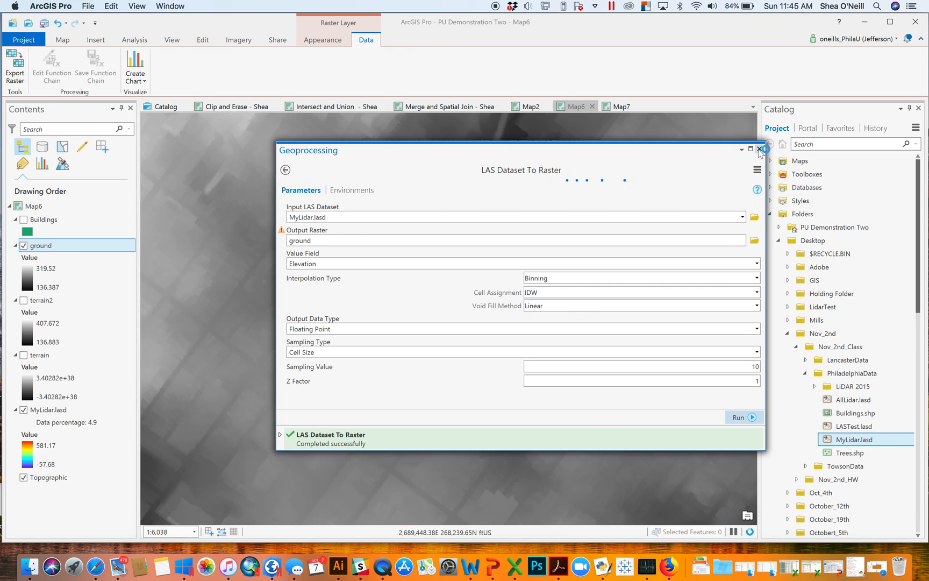
Close the export tool, zoom out, and toggle the ground raster to compare with terrain2.
click(760, 150)
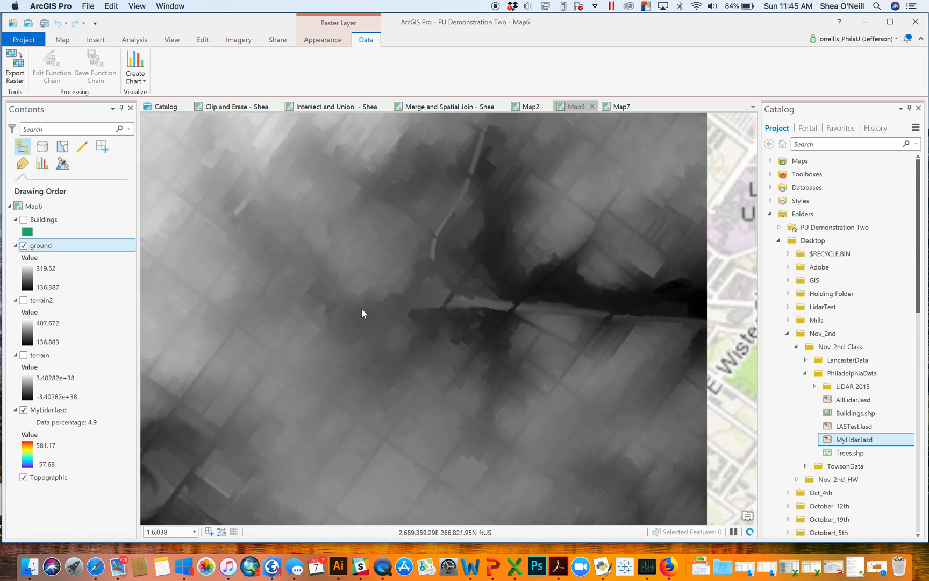
scroll(down, 3)
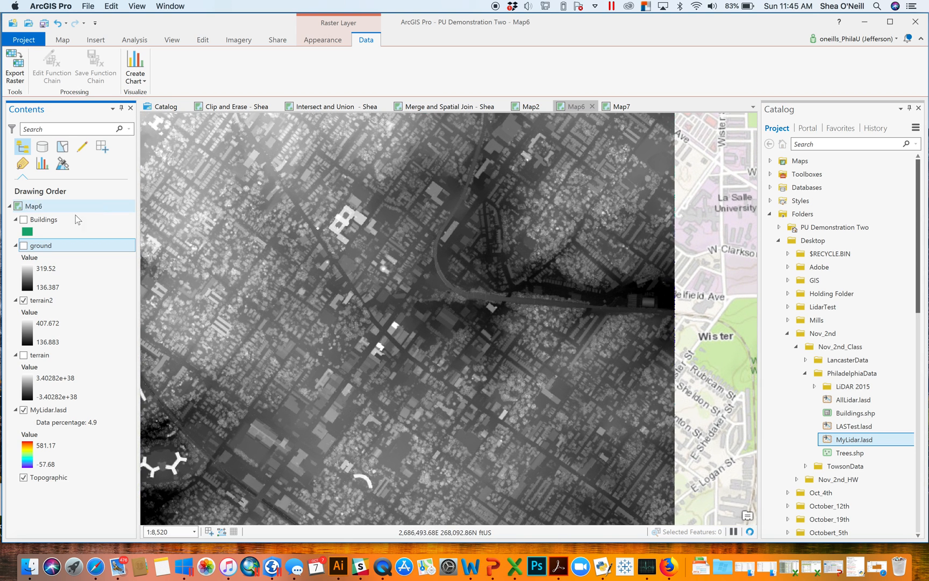
click(41, 301)
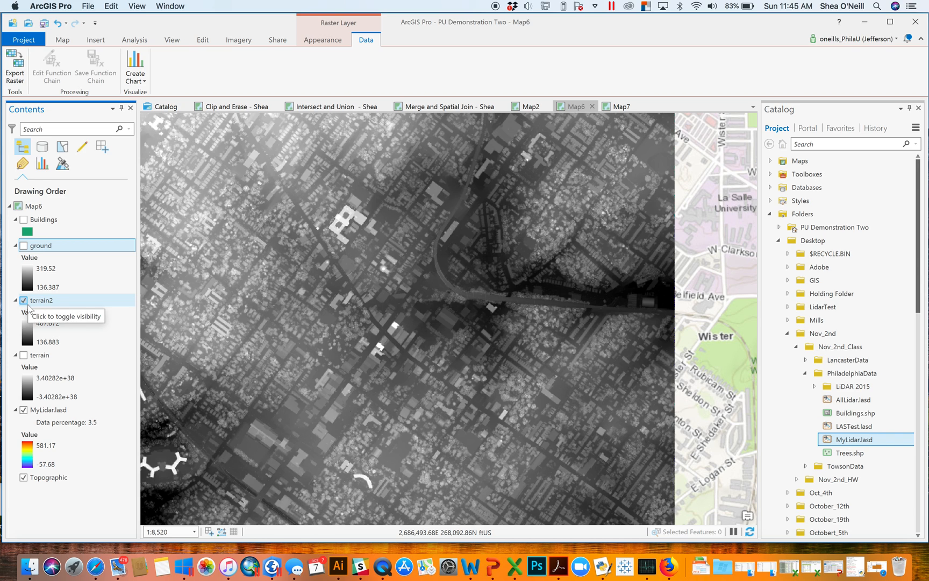
click(23, 245)
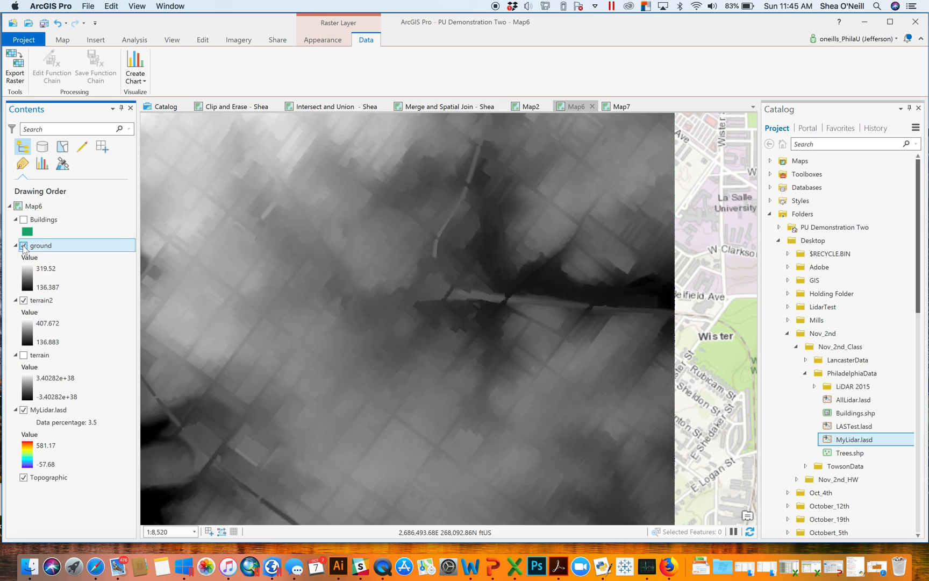
click(23, 245)
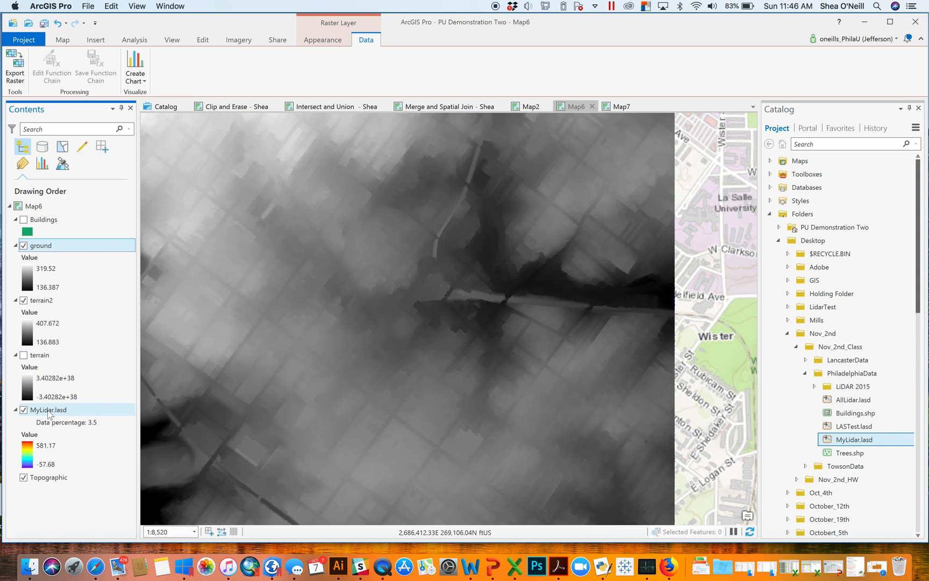
Select MyLidar.lasd, hide the terrain2 and ground rasters, and show the Classification tools.
click(48, 409)
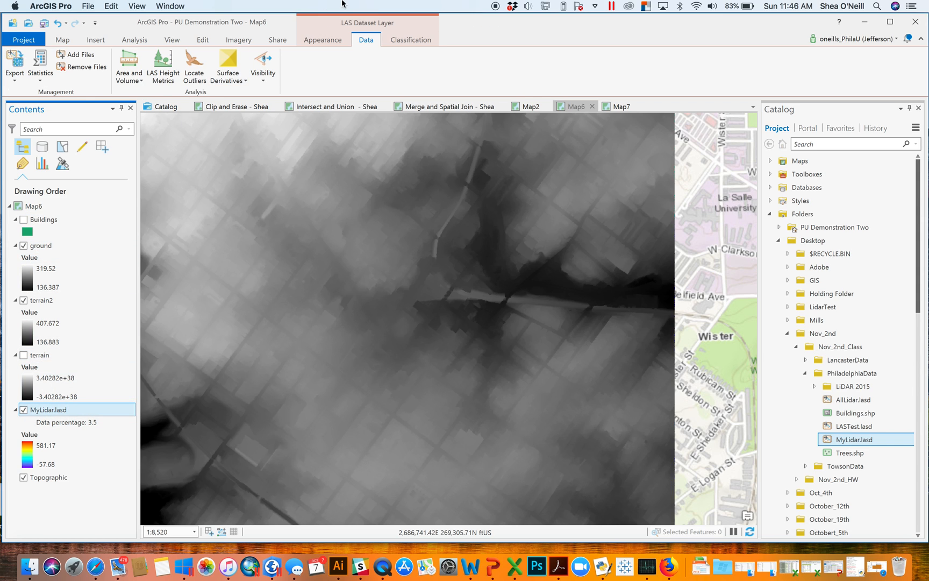
click(42, 300)
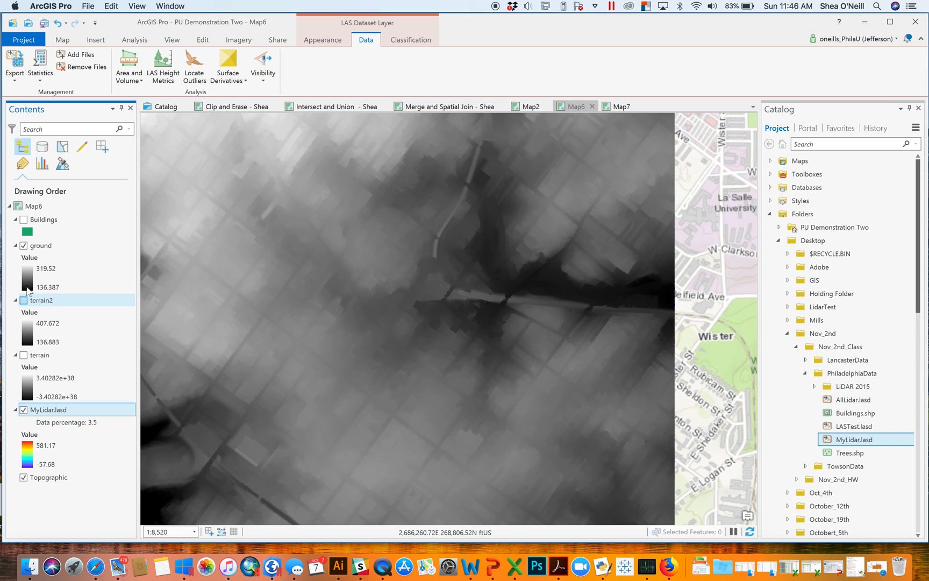
click(162, 66)
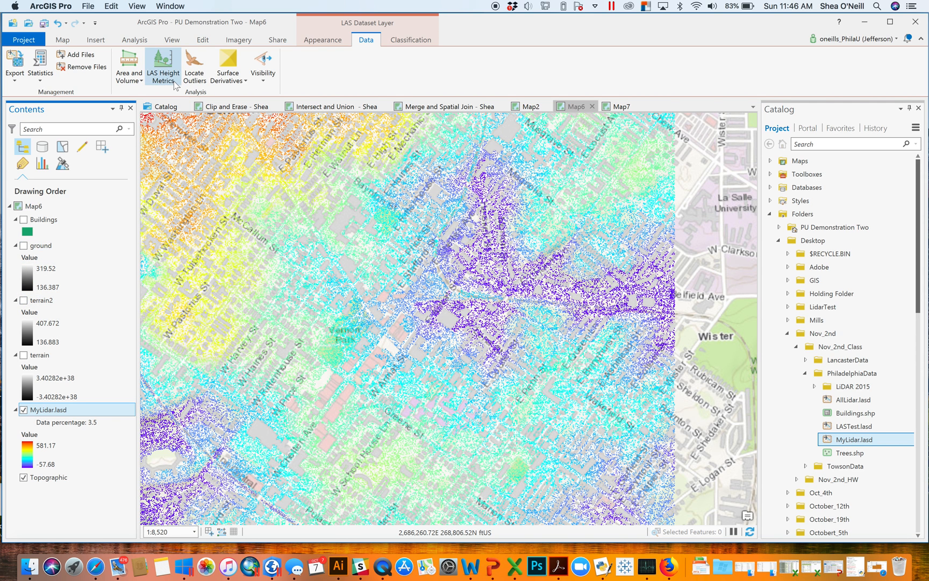
click(410, 39)
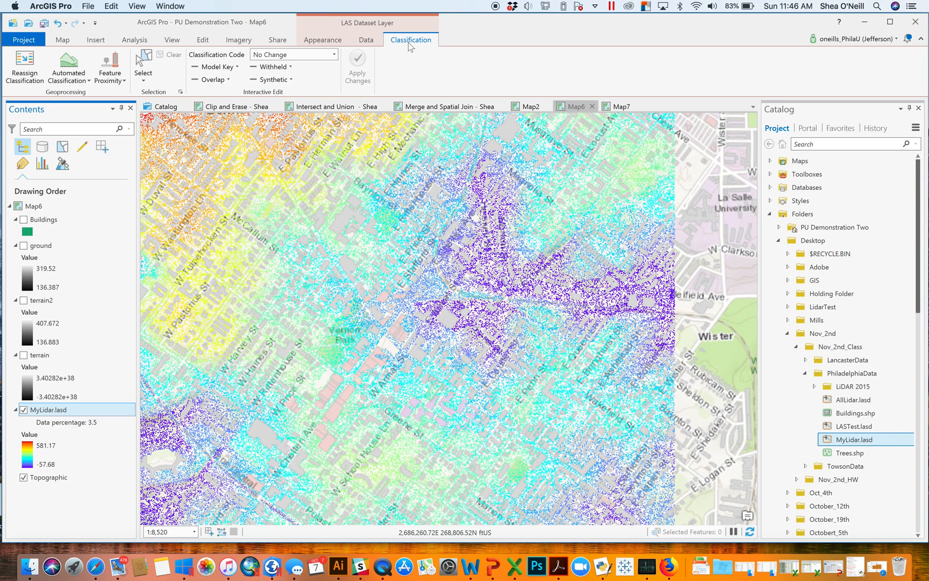
mouse_move(522, 10)
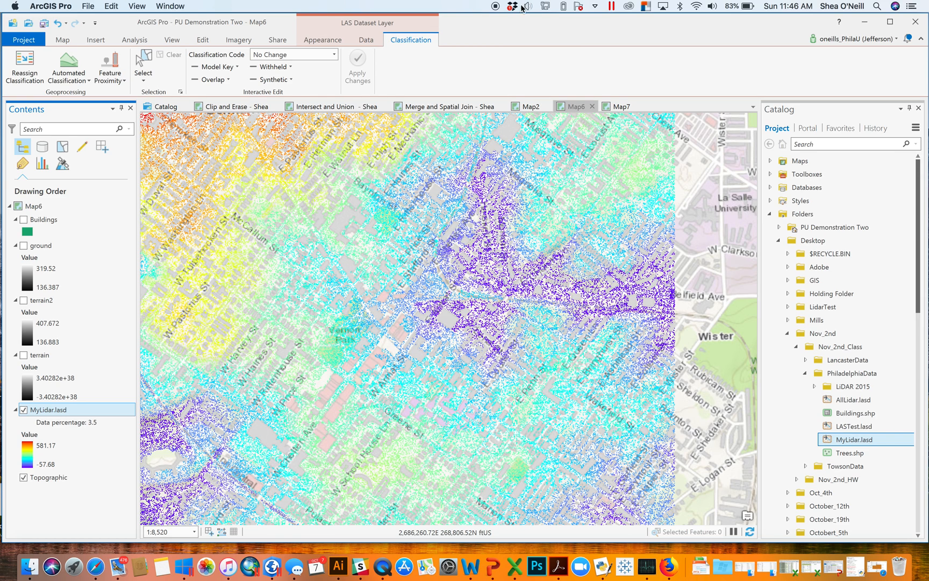